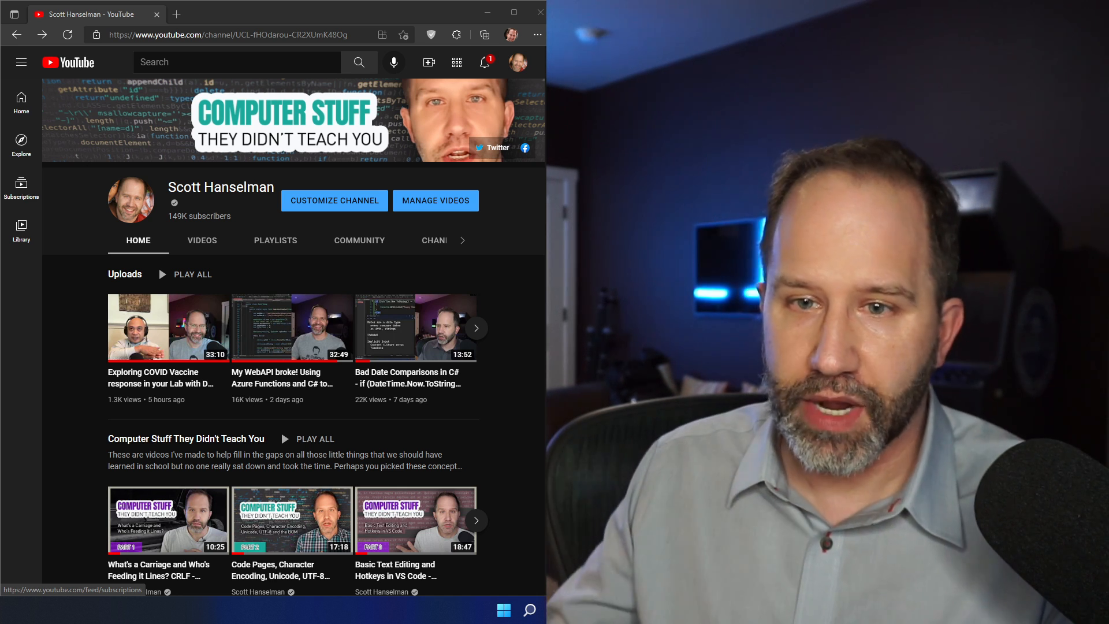
# Browse the channel home page, switch to the VIDEOS listing and scroll through the uploads.
pyautogui.scroll(-3)
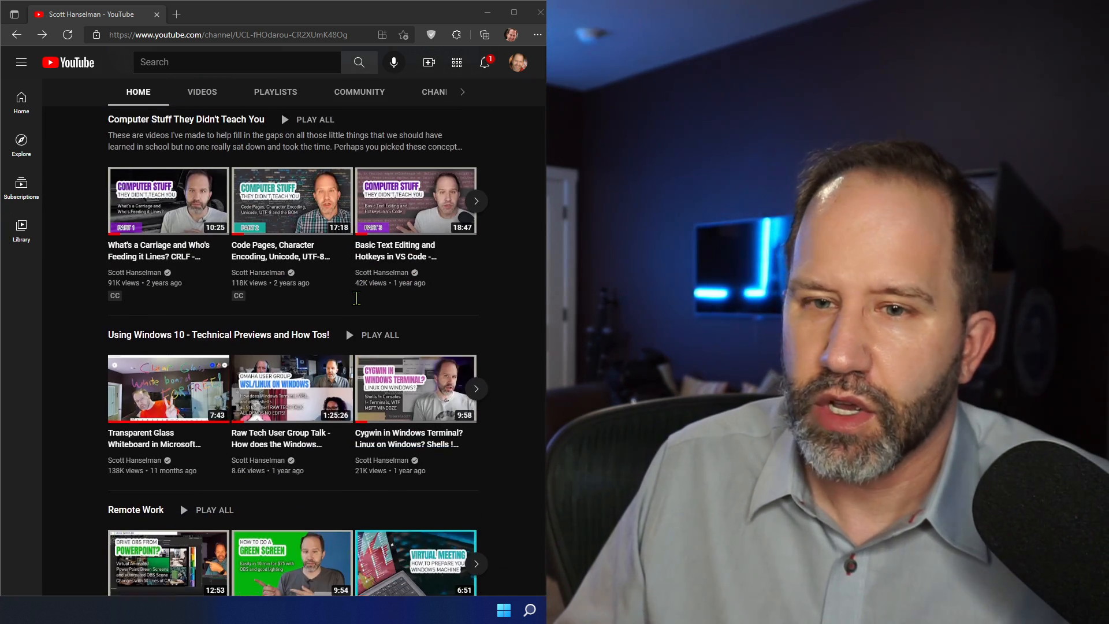
pyautogui.scroll(-3)
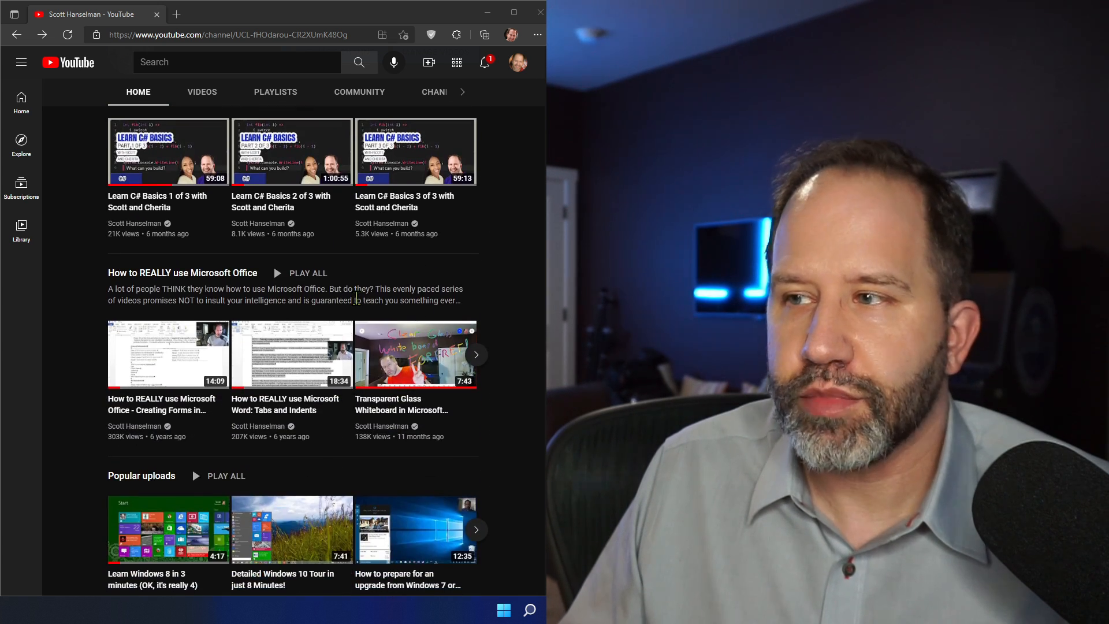
pyautogui.scroll(-3)
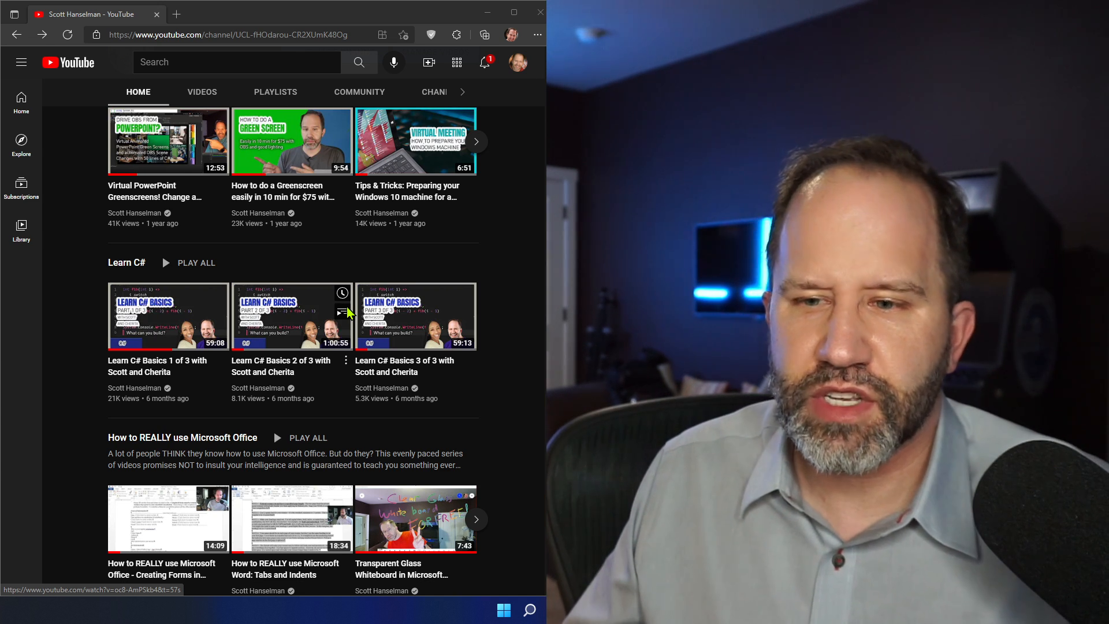
pyautogui.scroll(3)
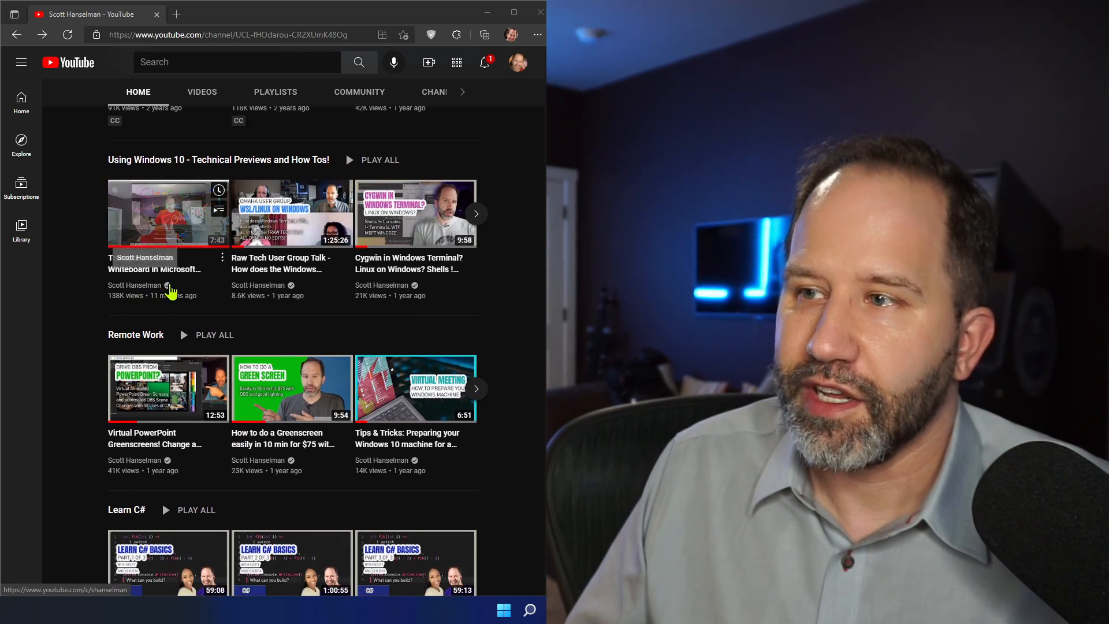
pyautogui.scroll(3)
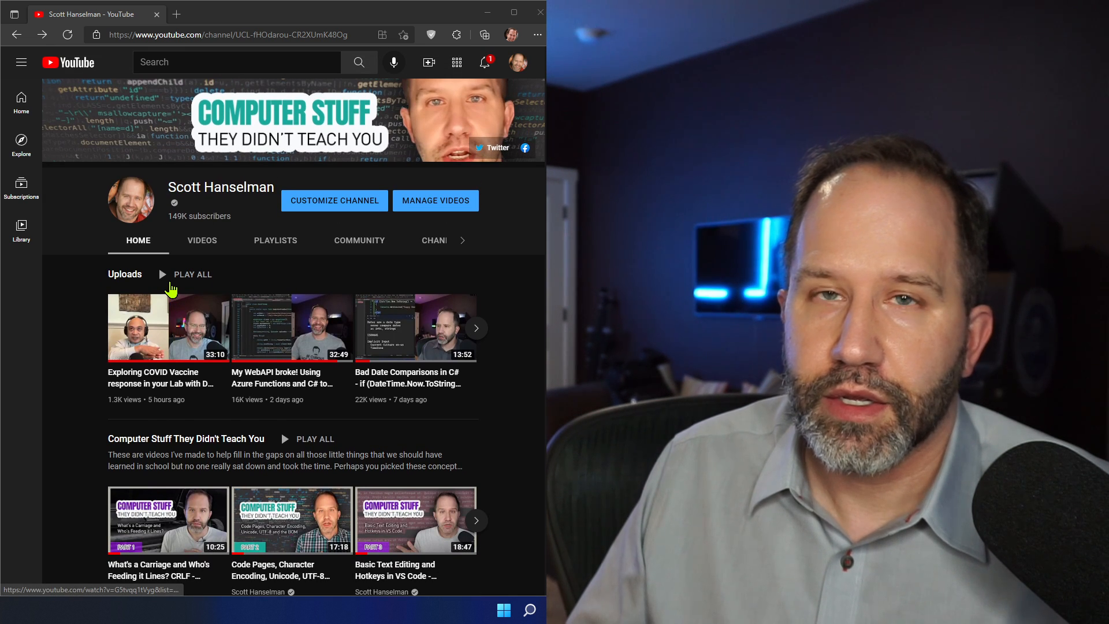
pyautogui.click(201, 240)
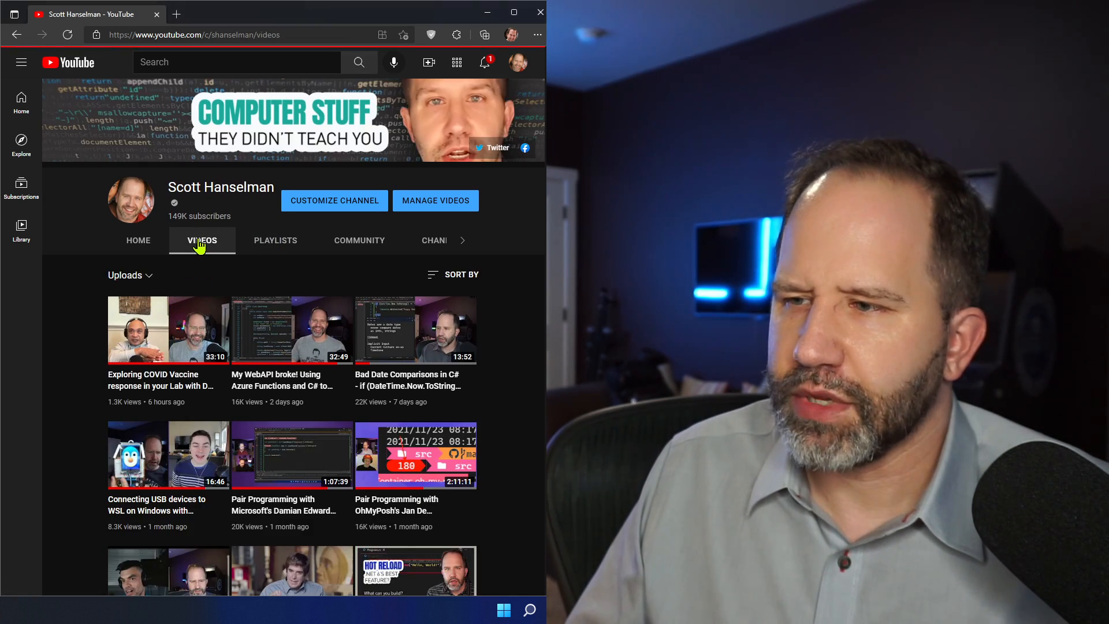
pyautogui.scroll(-3)
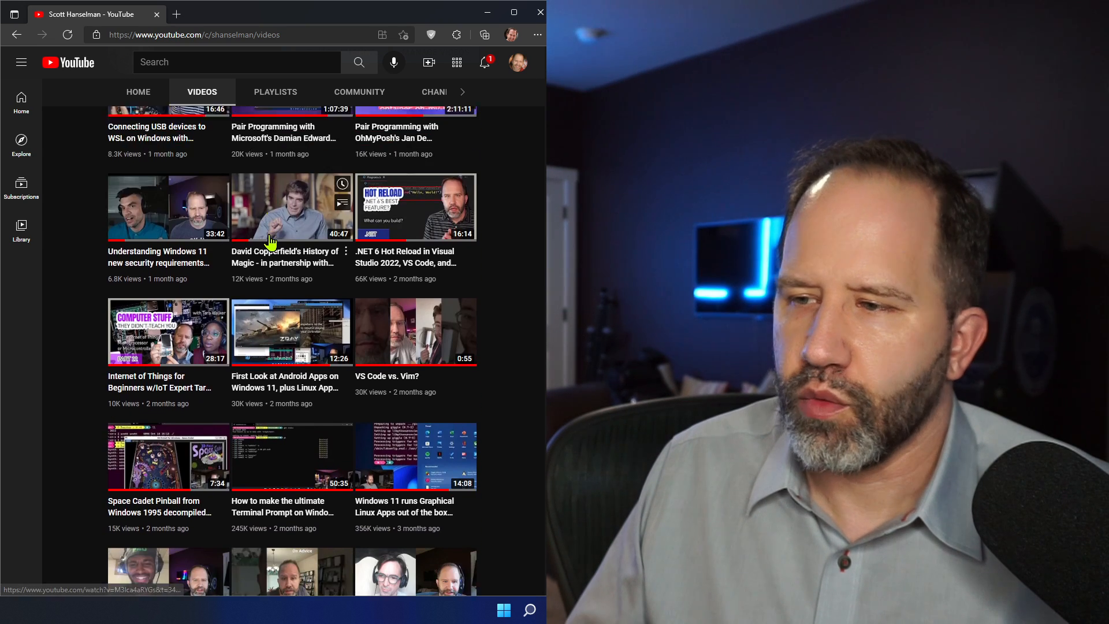
pyautogui.scroll(-3)
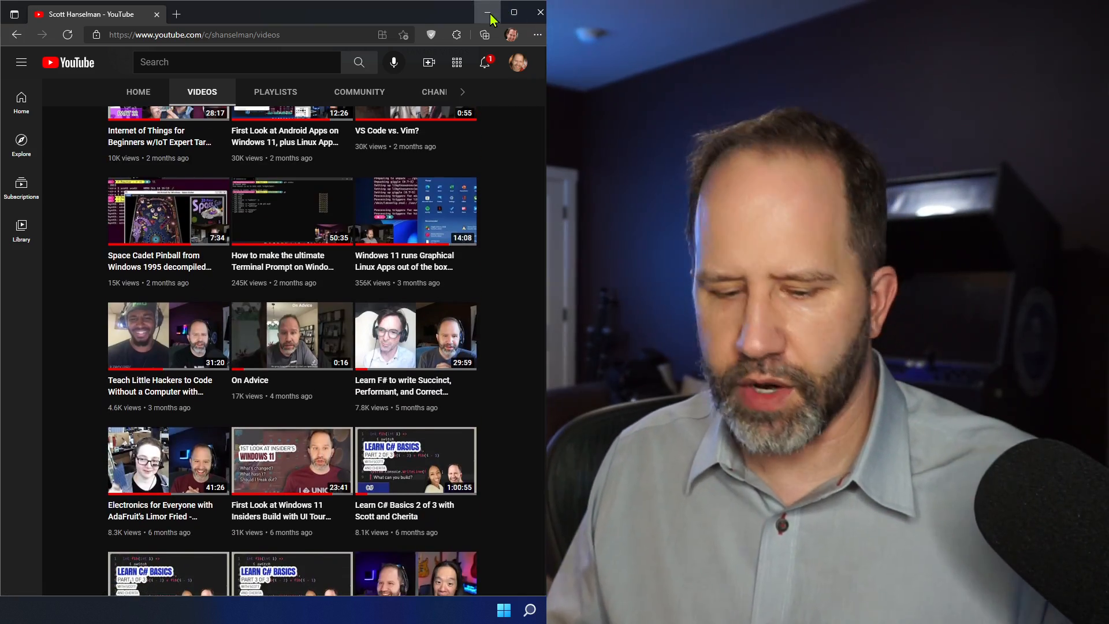
# Minimize Edge, launch Windows Terminal and return the PowerShell prompt home with cd.
pyautogui.click(488, 11)
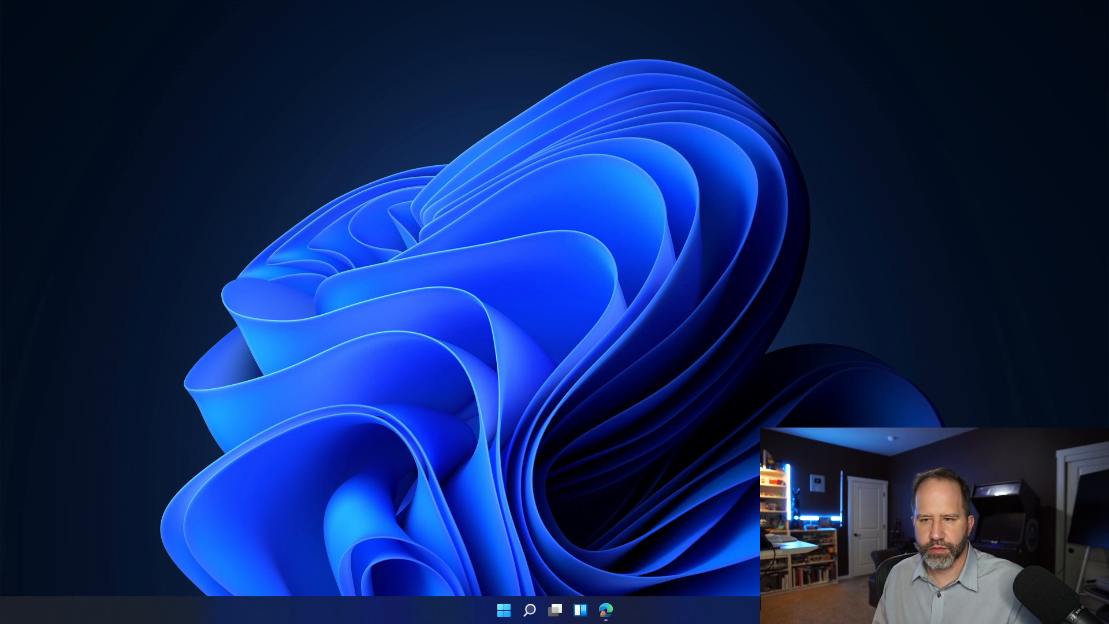
pyautogui.click(604, 610)
pyautogui.write('z C:\\github\\hanselminutes-core\\')
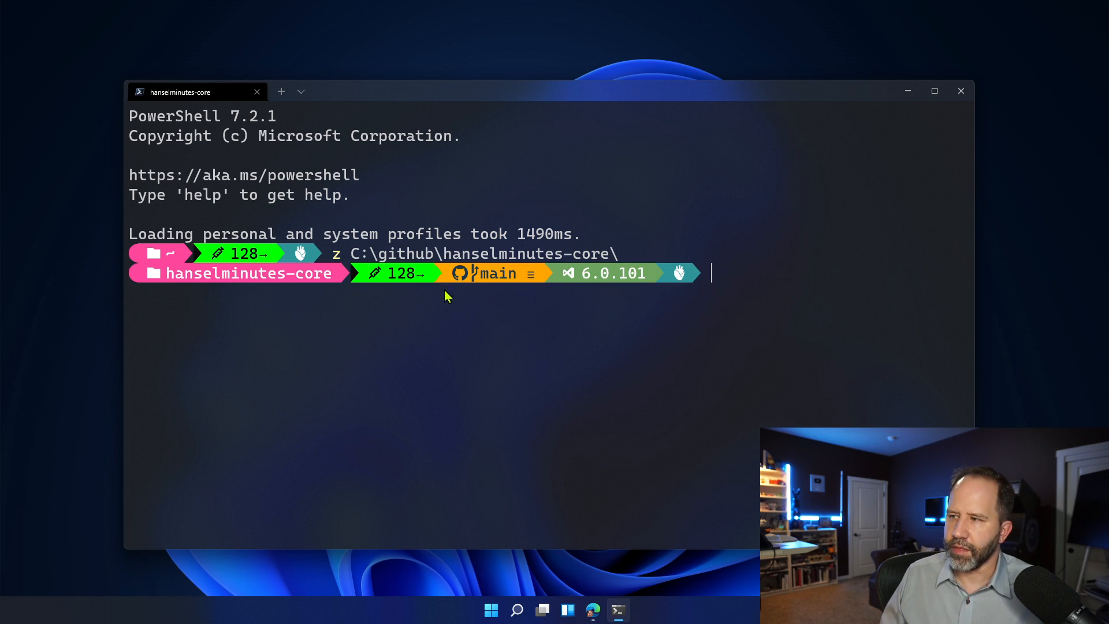
pyautogui.moveTo(599, 275)
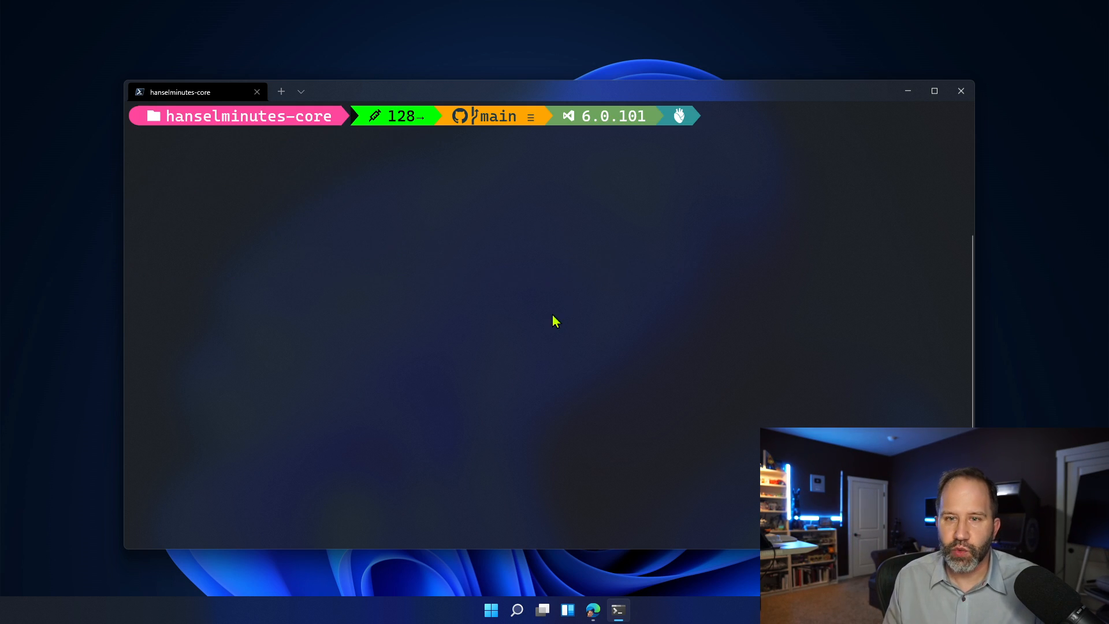
pyautogui.write('cd')
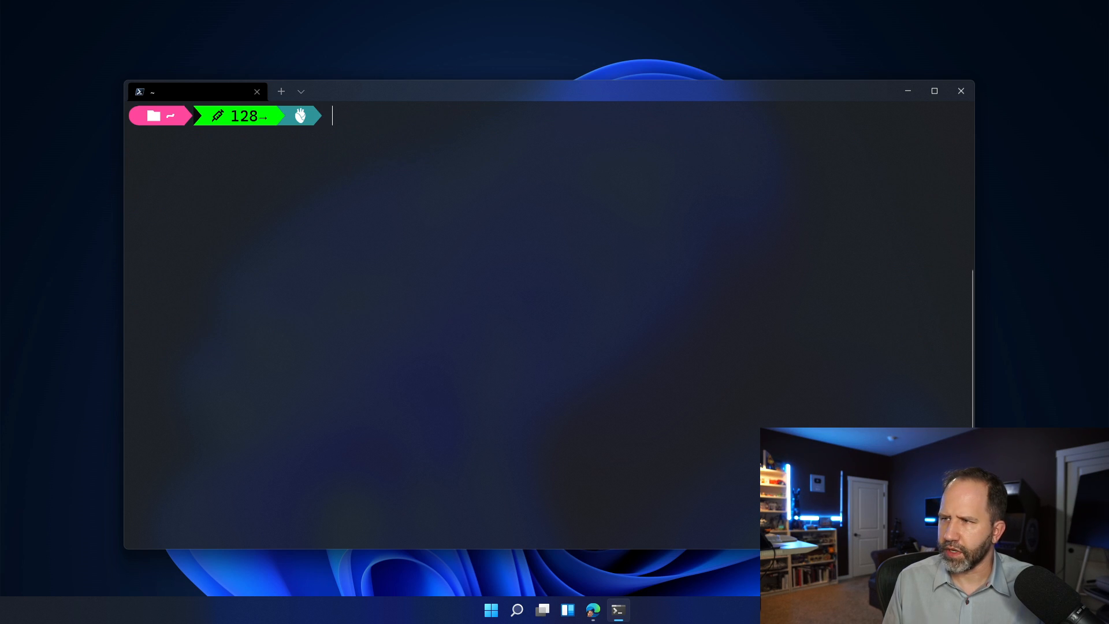
pyautogui.moveTo(286, 136)
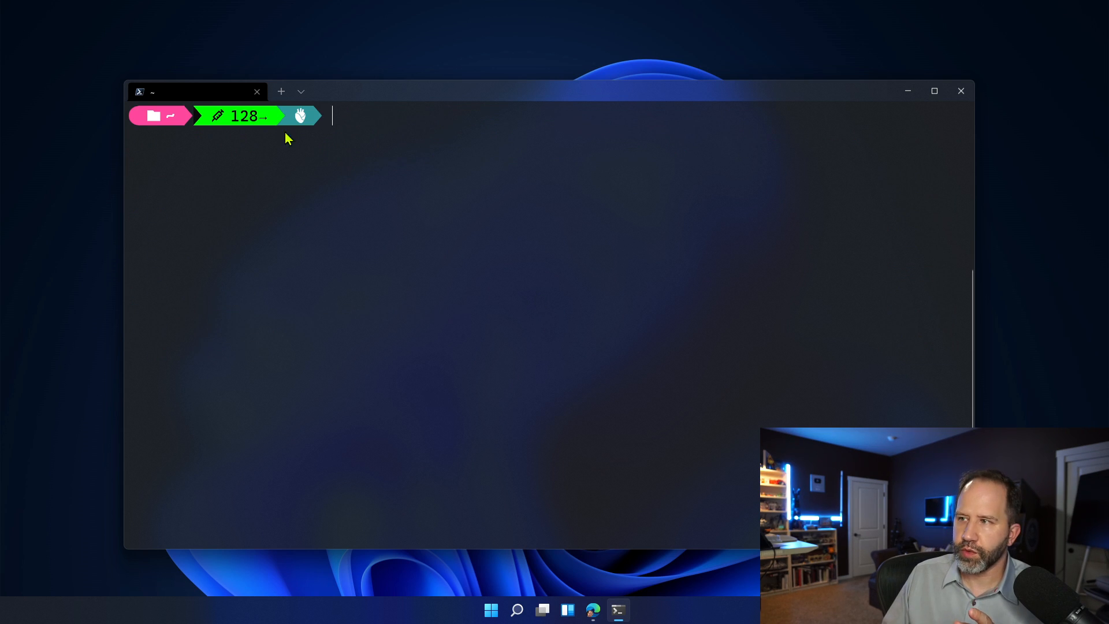
# Open Settings from the tab dropdown, view settings.json in VS Code, then return to the terminal.
pyautogui.click(300, 92)
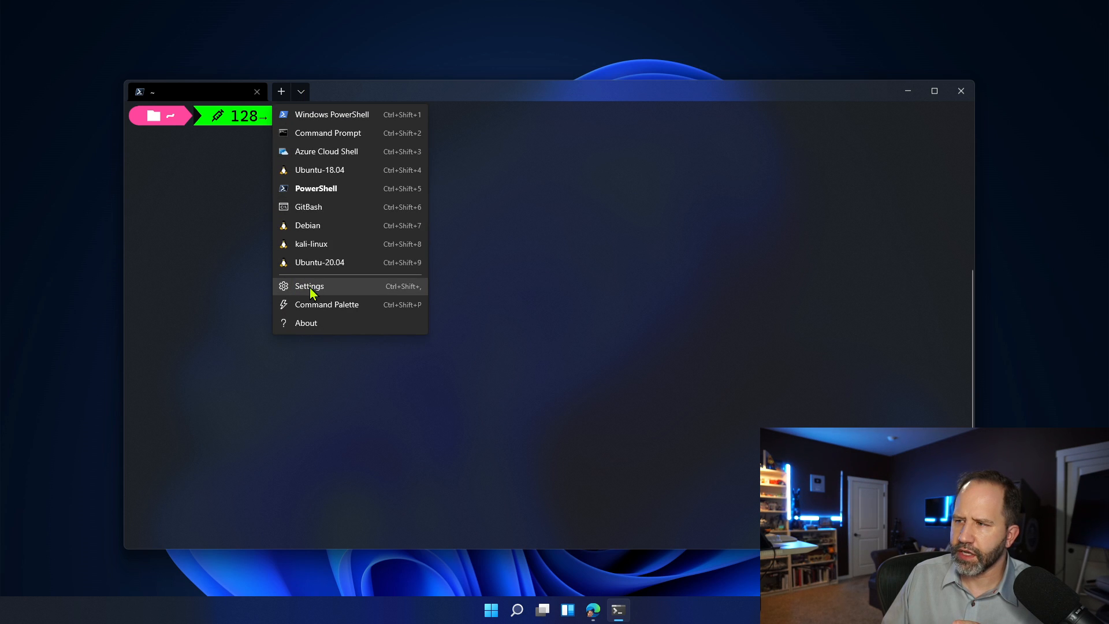
pyautogui.click(308, 285)
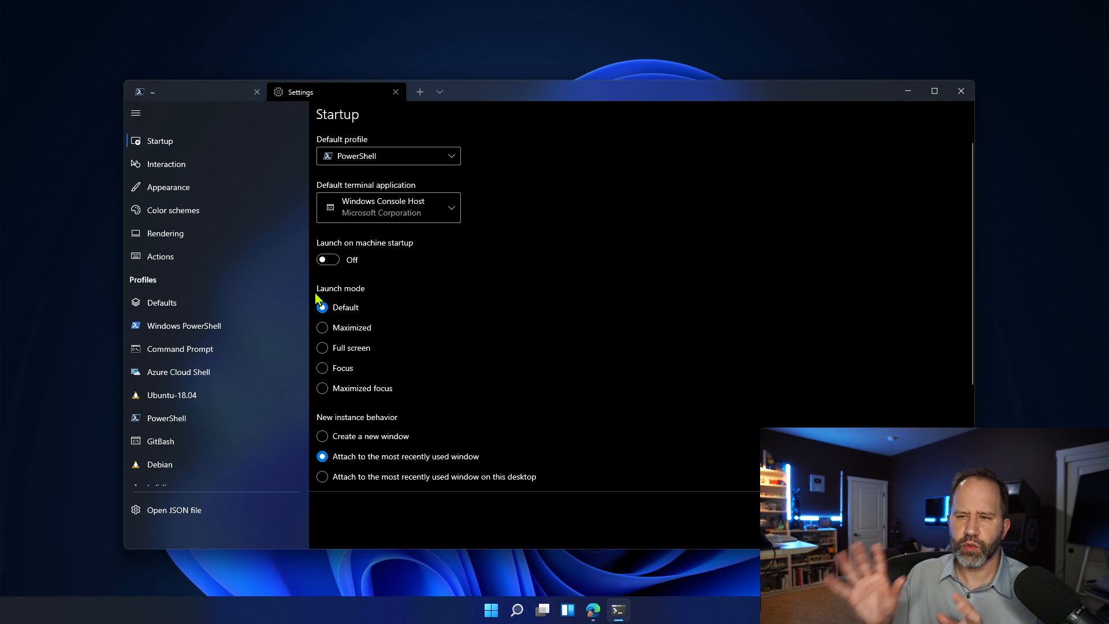
pyautogui.moveTo(399, 106)
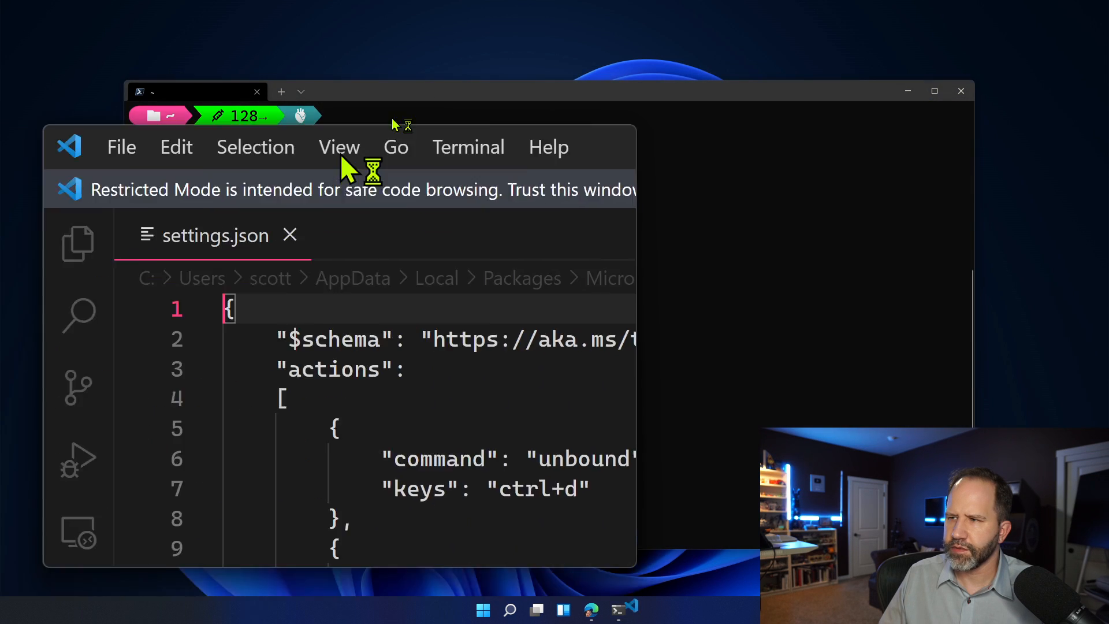
pyautogui.click(933, 91)
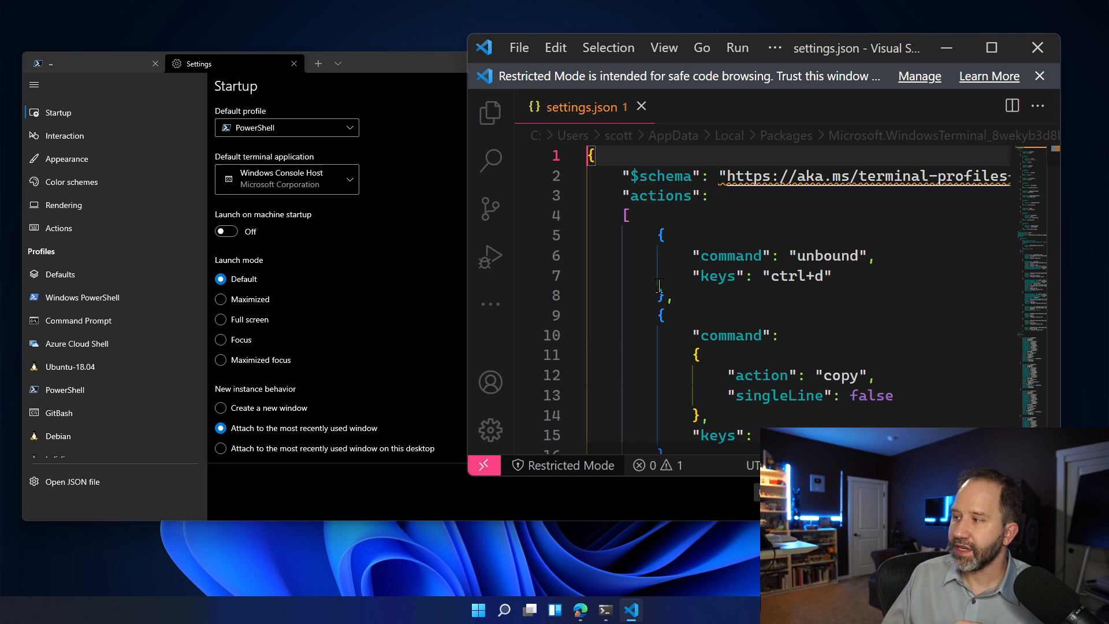
pyautogui.moveTo(991, 47)
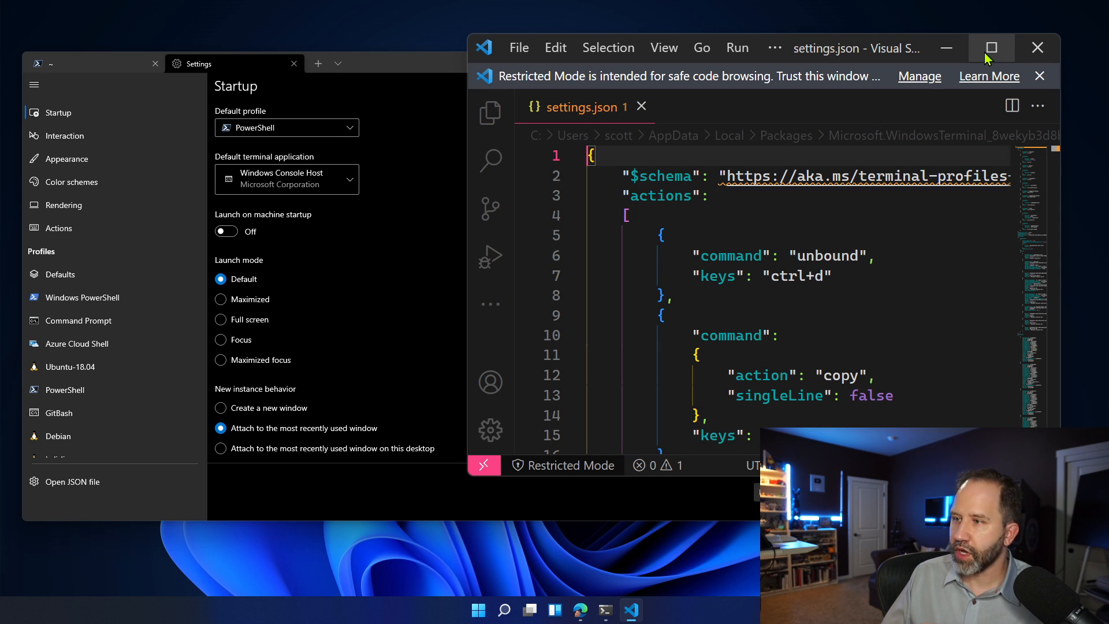
pyautogui.click(338, 63)
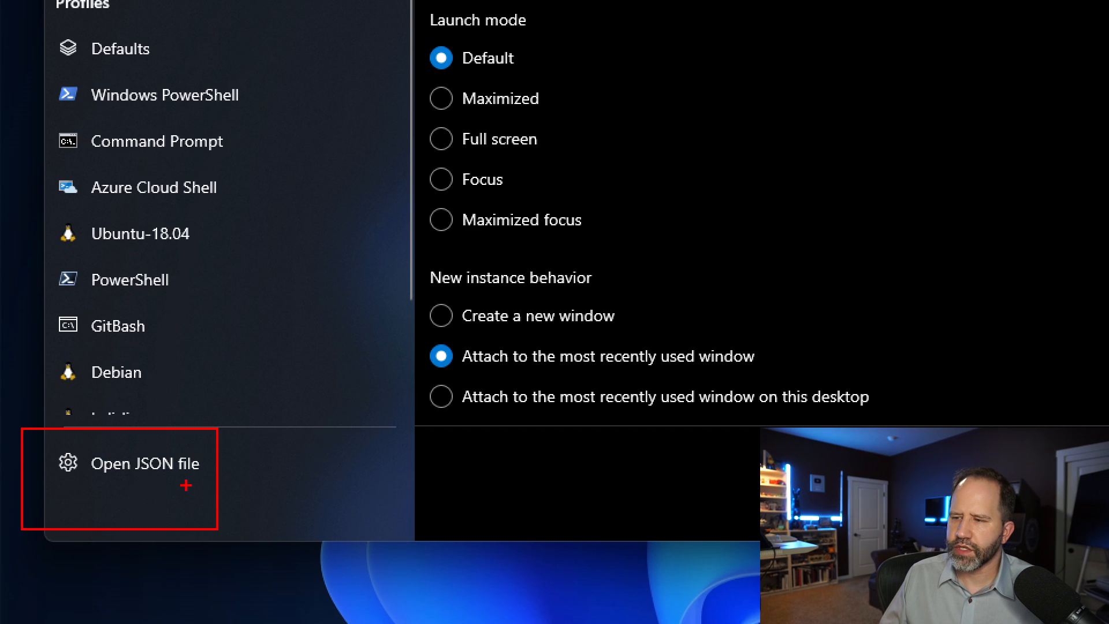
pyautogui.scroll(3)
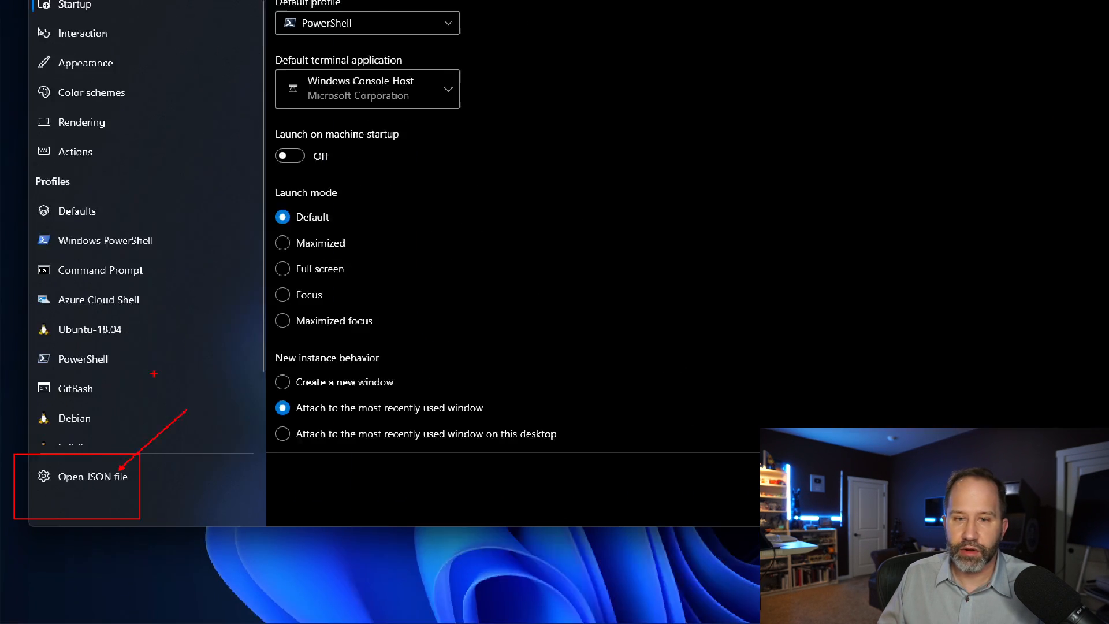
pyautogui.click(83, 482)
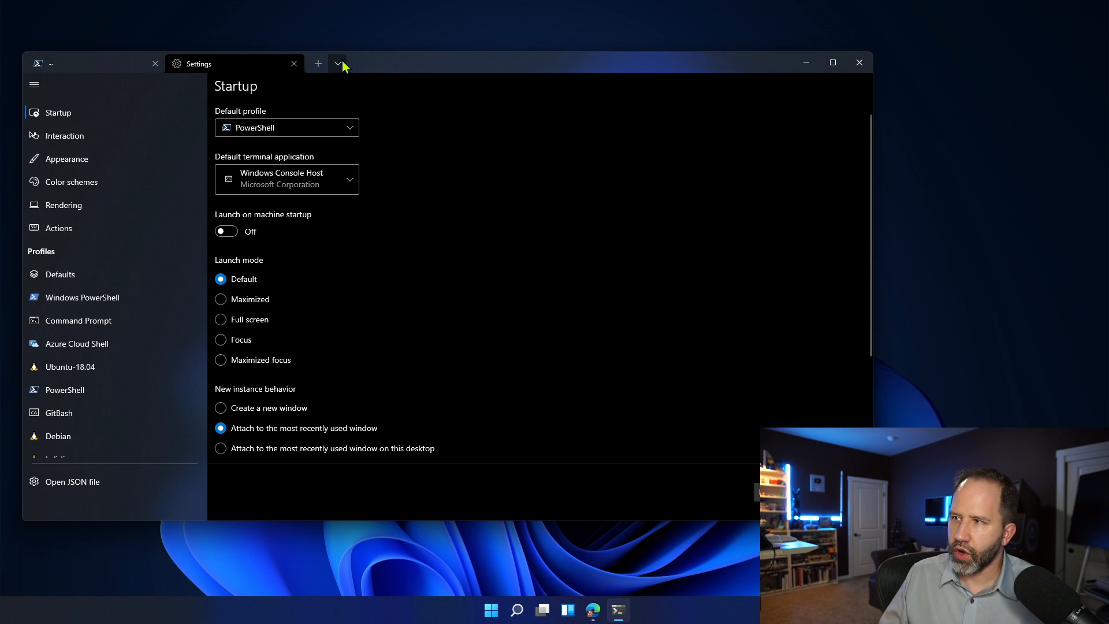
pyautogui.click(337, 63)
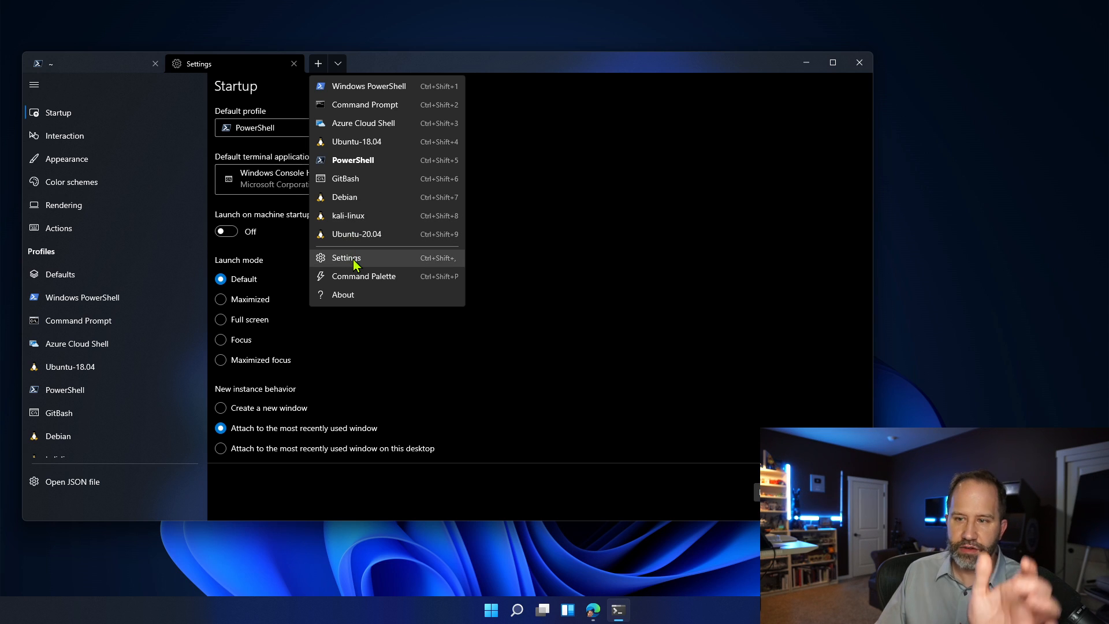
pyautogui.click(346, 257)
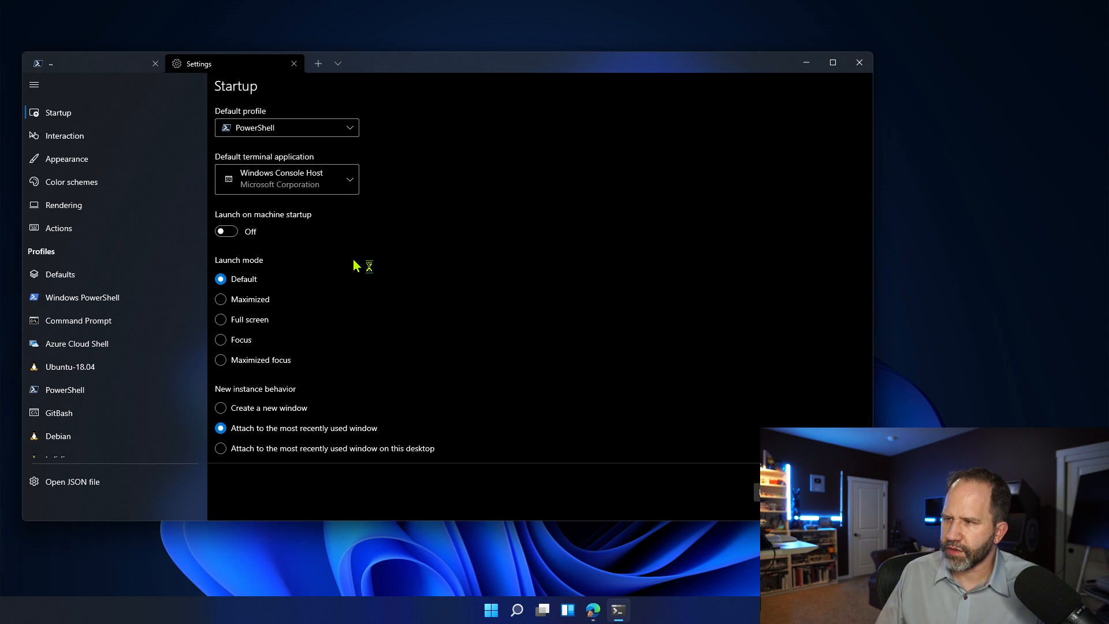
pyautogui.click(72, 482)
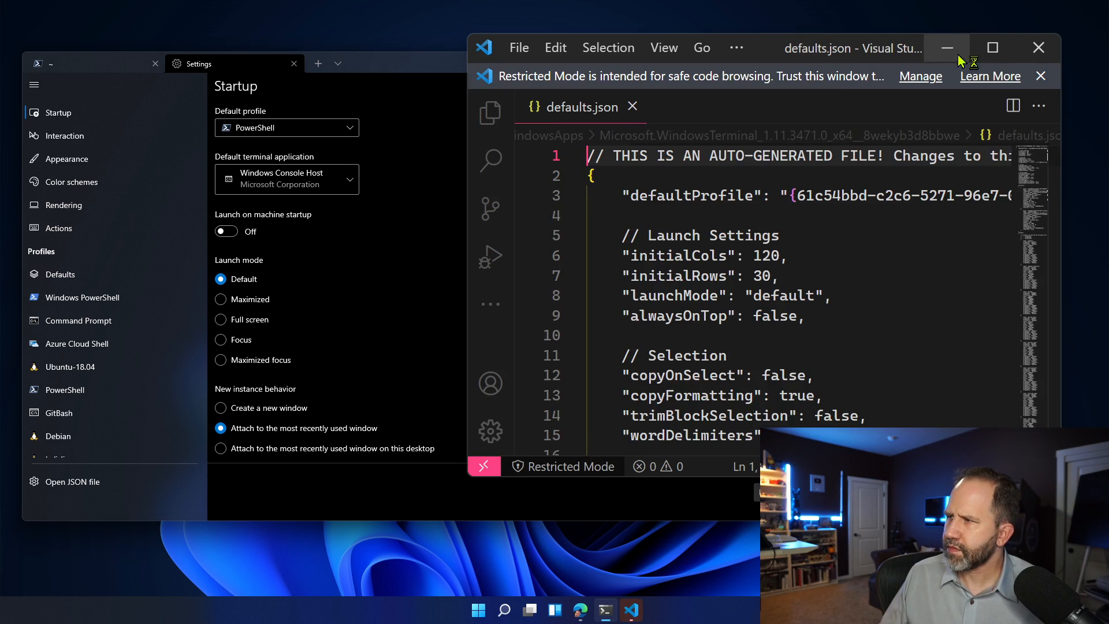
pyautogui.click(992, 47)
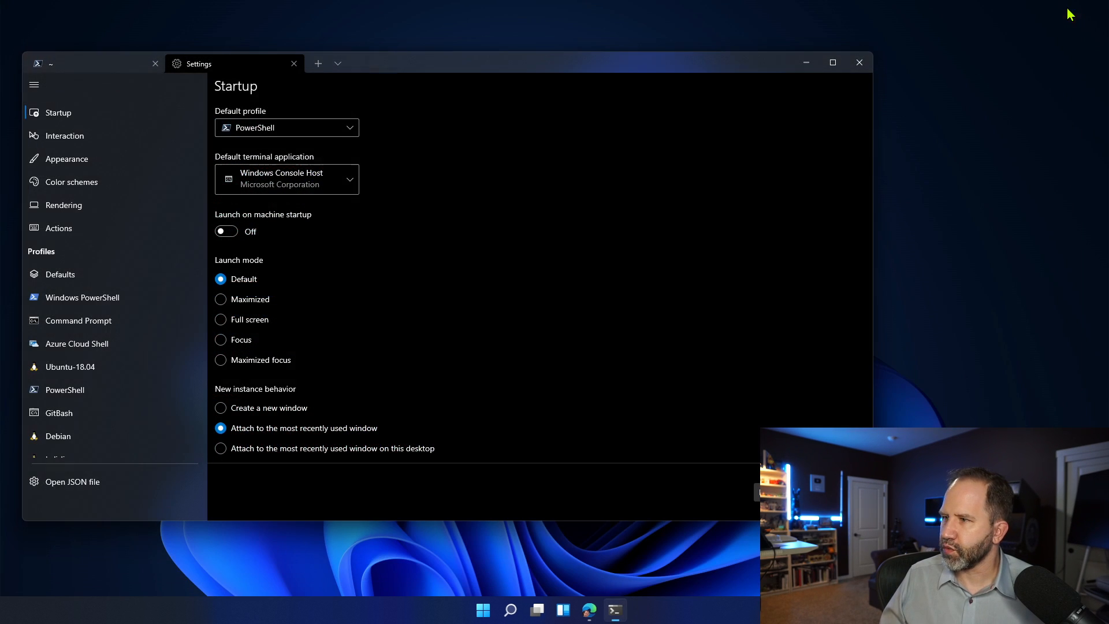
pyautogui.moveTo(71, 275)
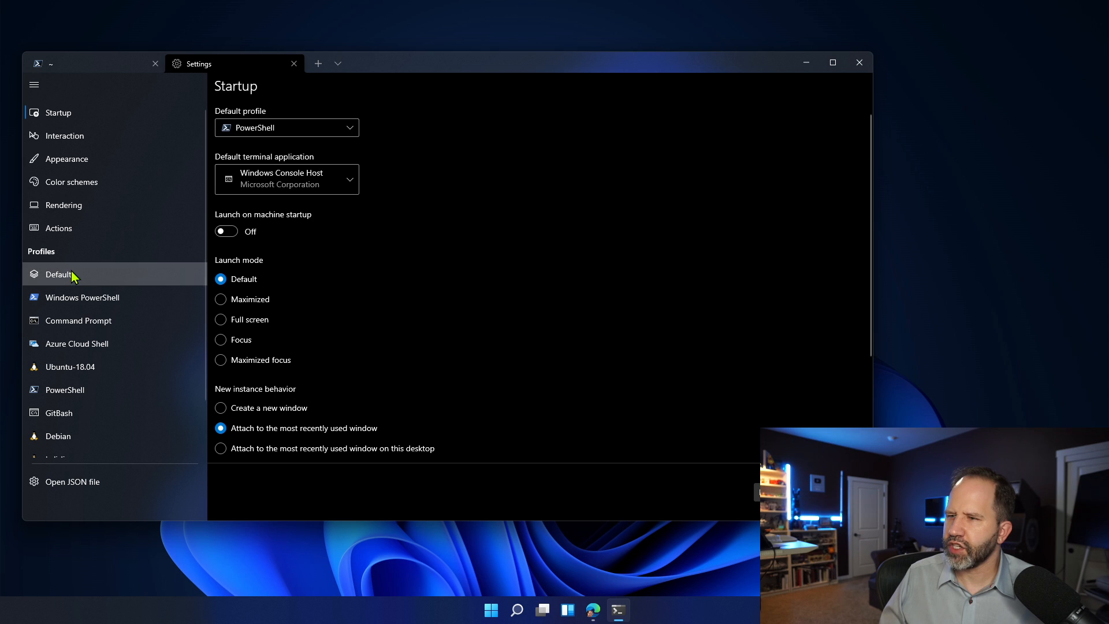
# View the profile Defaults page, then show the new-tab profile dropdown.
pyautogui.click(60, 275)
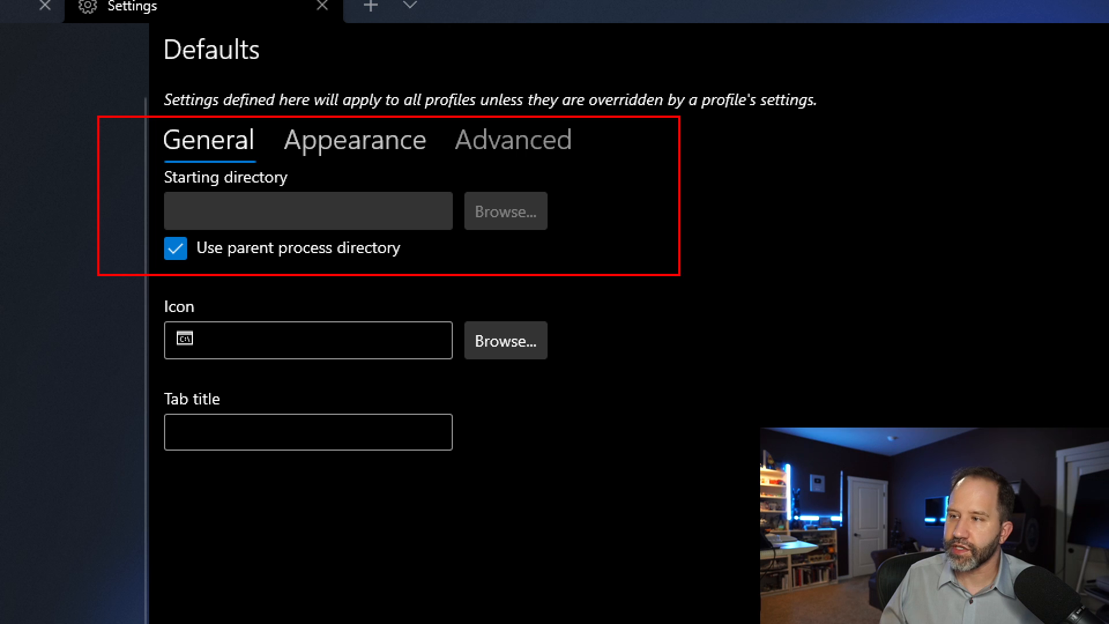
pyautogui.moveTo(633, 255)
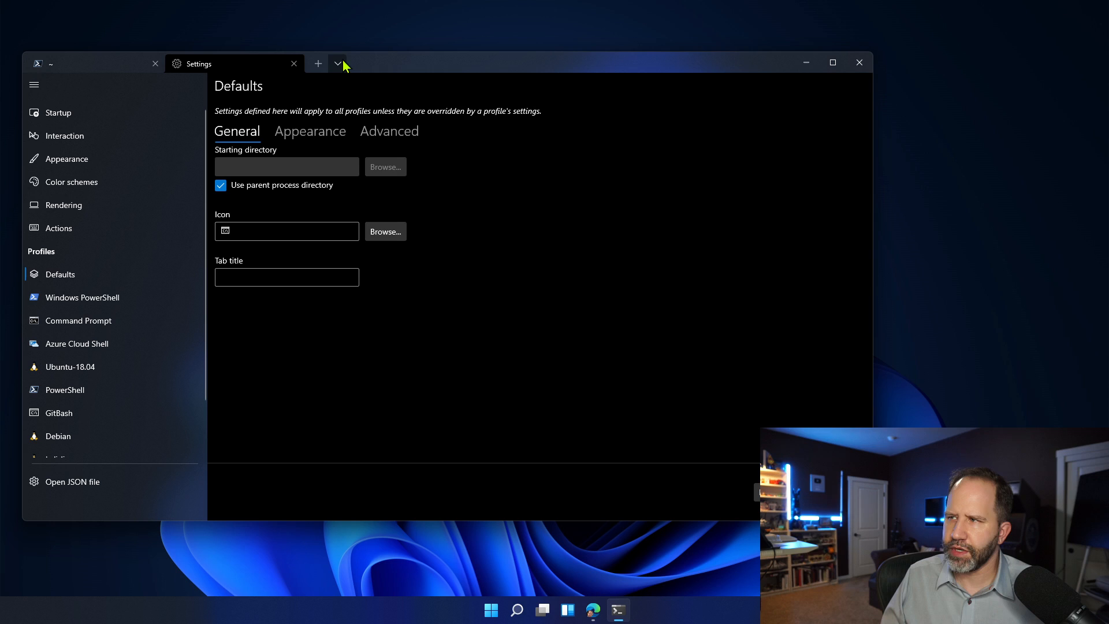
pyautogui.click(338, 62)
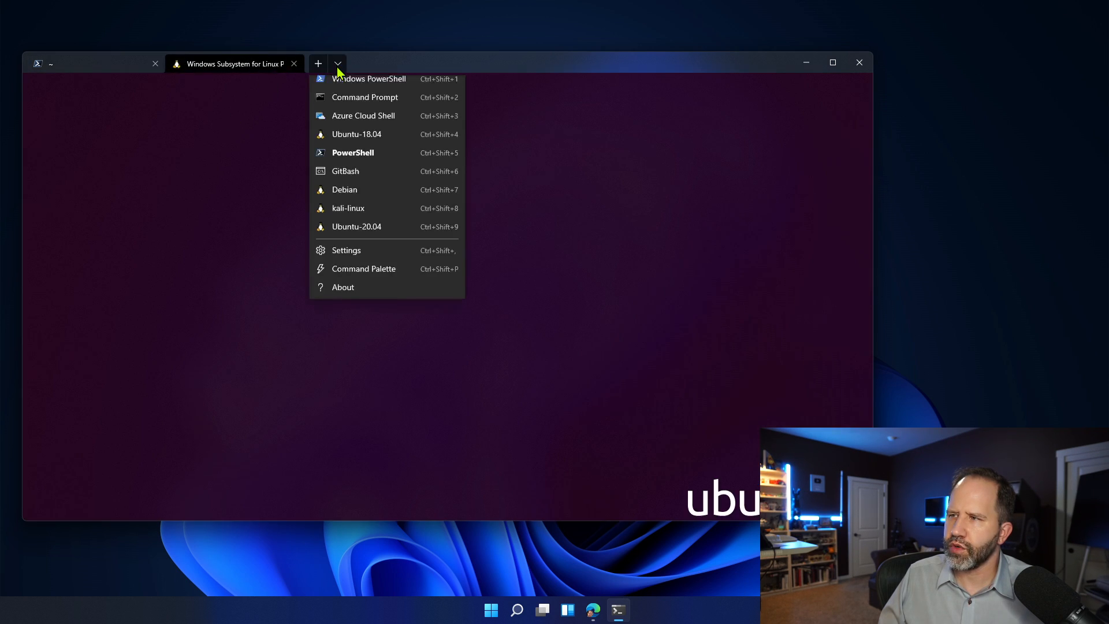
# Add Command Prompt and Windows PowerShell tabs, then return focus to the Ubuntu tab.
pyautogui.click(365, 97)
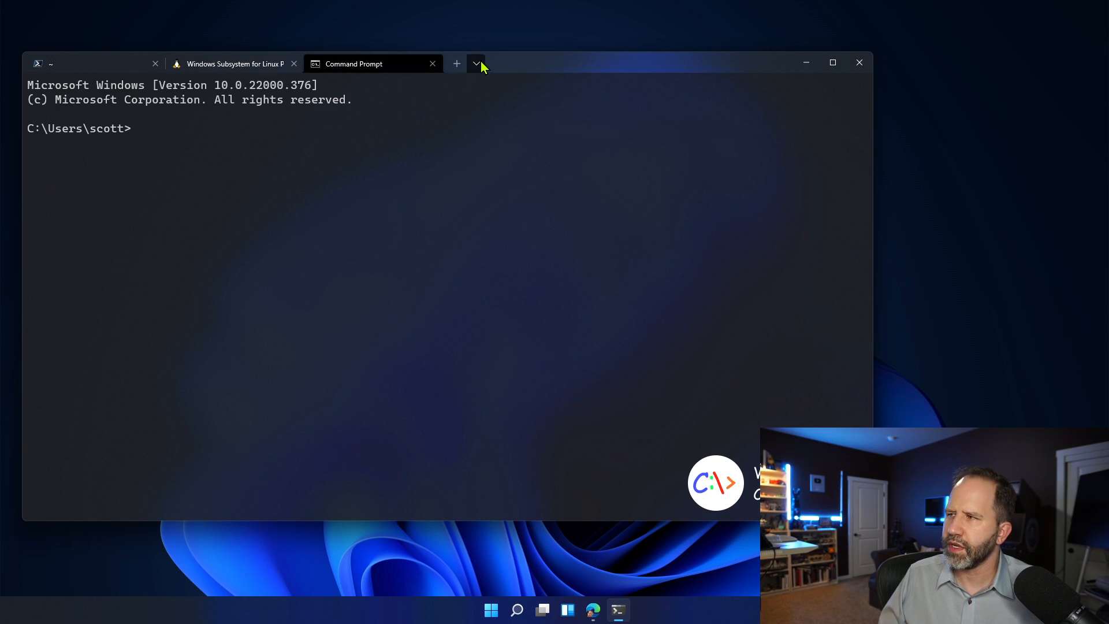
pyautogui.click(475, 62)
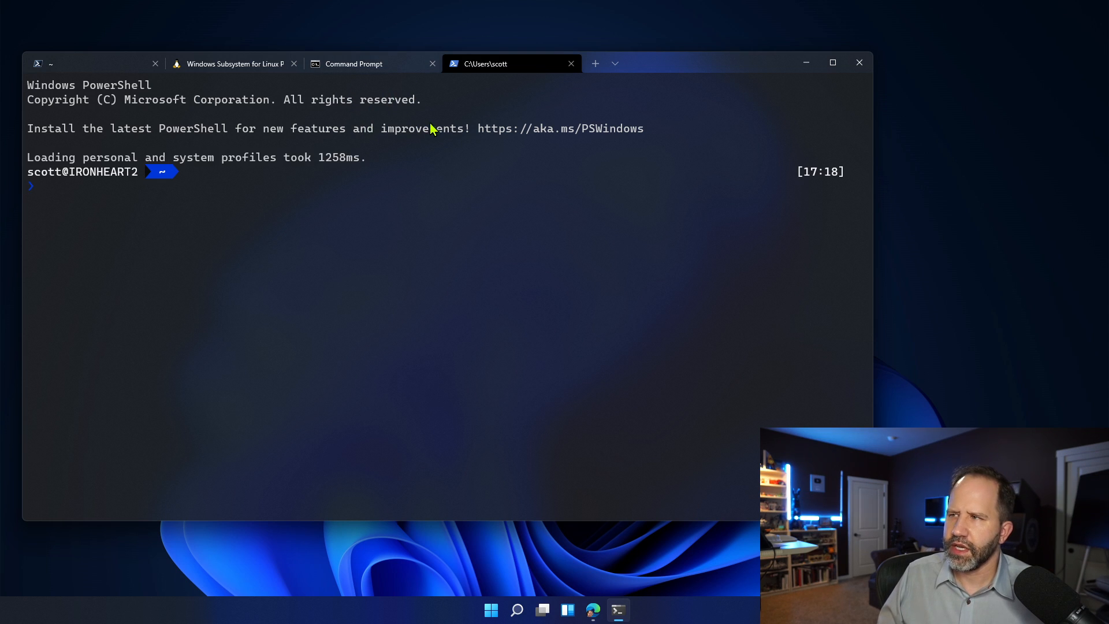
pyautogui.click(233, 63)
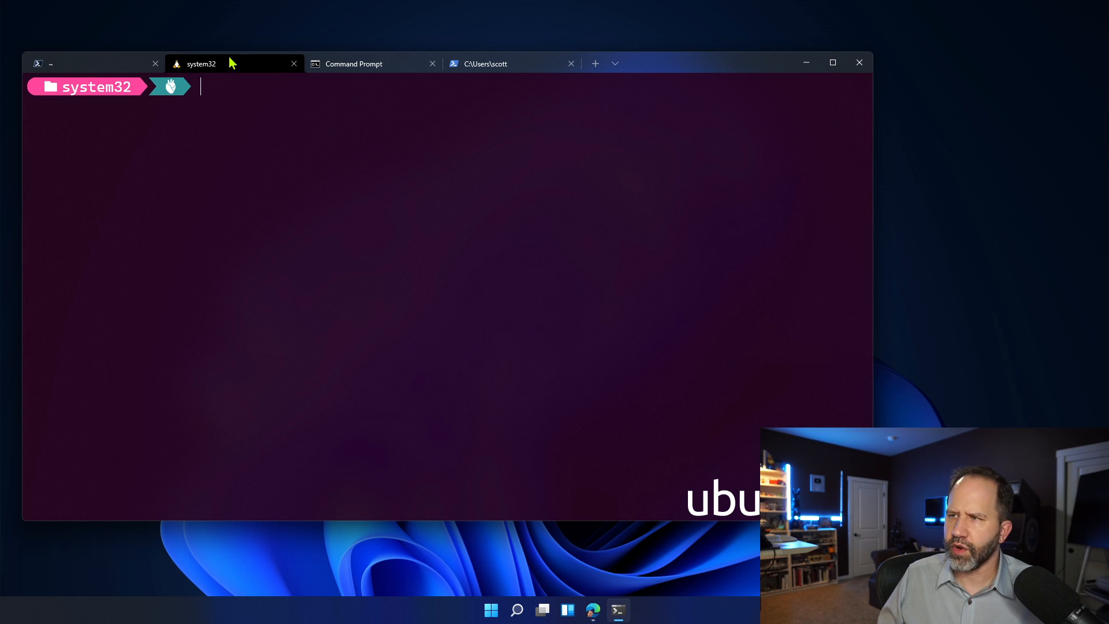
# Colour the Linux tab purple and rename it Ubuntu from its context menu.
pyautogui.rightClick(201, 63)
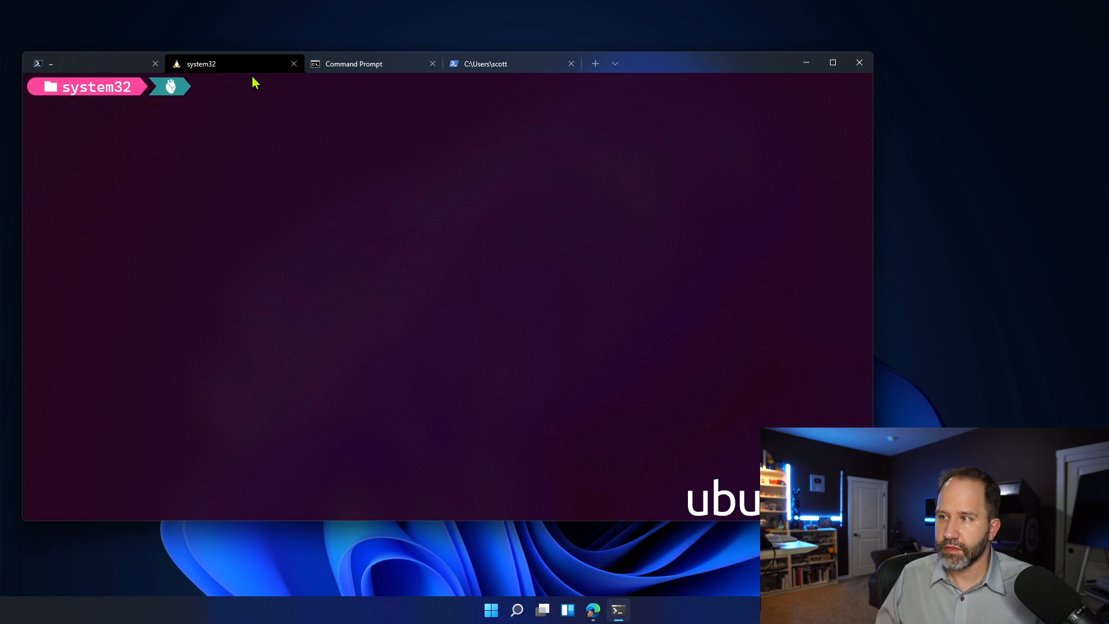
pyautogui.click(169, 87)
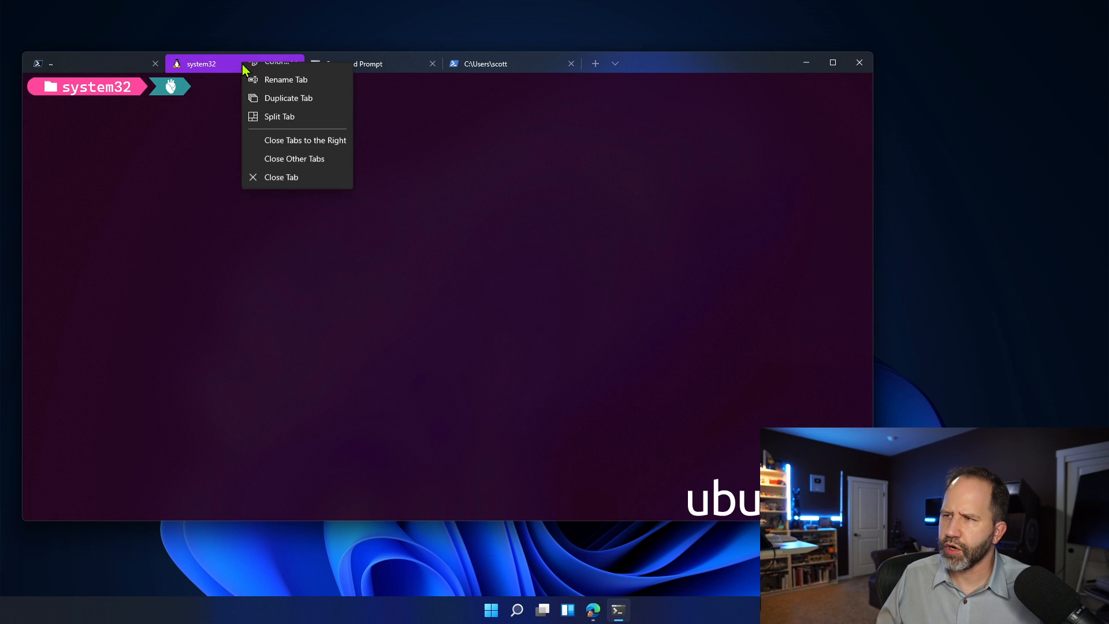
pyautogui.click(287, 80)
pyautogui.write('PRODUCTION')
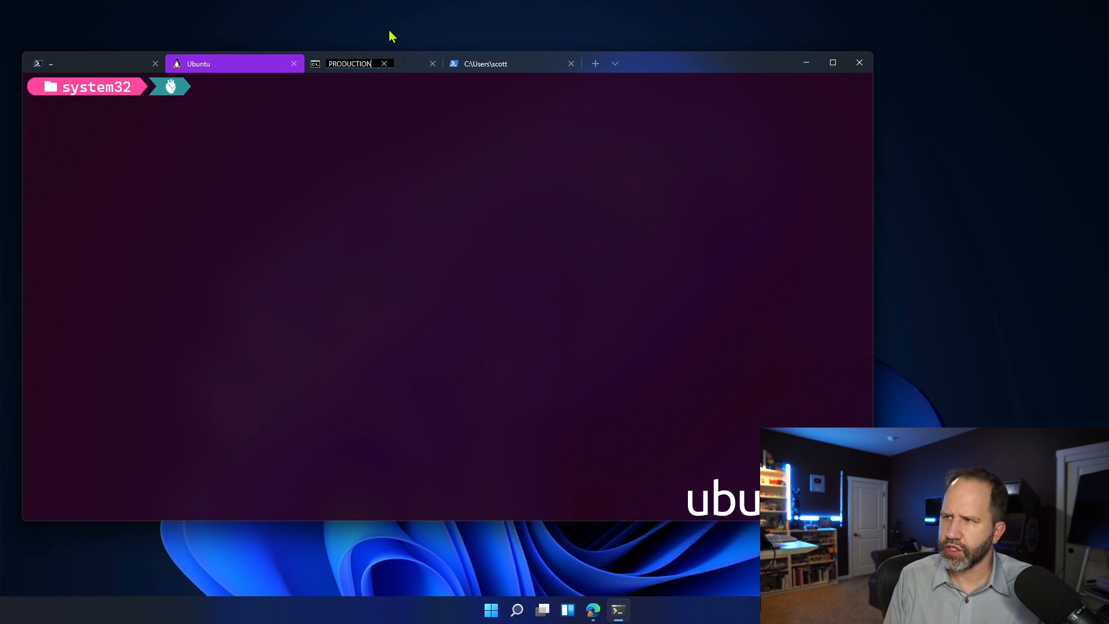
# Give the PRODUCTION Command Prompt tab a red colour from its context menu.
pyautogui.rightClick(350, 63)
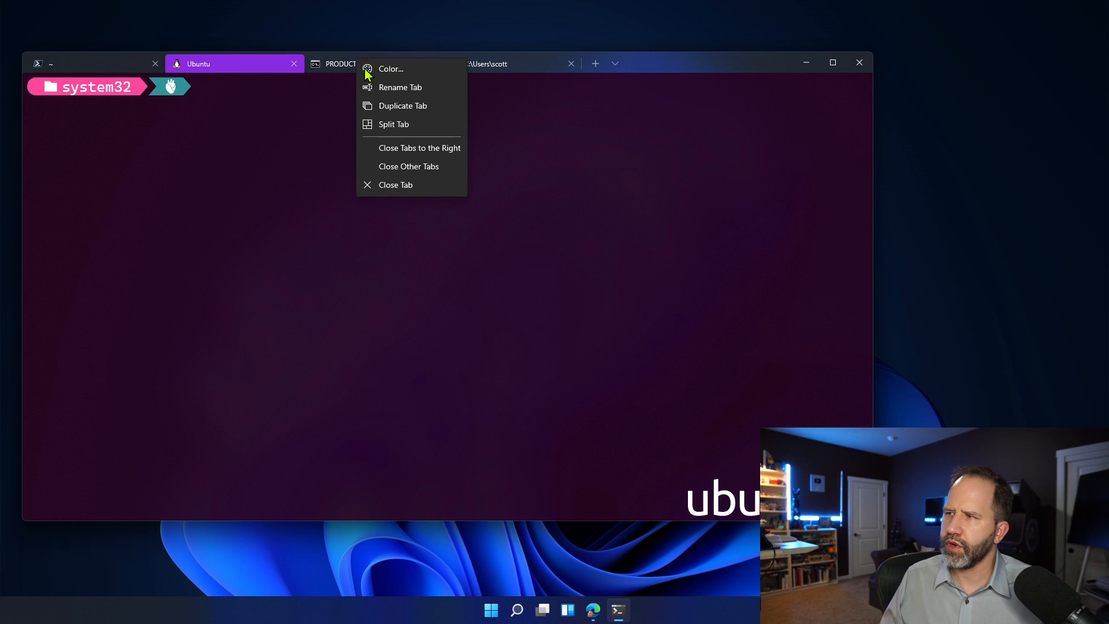
pyautogui.click(336, 188)
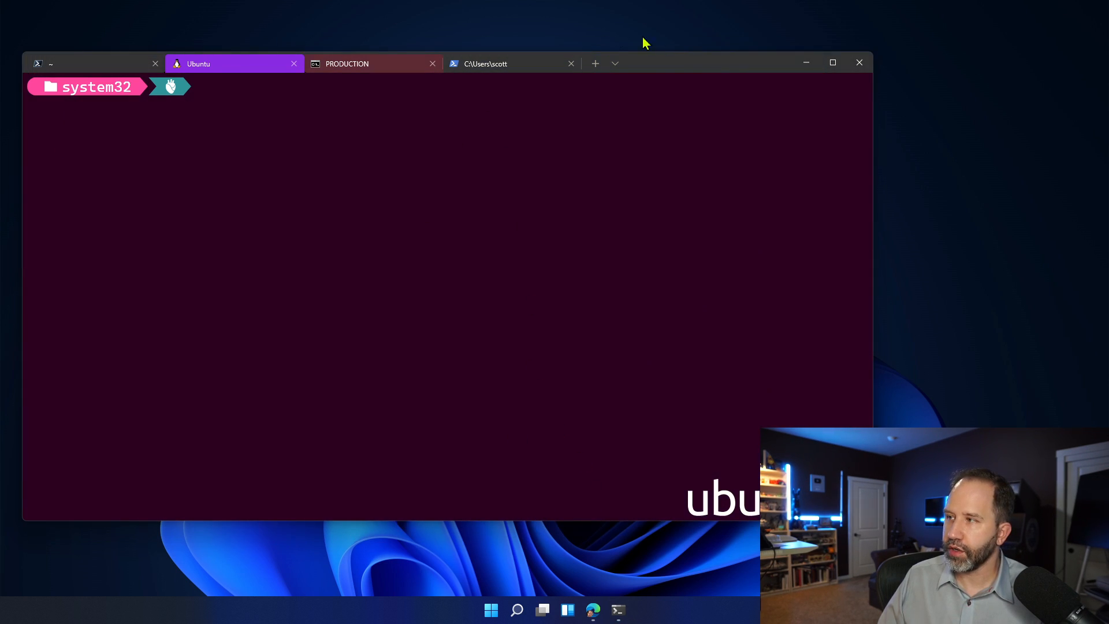
pyautogui.click(614, 62)
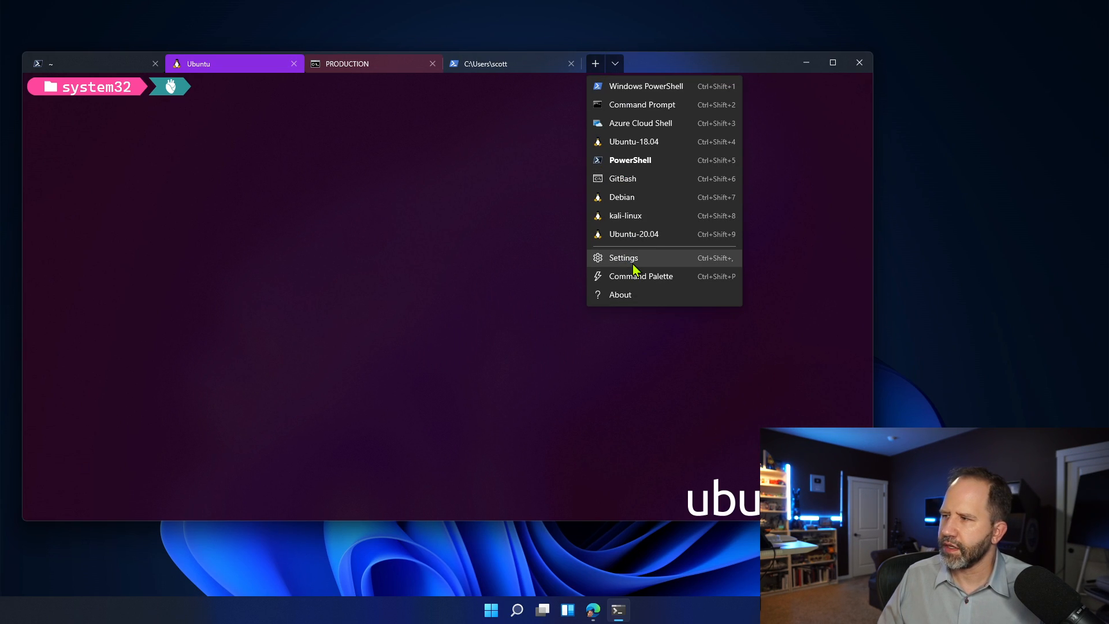
# Add "tabColor": "#FF0000" to the Command Prompt profile in settings.json, trying the colour picker.
pyautogui.click(622, 257)
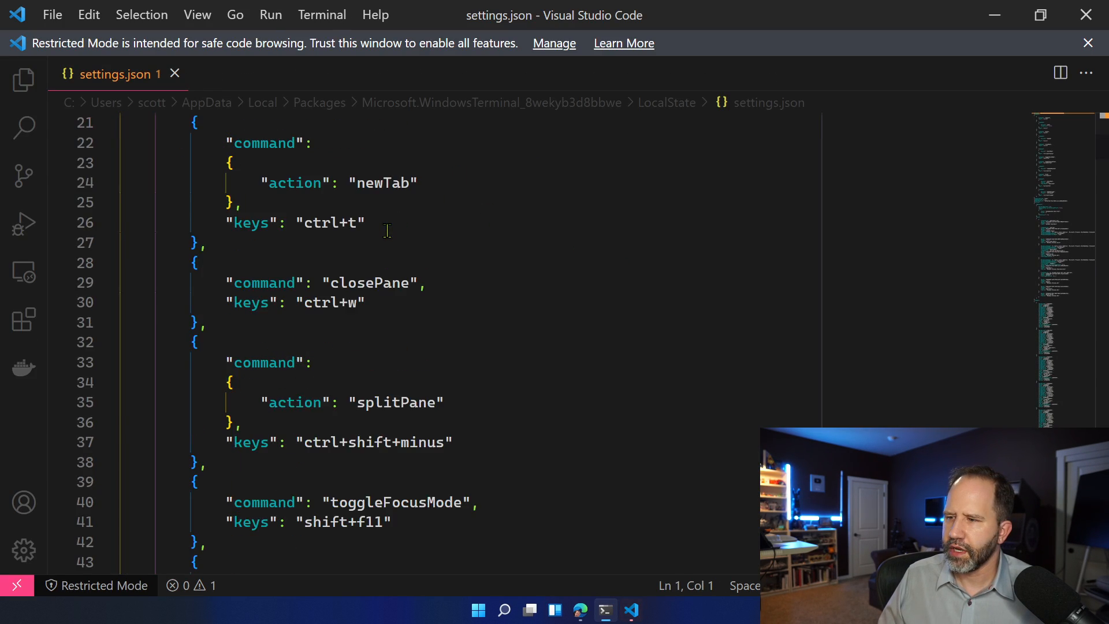
pyautogui.scroll(-3)
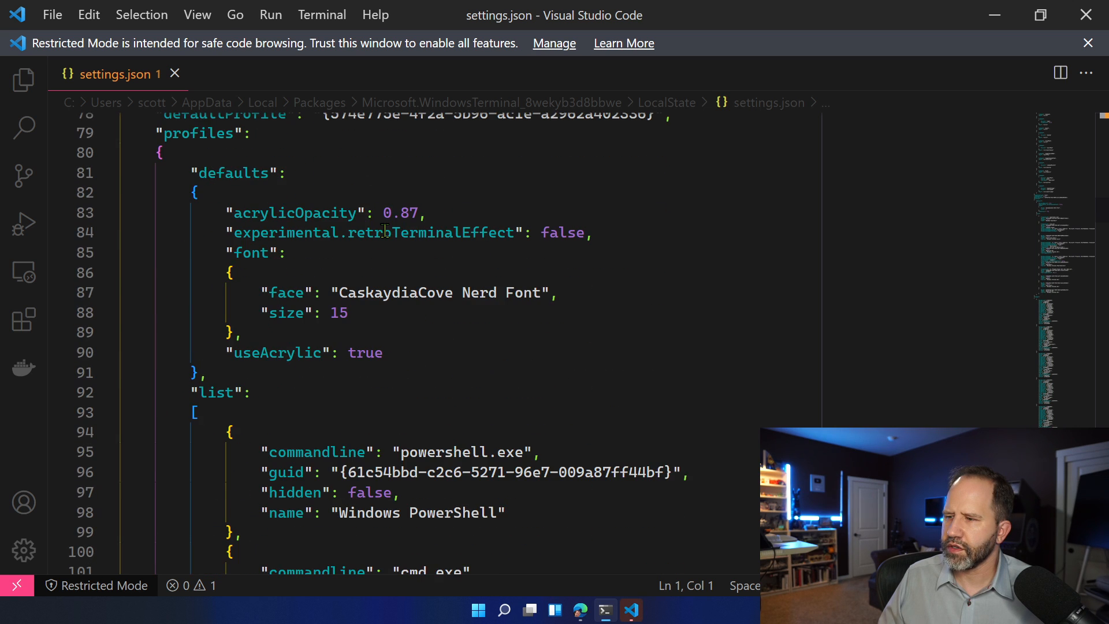
pyautogui.scroll(-3)
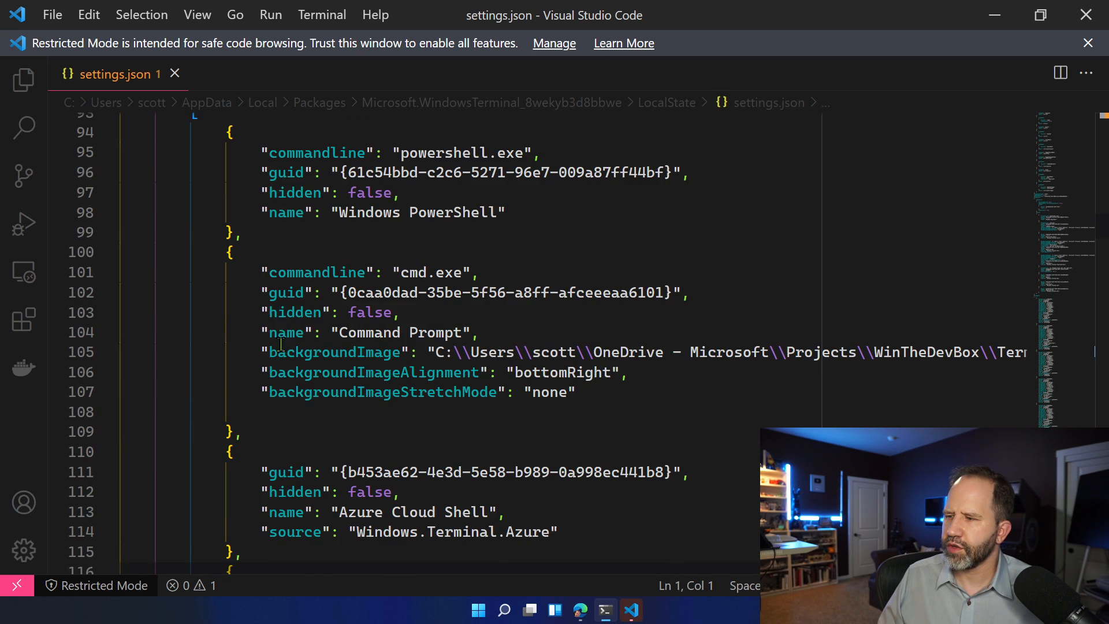
pyautogui.click(578, 393)
pyautogui.write('"tabColor": "#')
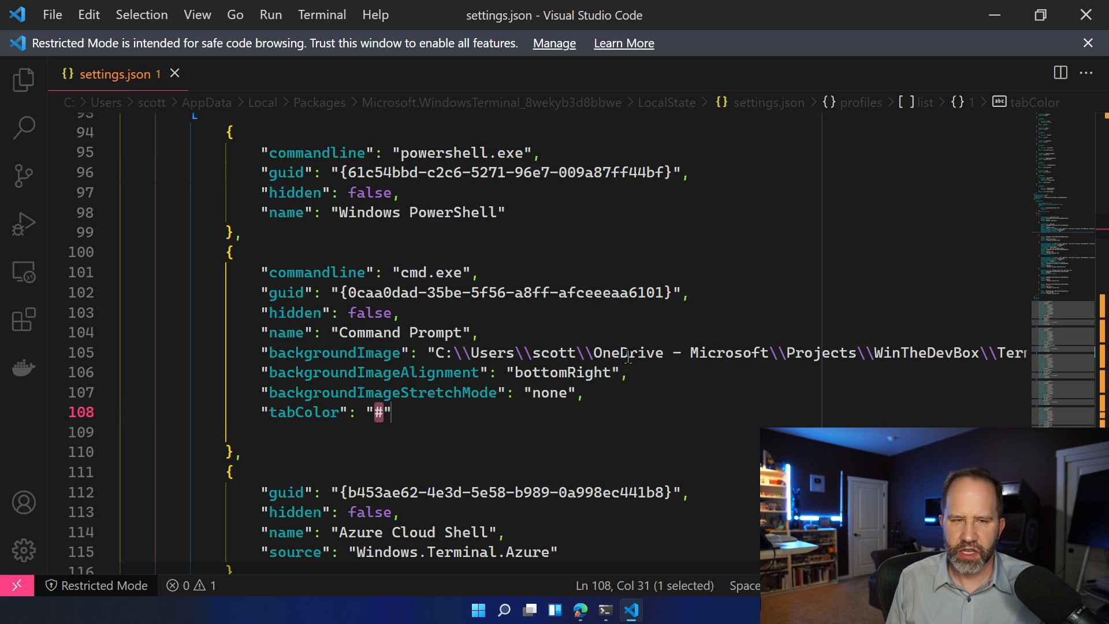
pyautogui.write('F')
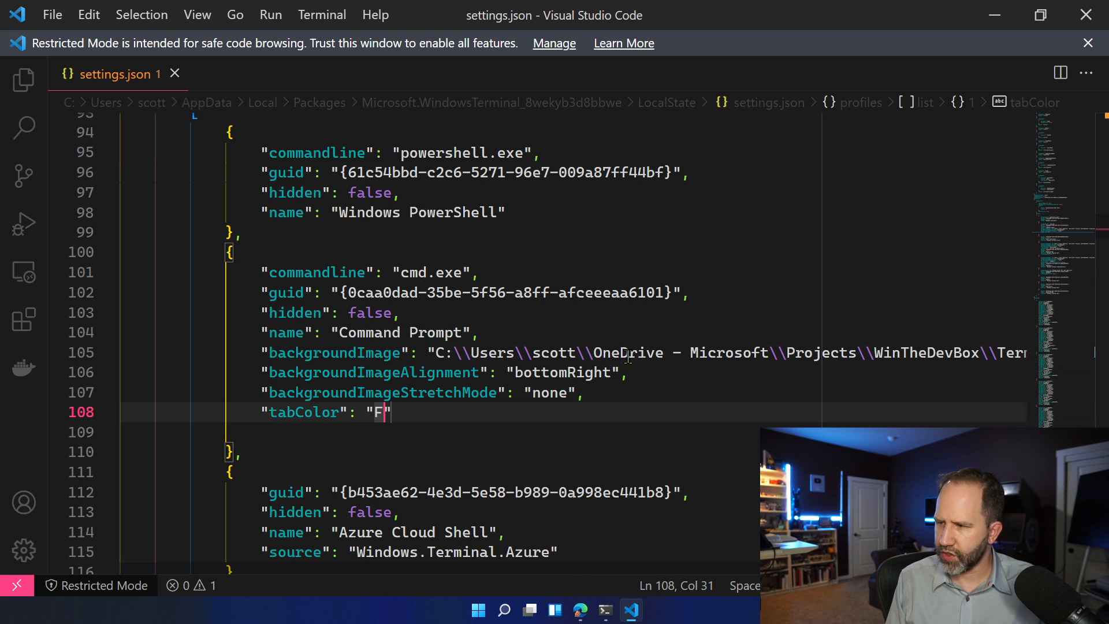
pyautogui.write('F0000')
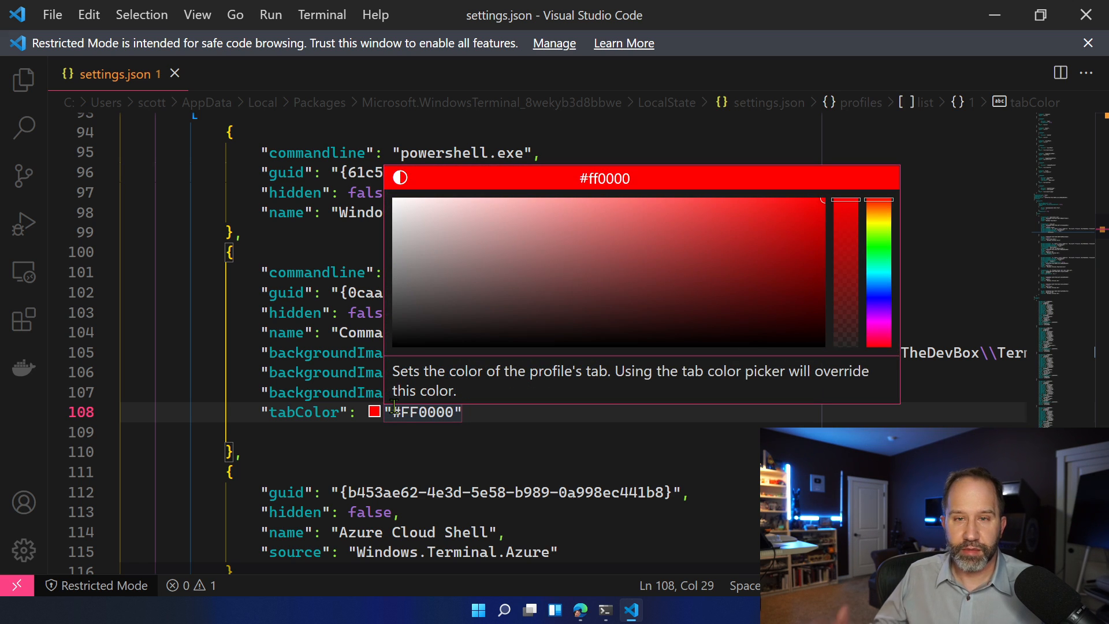
pyautogui.click(584, 259)
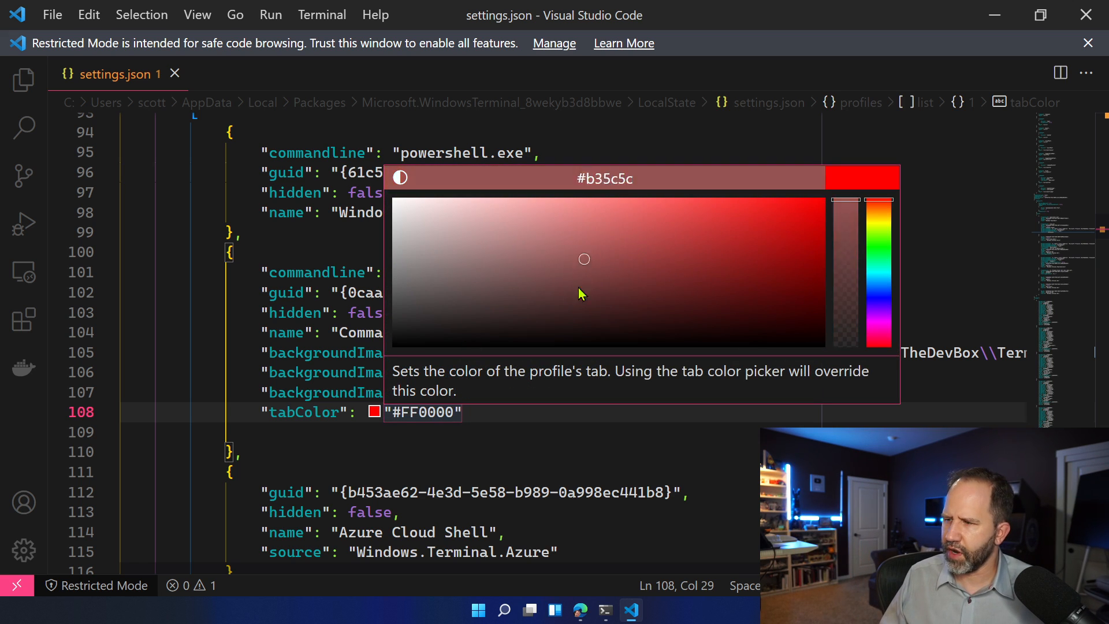
pyautogui.click(749, 228)
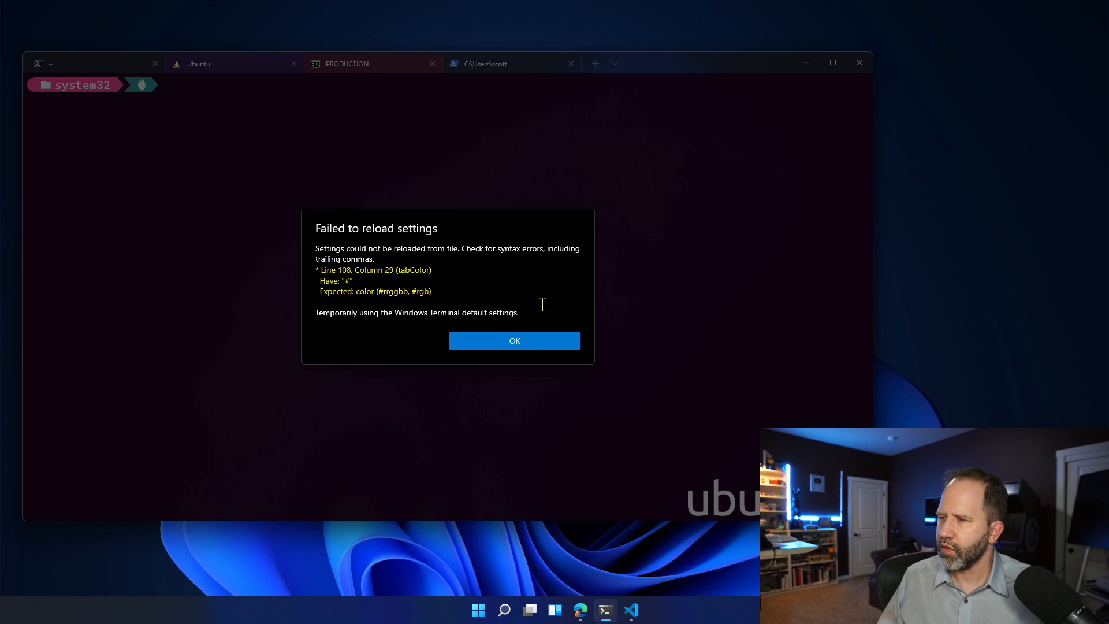
pyautogui.moveTo(315, 253)
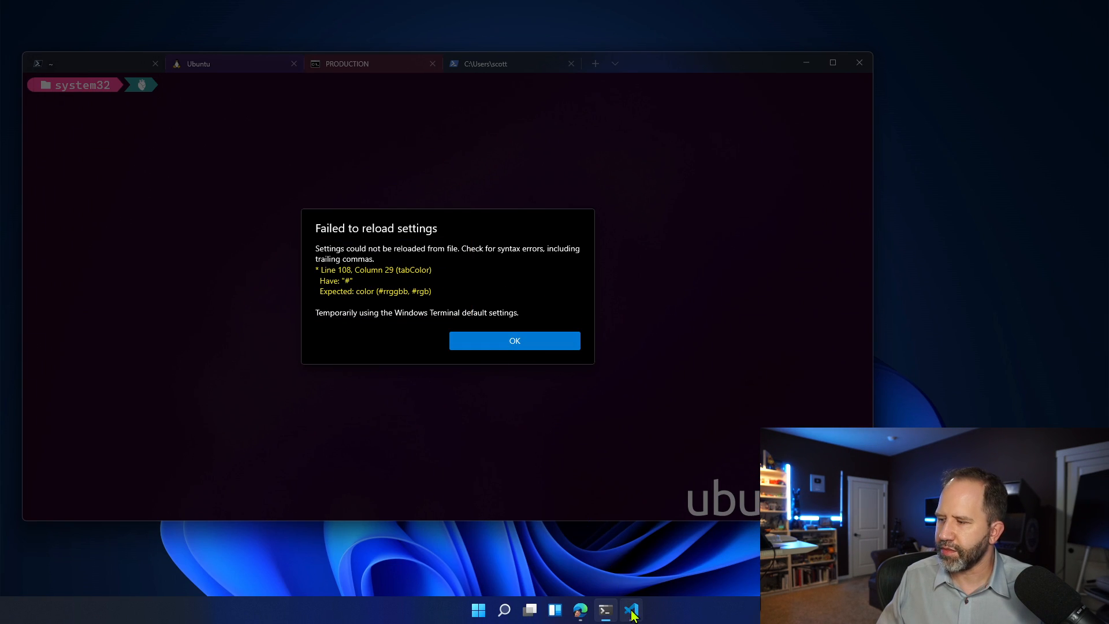
# Return to VS Code and remove the tabColor line from settings.json.
pyautogui.click(631, 610)
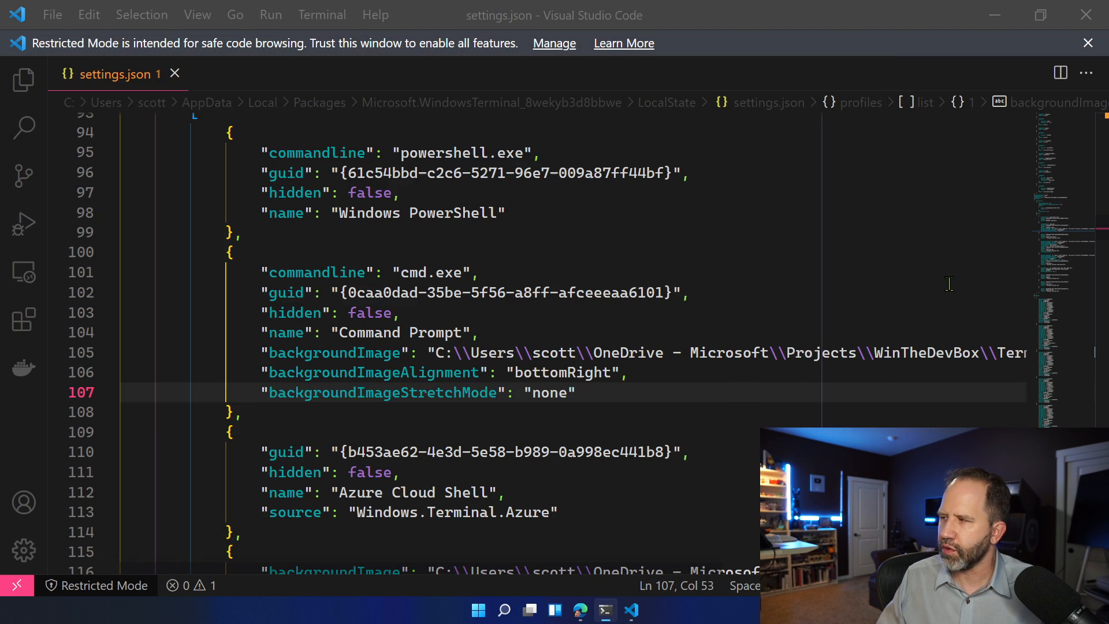
pyautogui.click(686, 293)
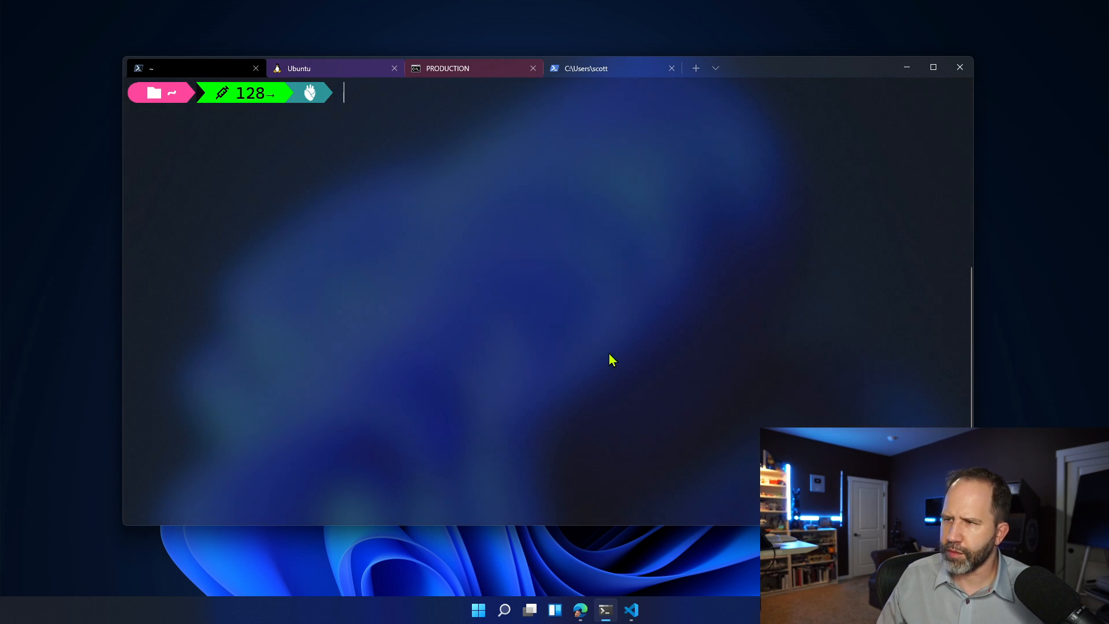
pyautogui.moveTo(665, 151)
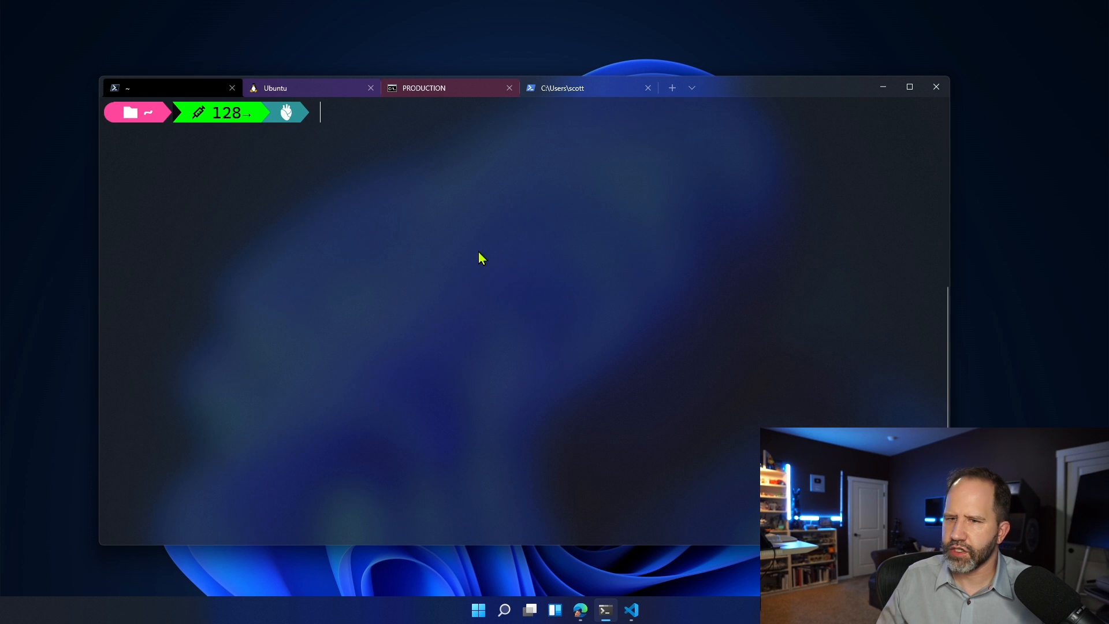
pyautogui.moveTo(474, 361)
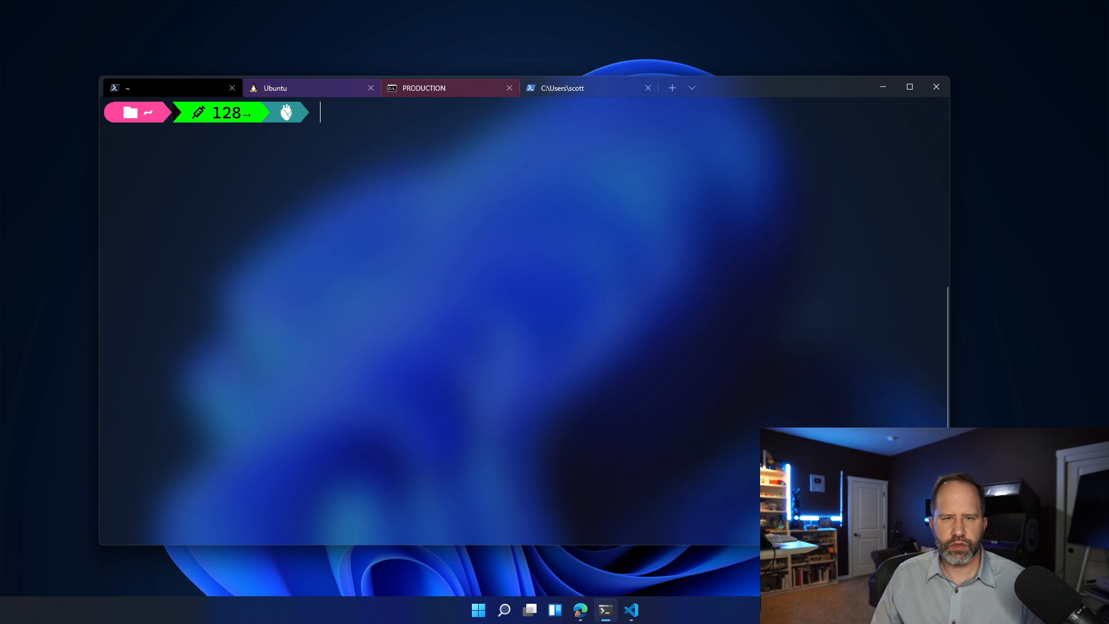
pyautogui.moveTo(672, 116)
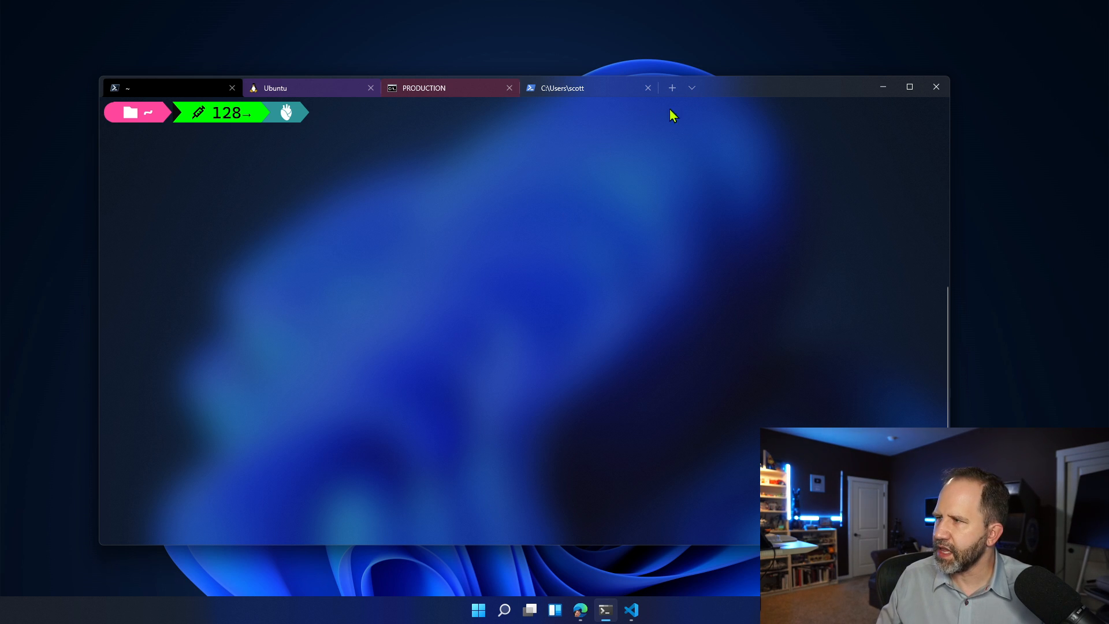
# Bring VS Code back up over the acrylic-background terminal.
pyautogui.click(630, 610)
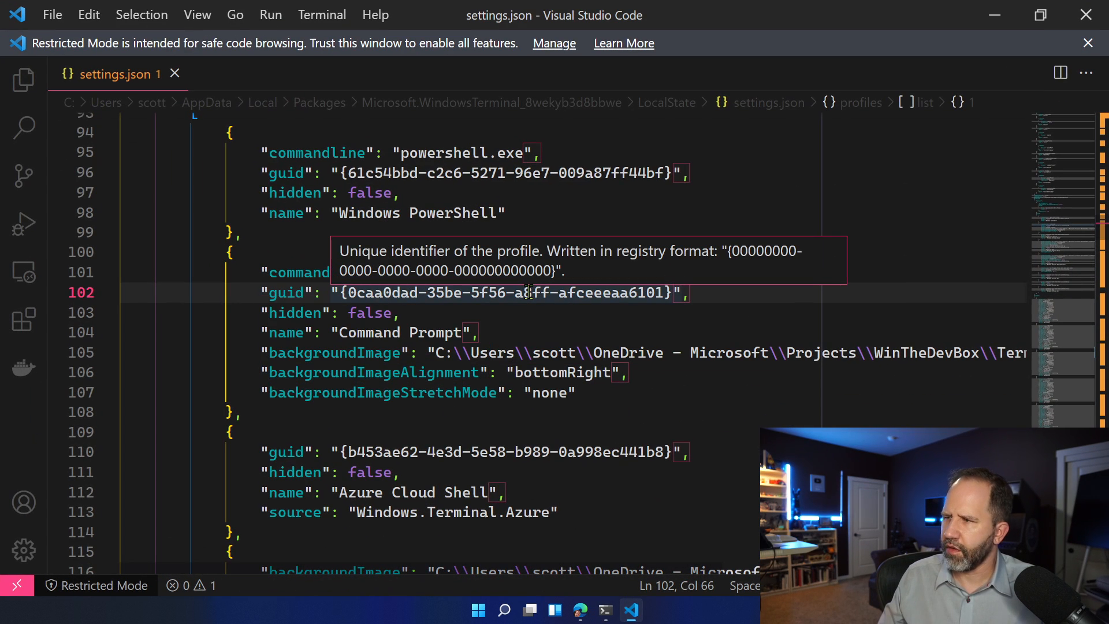
# Locate the useAcrylic and opacity 0.87 entries in the profile defaults of settings.json.
pyautogui.scroll(3)
pyautogui.write('acry')
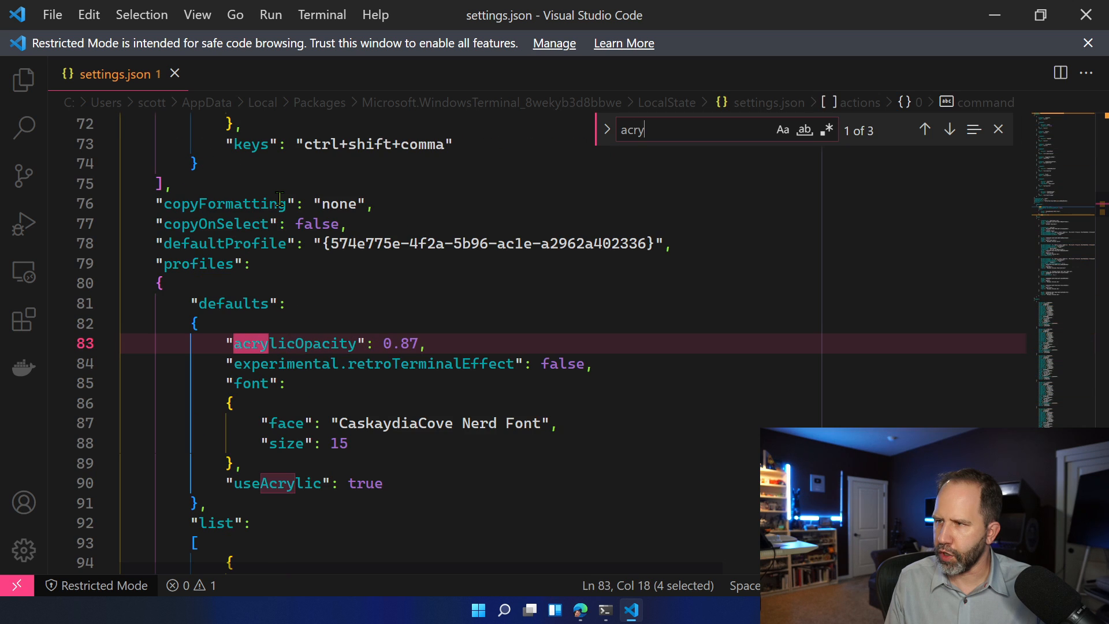
pyautogui.click(949, 130)
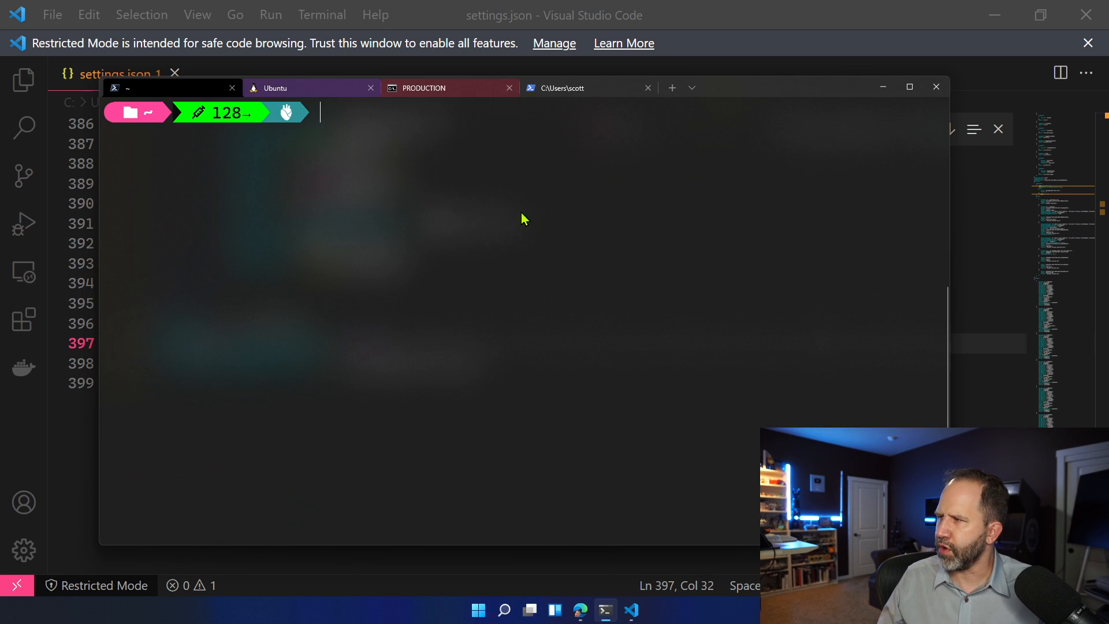
pyautogui.moveTo(460, 184)
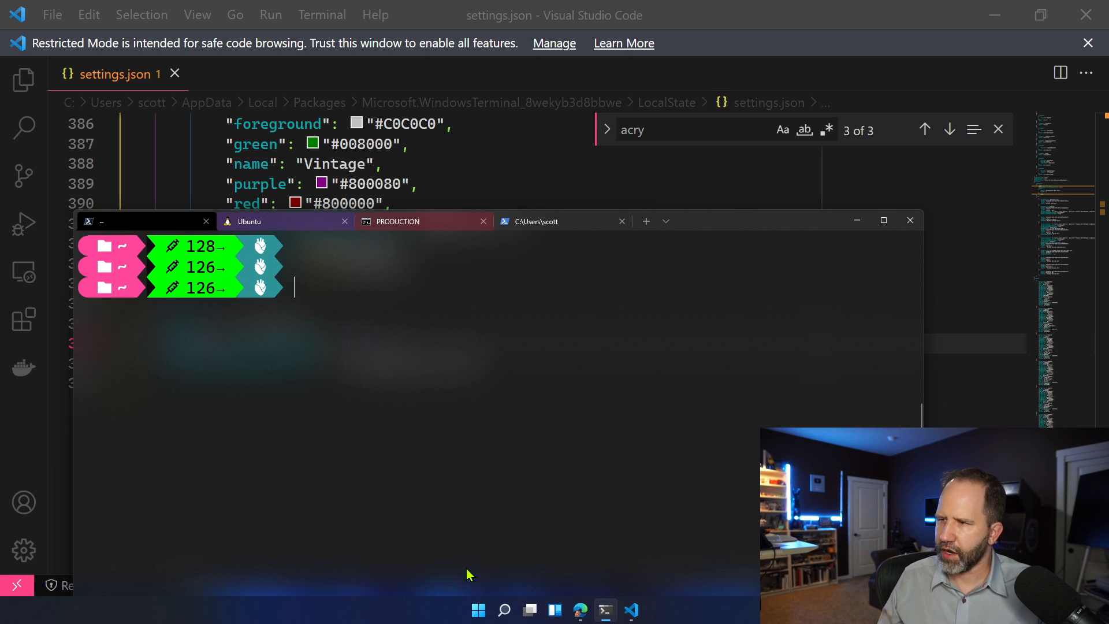
pyautogui.moveTo(474, 412)
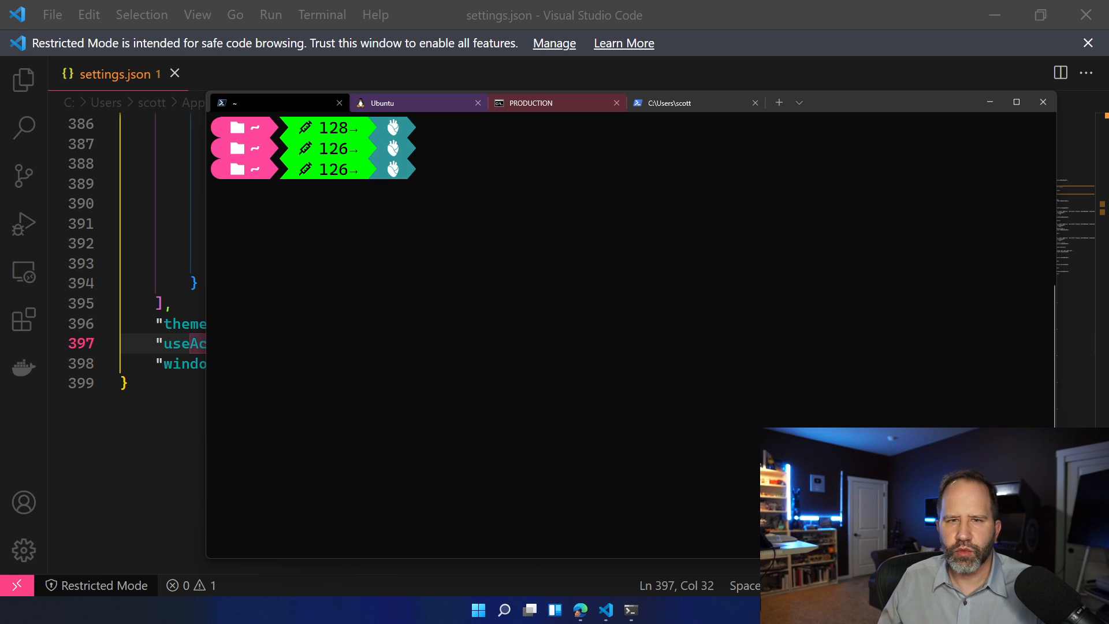
pyautogui.moveTo(427, 415)
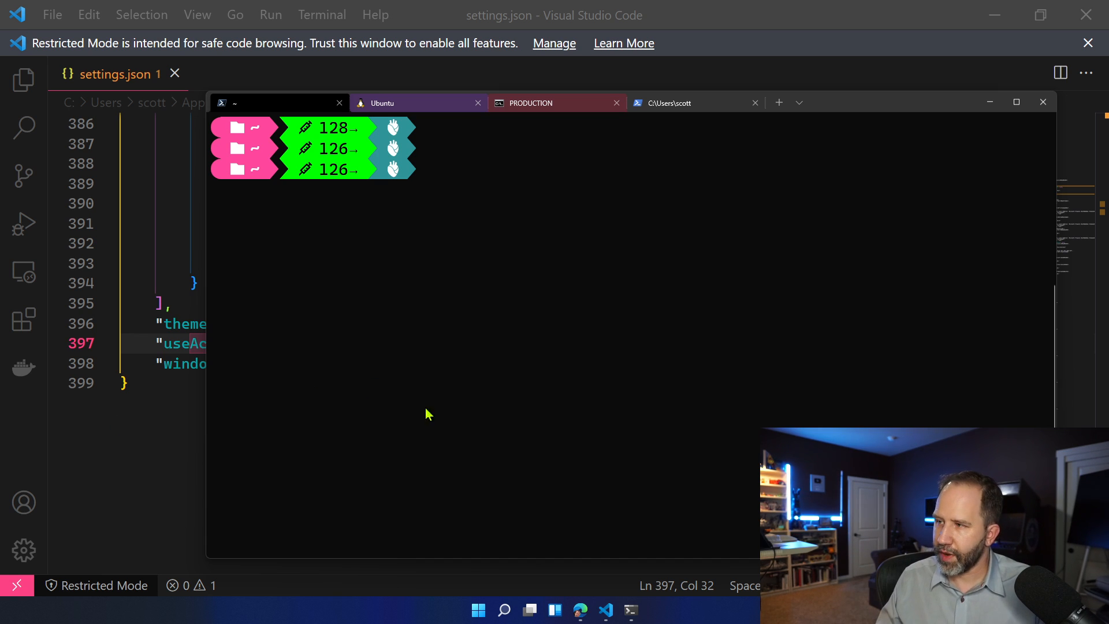
# Jump to hanselminutes-core with z, enter hanselminutes.core, maximize the window and start 'dotnet run'.
pyautogui.write('z')
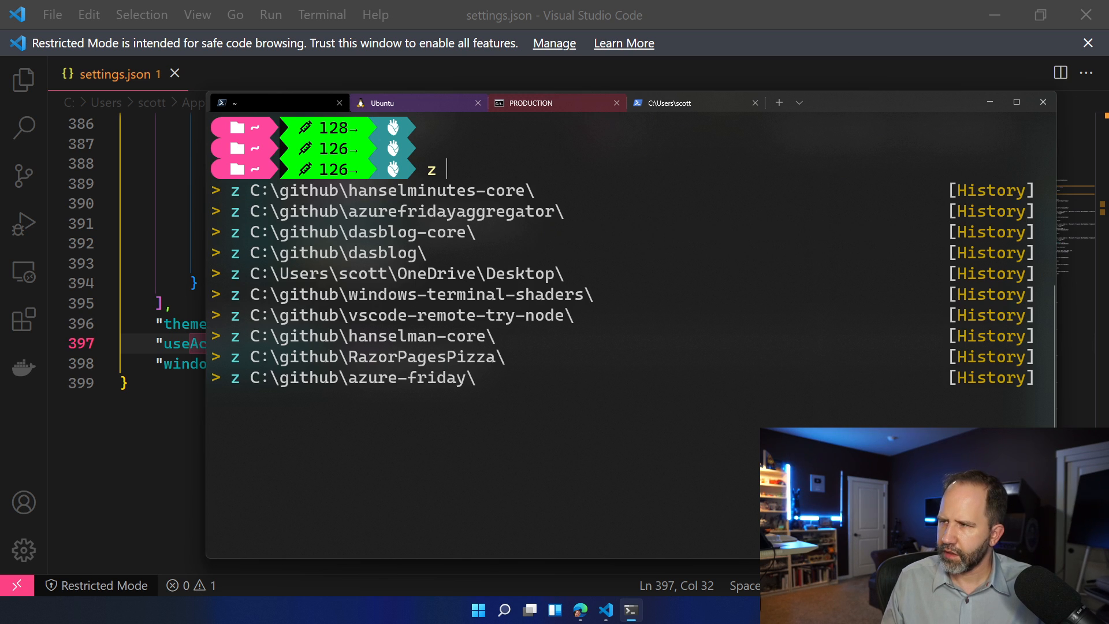
pyautogui.press('Return')
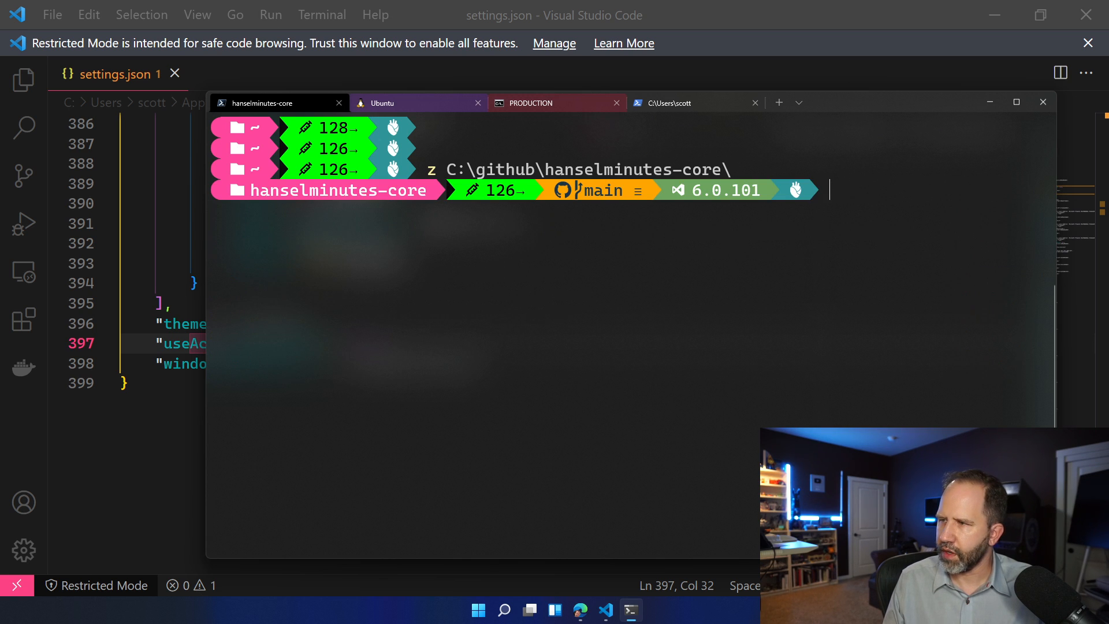
pyautogui.press('Return')
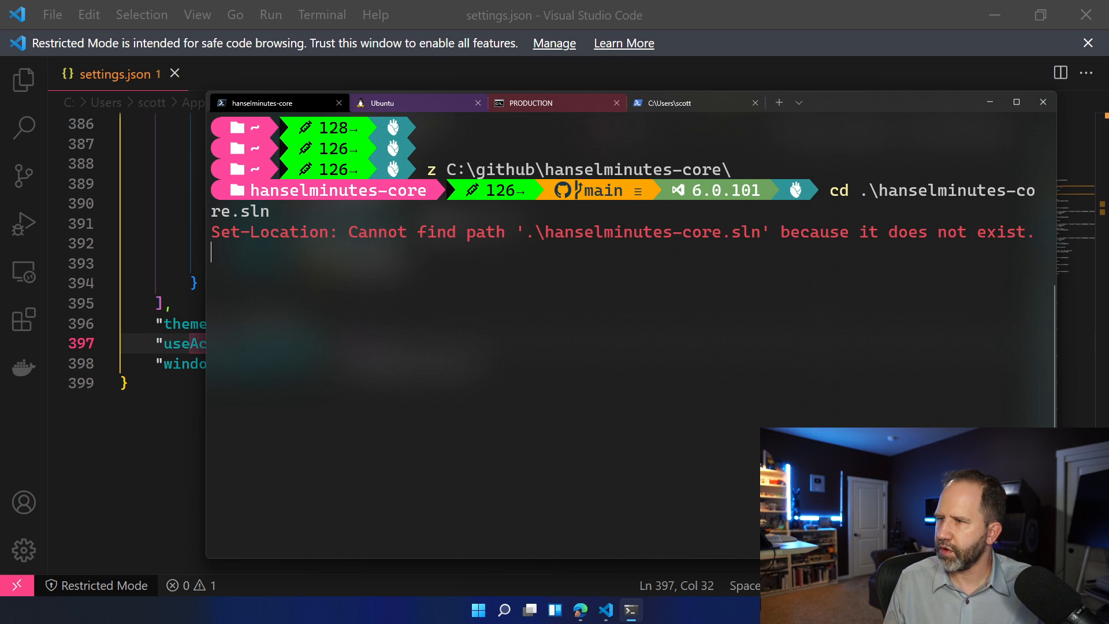
pyautogui.write('cd .\\hanselminutes.co')
pyautogui.write('dotnet run')
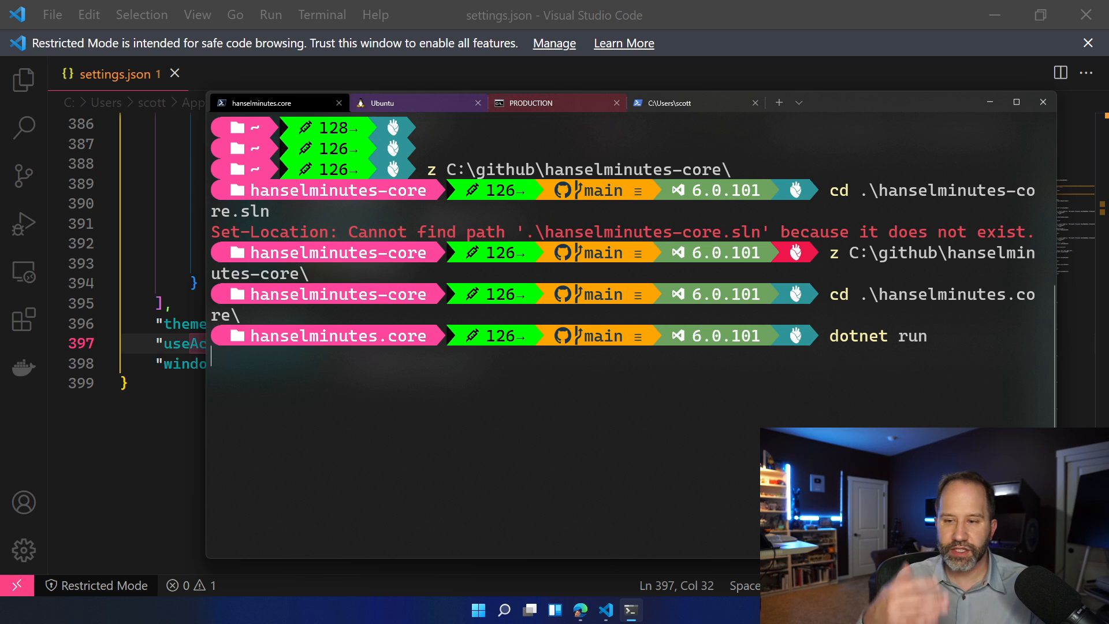
pyautogui.moveTo(841, 111)
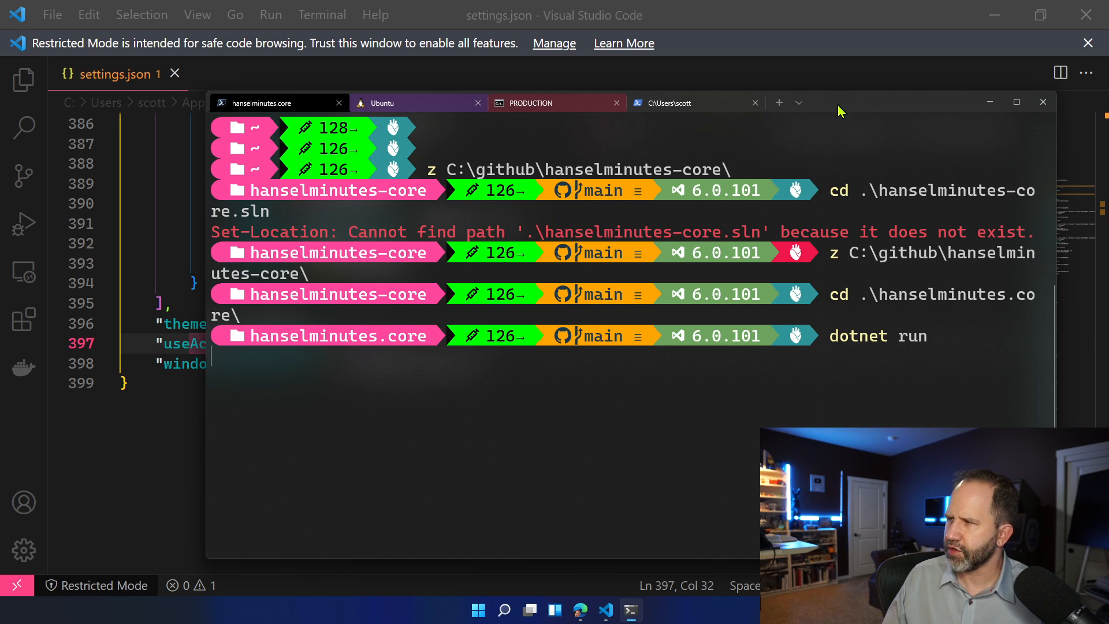
pyautogui.click(1016, 102)
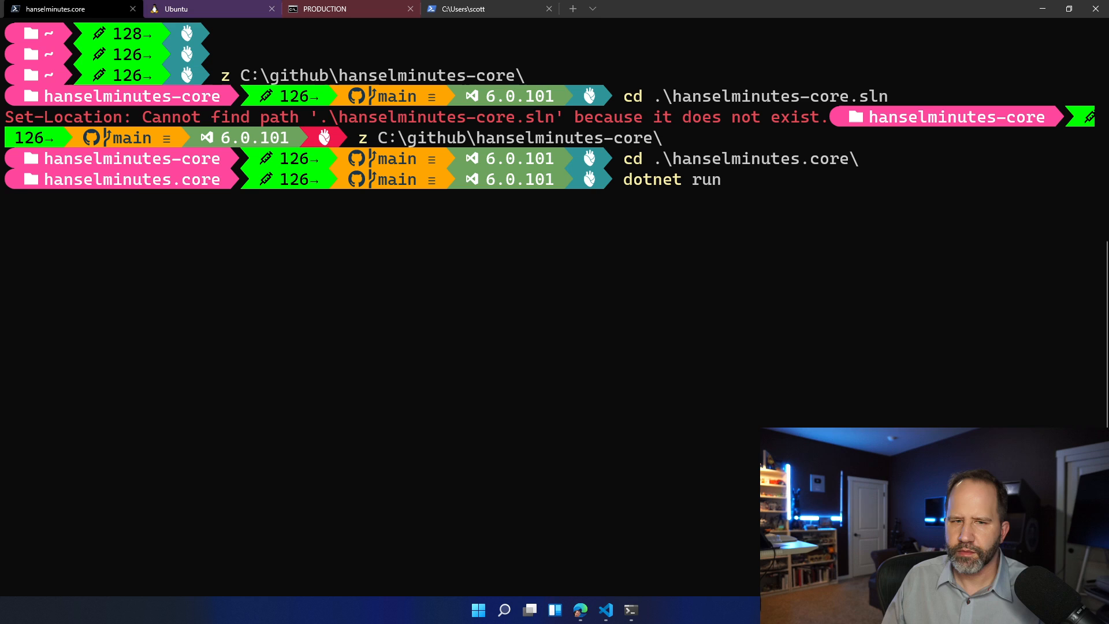
pyautogui.press('Return')
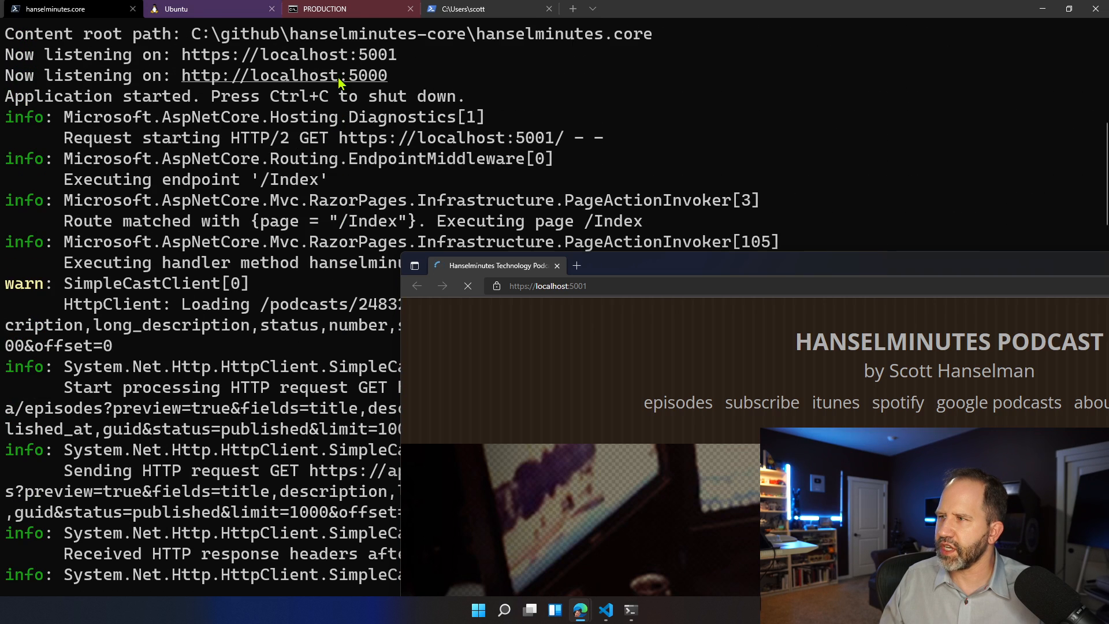
pyautogui.moveTo(347, 54)
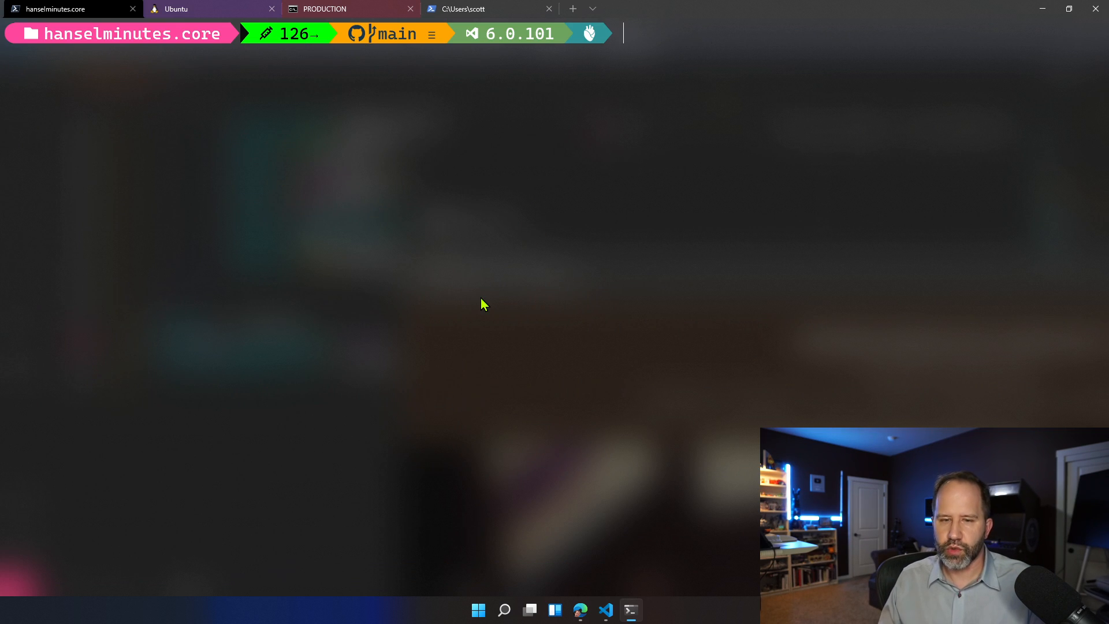
pyautogui.moveTo(167, 333)
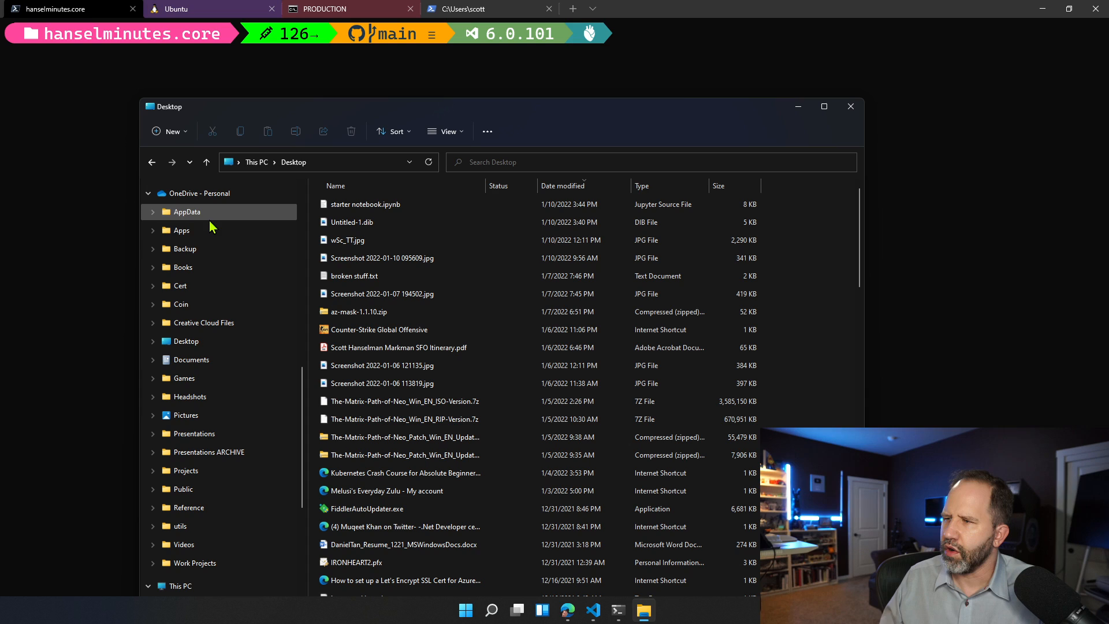
# Sort the Desktop items by name and start a new PowerShell terminal tab.
pyautogui.click(335, 184)
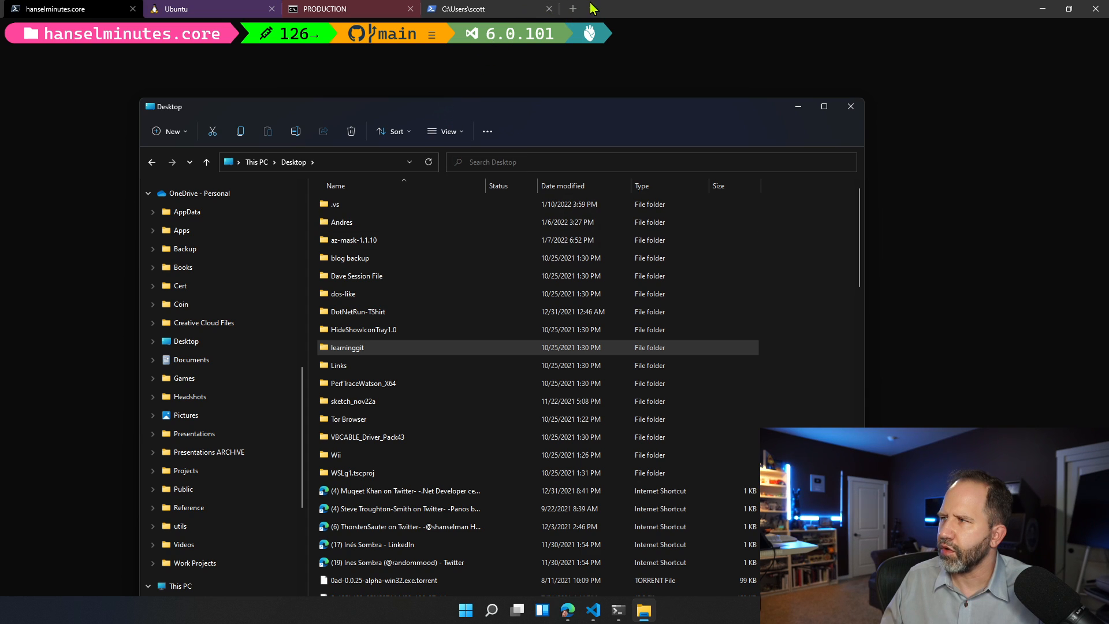
pyautogui.click(571, 9)
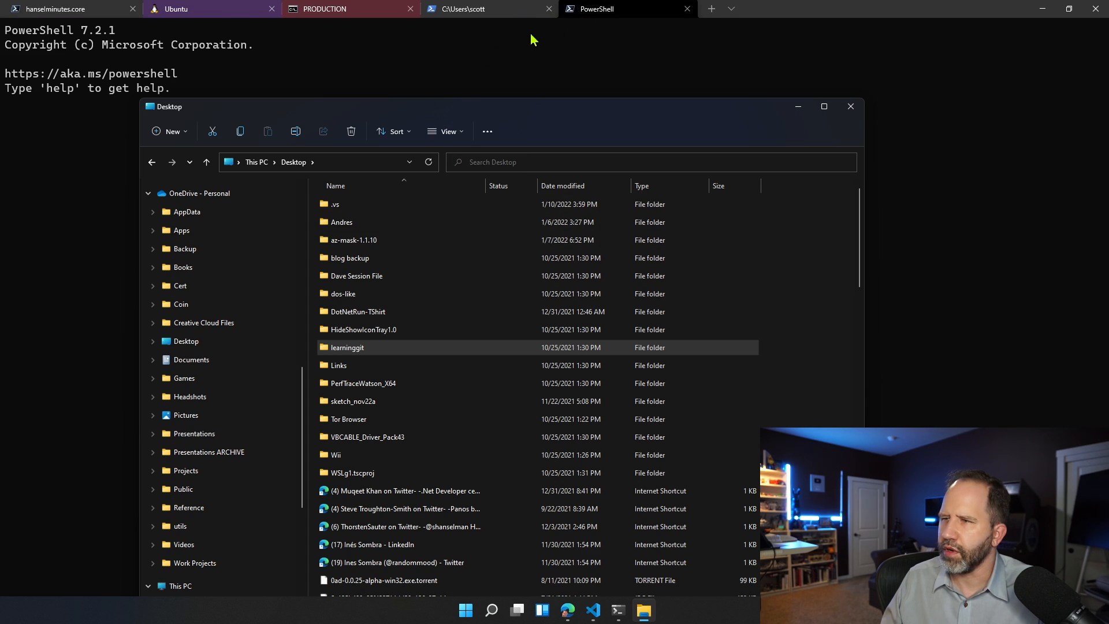
pyautogui.moveTo(642, 113)
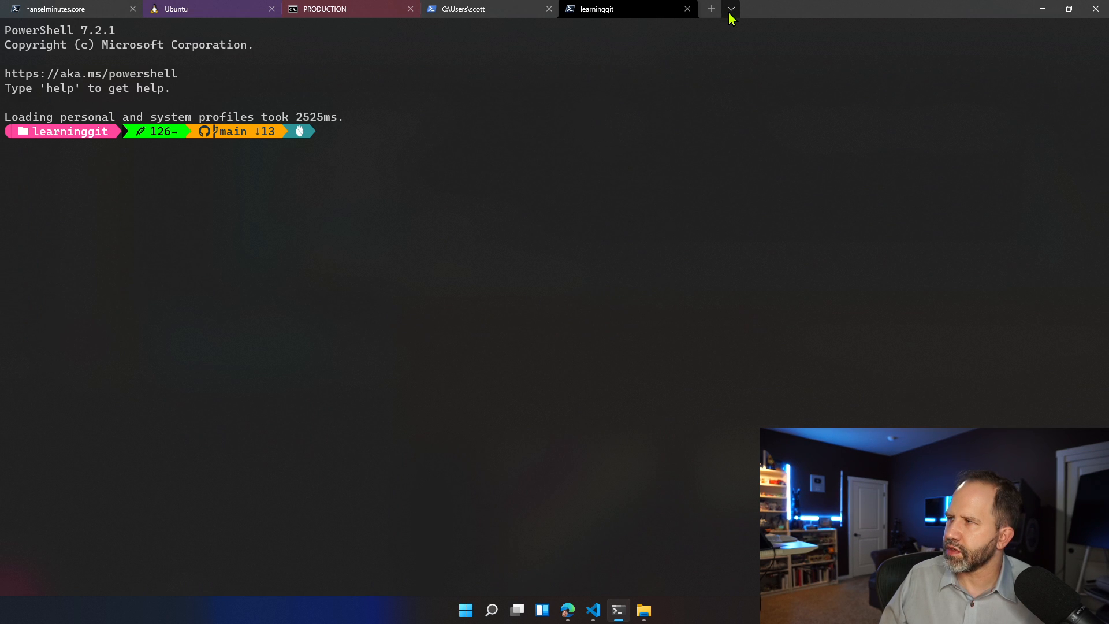
# View the UbuntuLegit colour scheme under Settings > Color schemes, then open settings.json for editing.
pyautogui.click(730, 9)
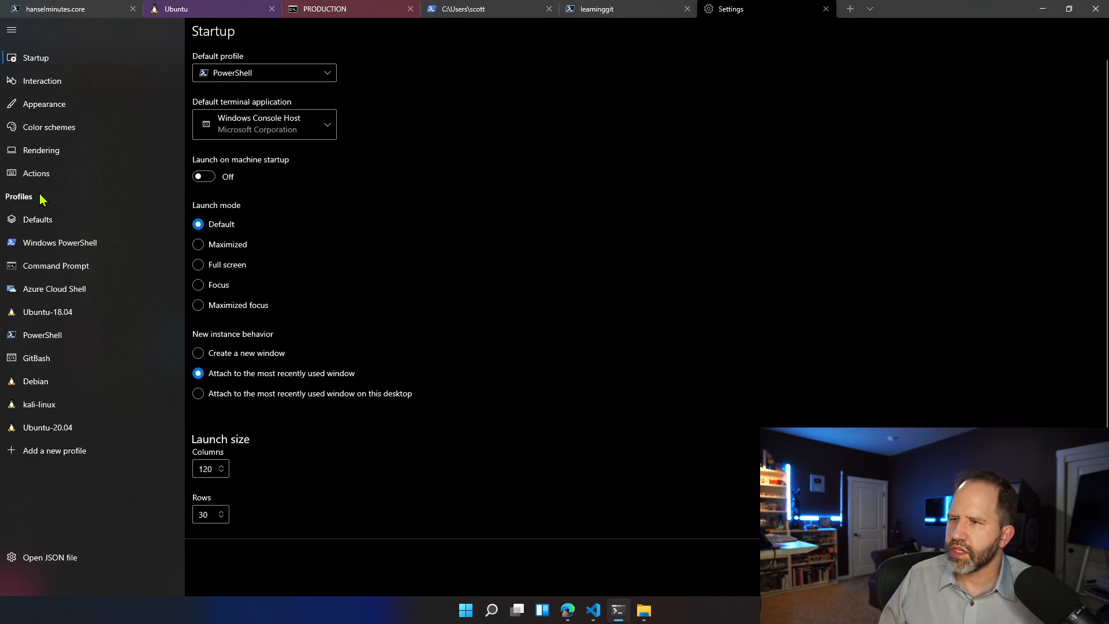
pyautogui.click(49, 127)
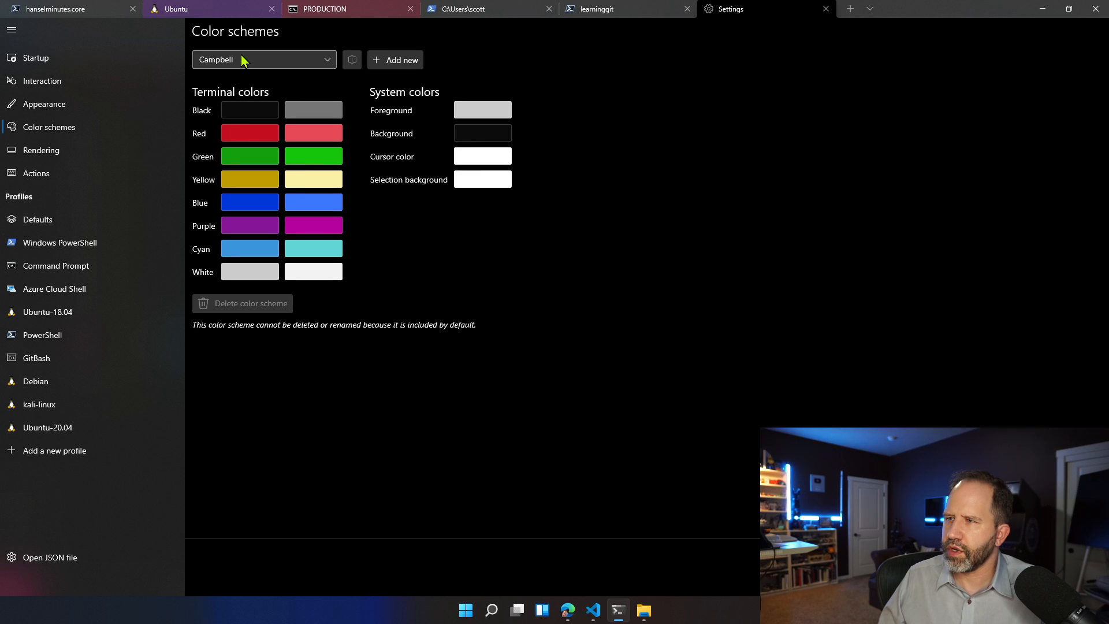
pyautogui.click(263, 58)
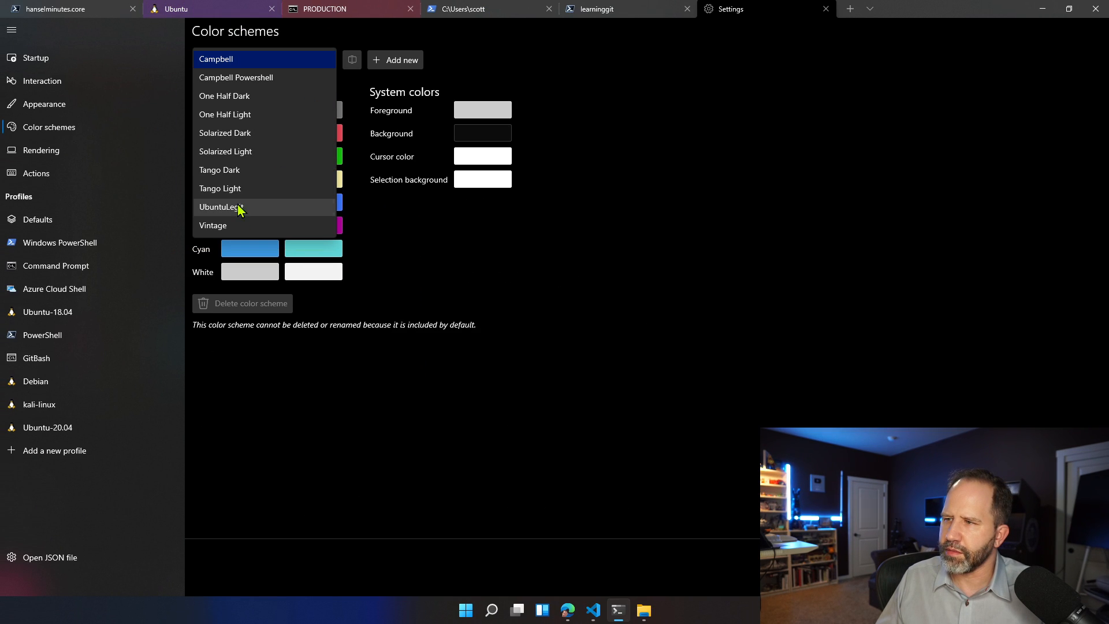
pyautogui.click(222, 206)
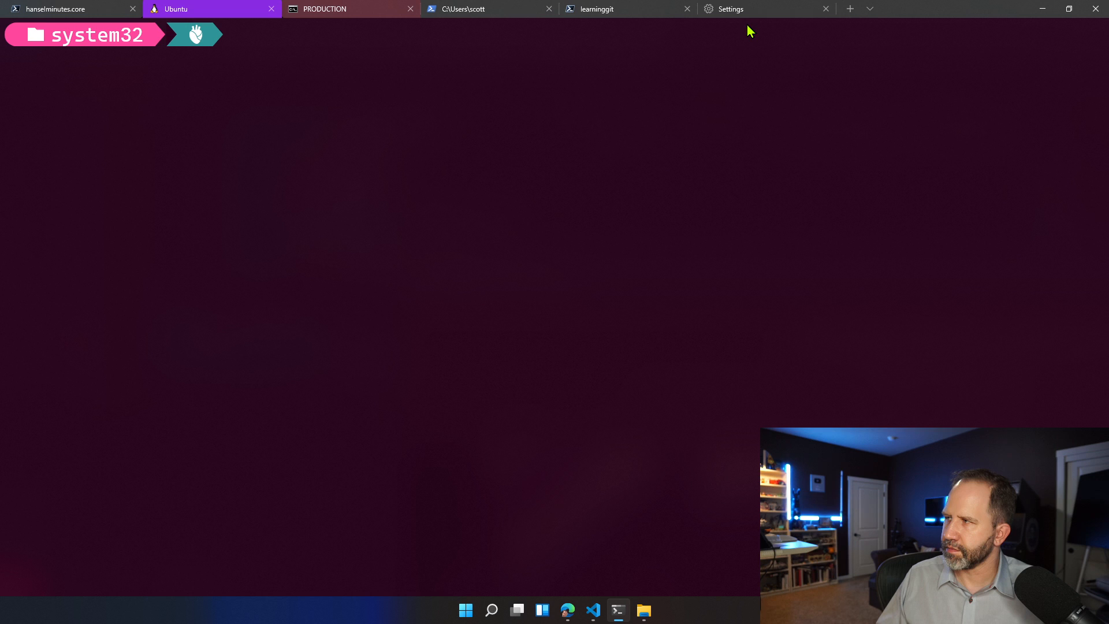
pyautogui.click(730, 8)
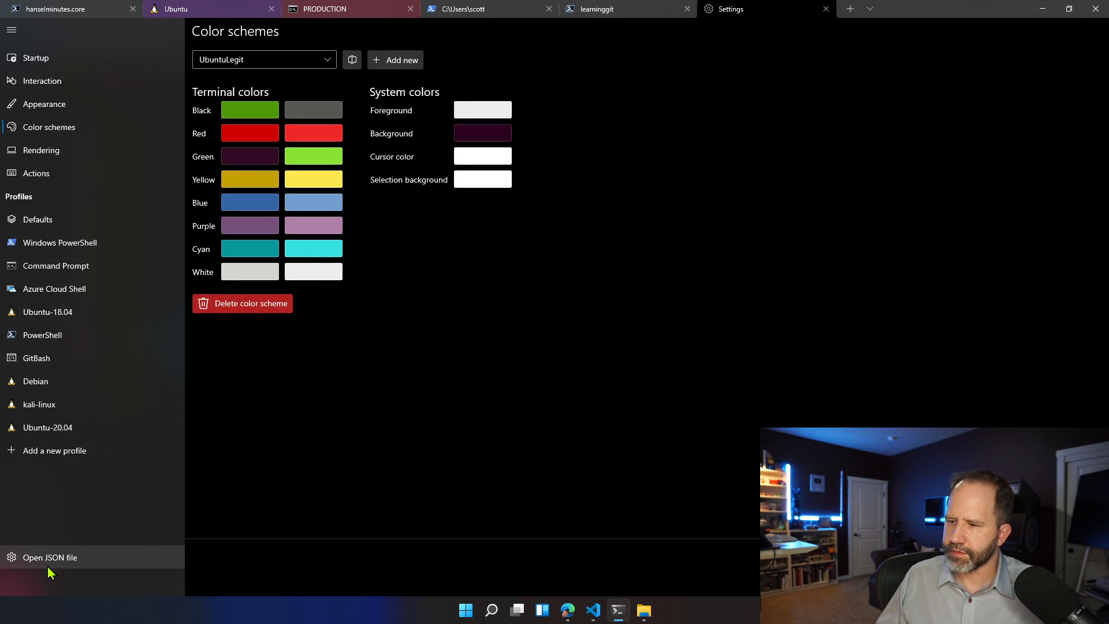
pyautogui.click(50, 556)
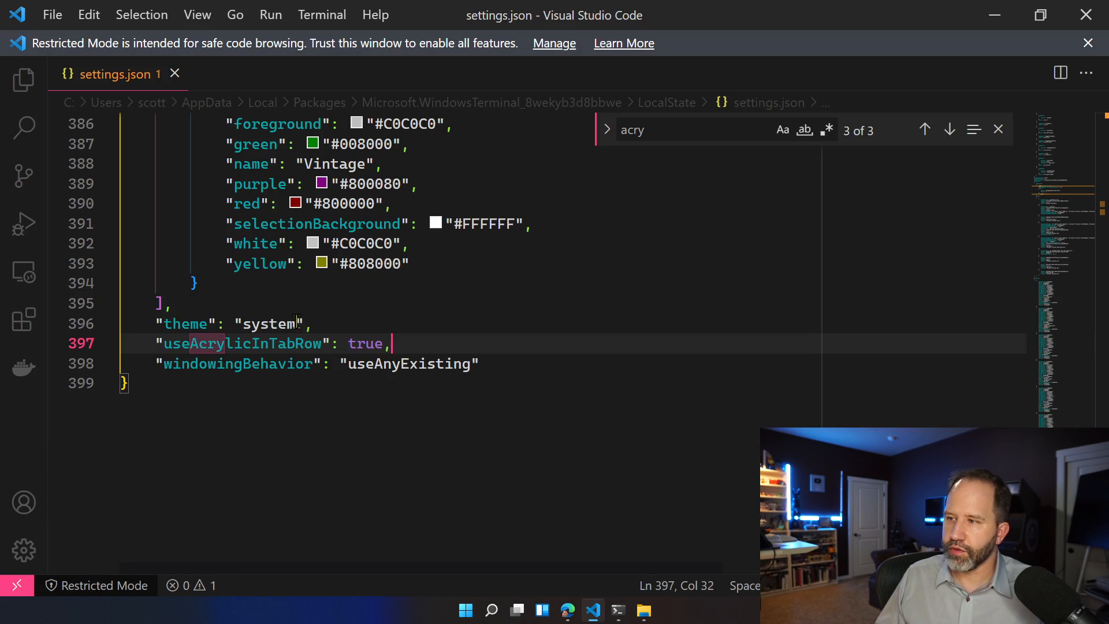
# Search settings.json for UbuntuLegit, jump to the scheme definition and inspect its brightPurple colour.
pyautogui.write('u')
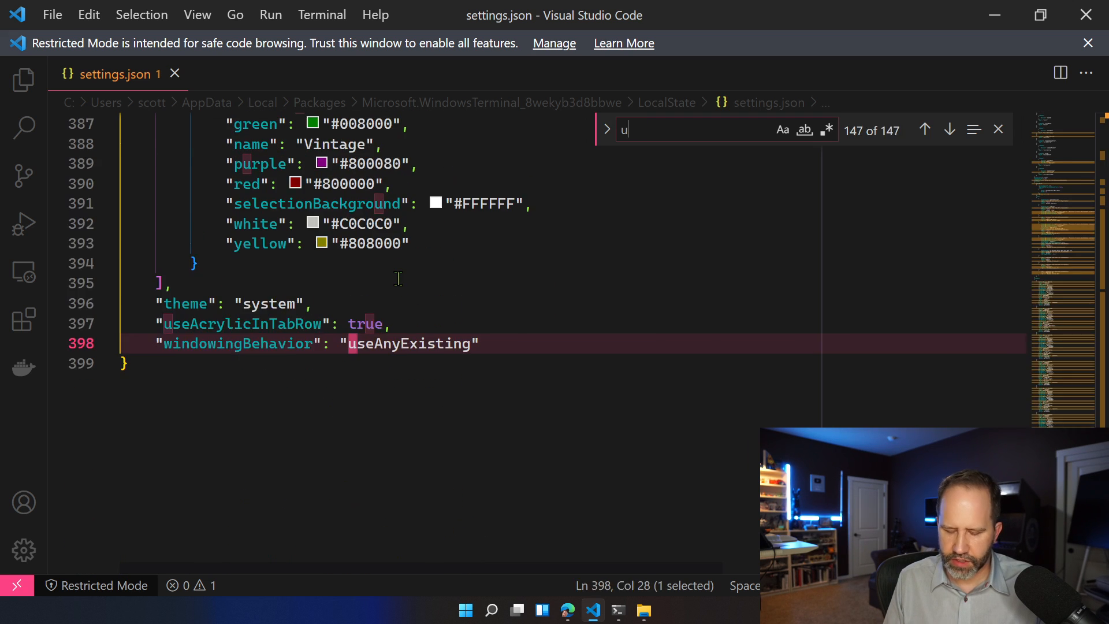
pyautogui.write('buntule')
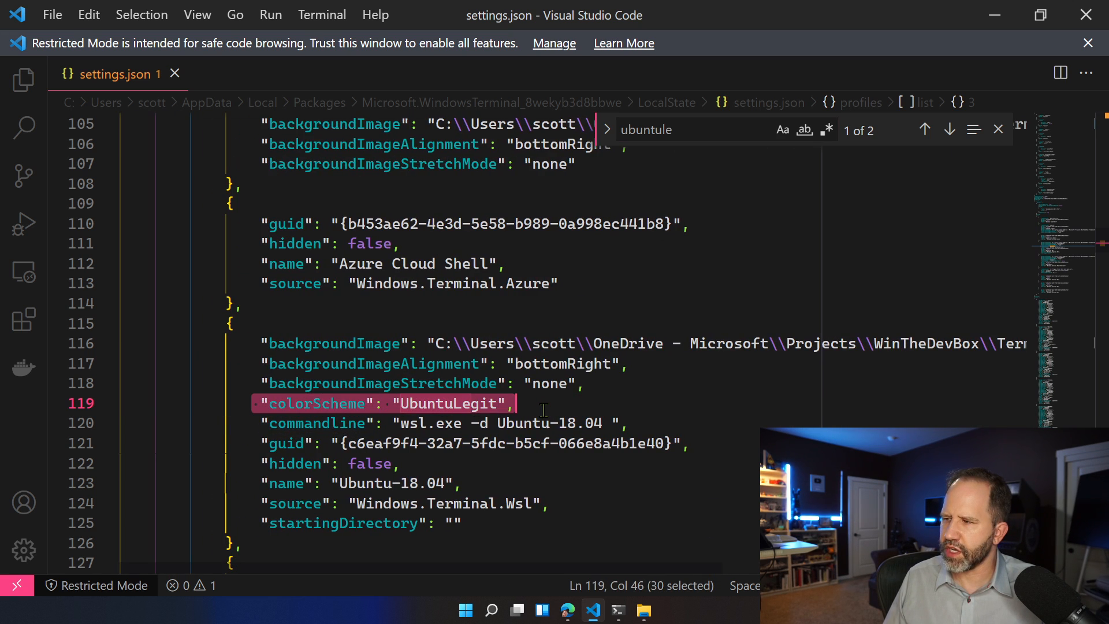
pyautogui.write('UbuntuLegit')
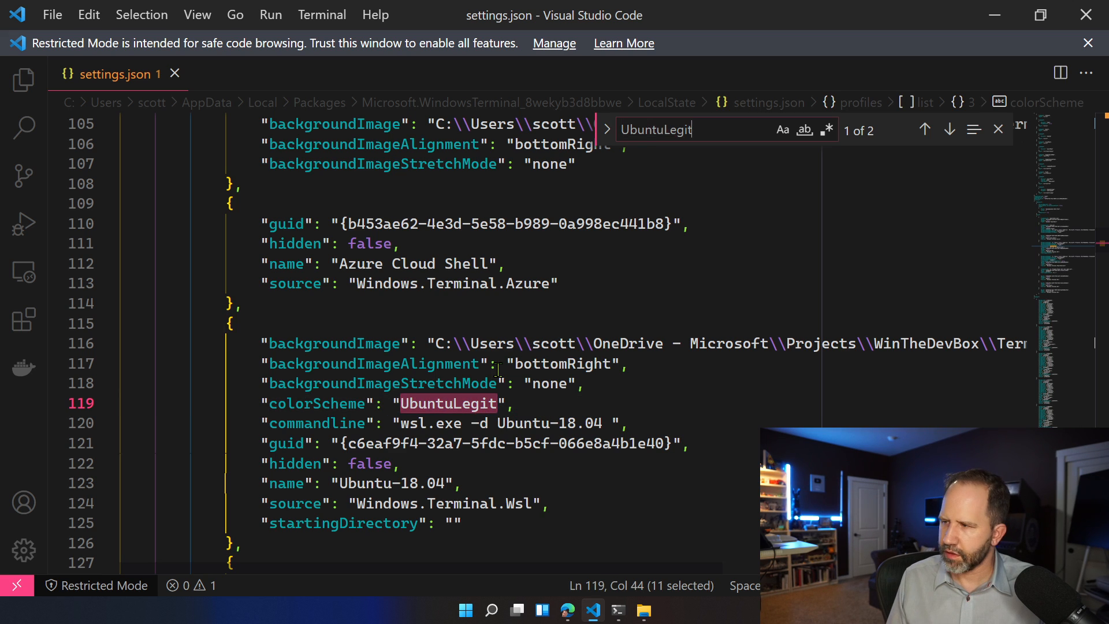
pyautogui.click(949, 130)
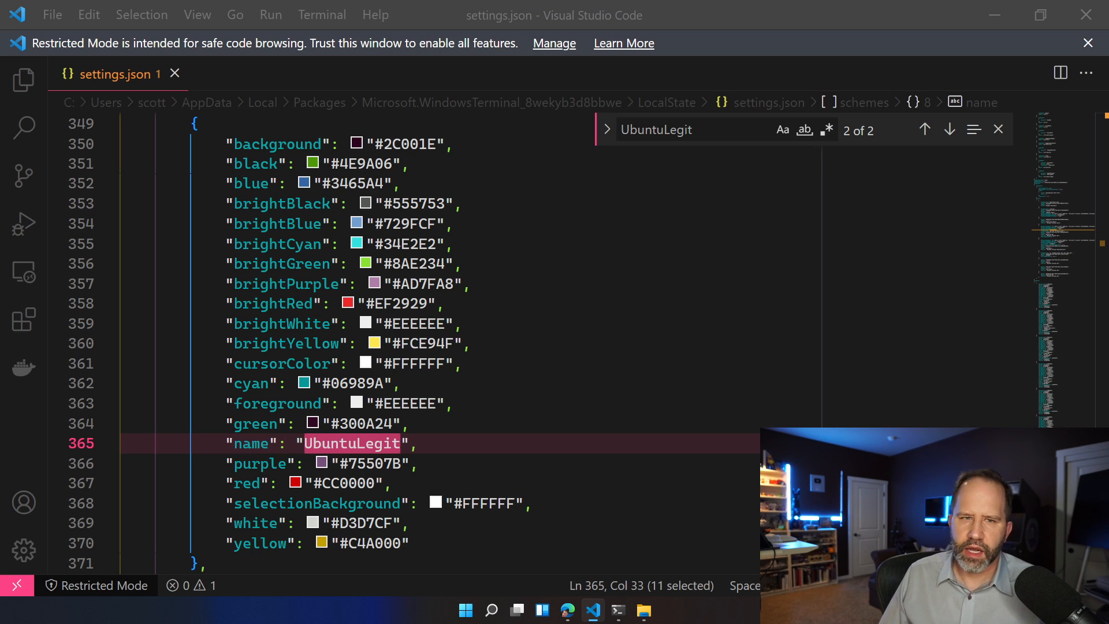
pyautogui.click(369, 284)
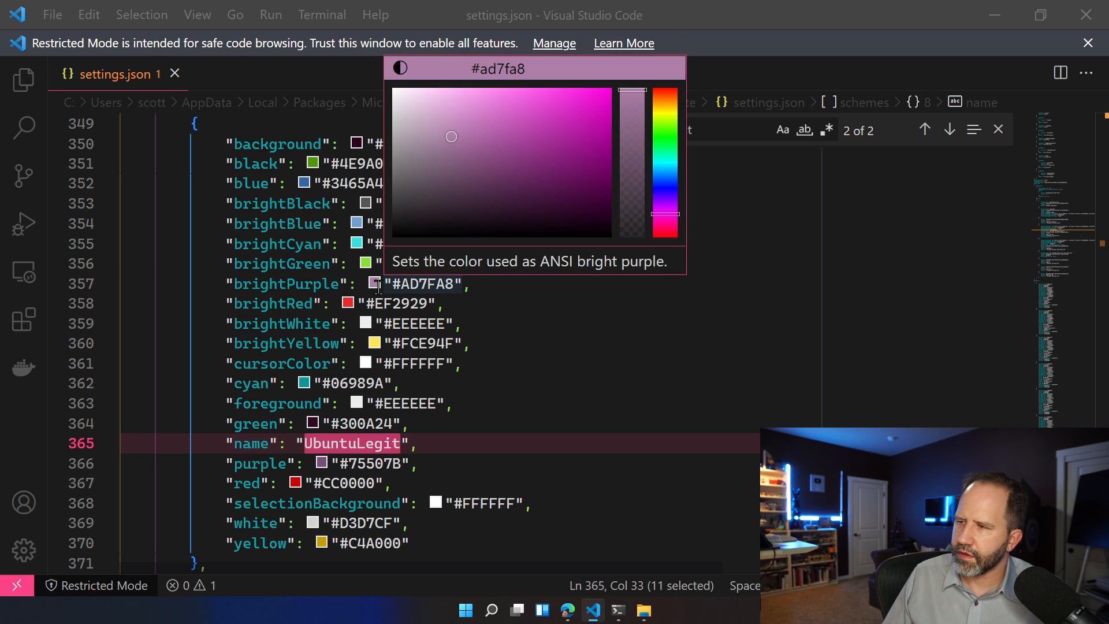
pyautogui.moveTo(552, 161)
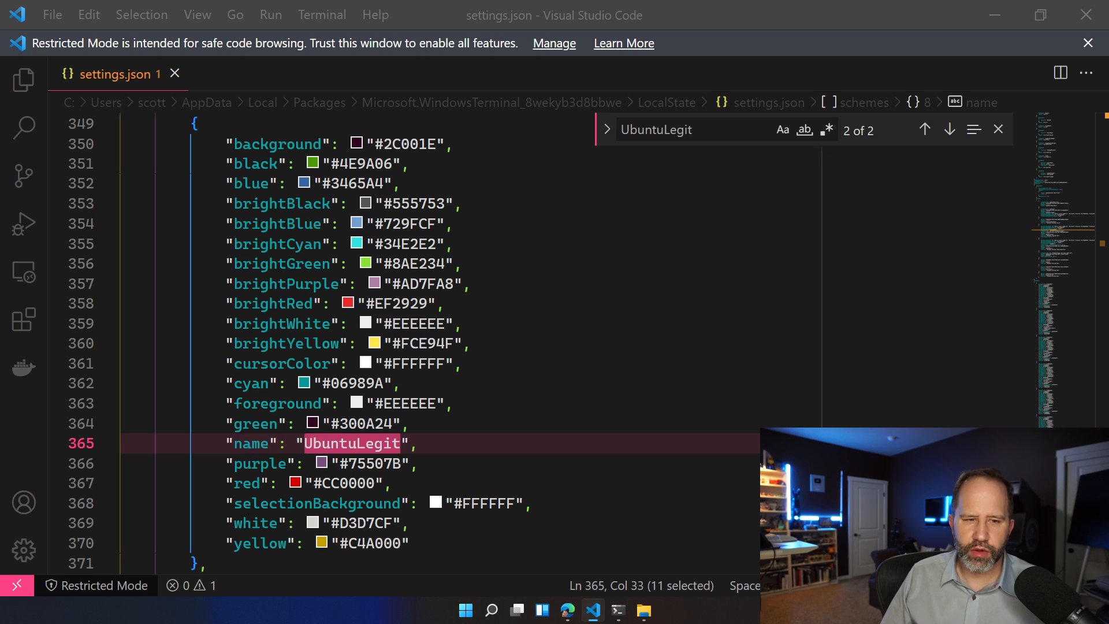
pyautogui.scroll(3)
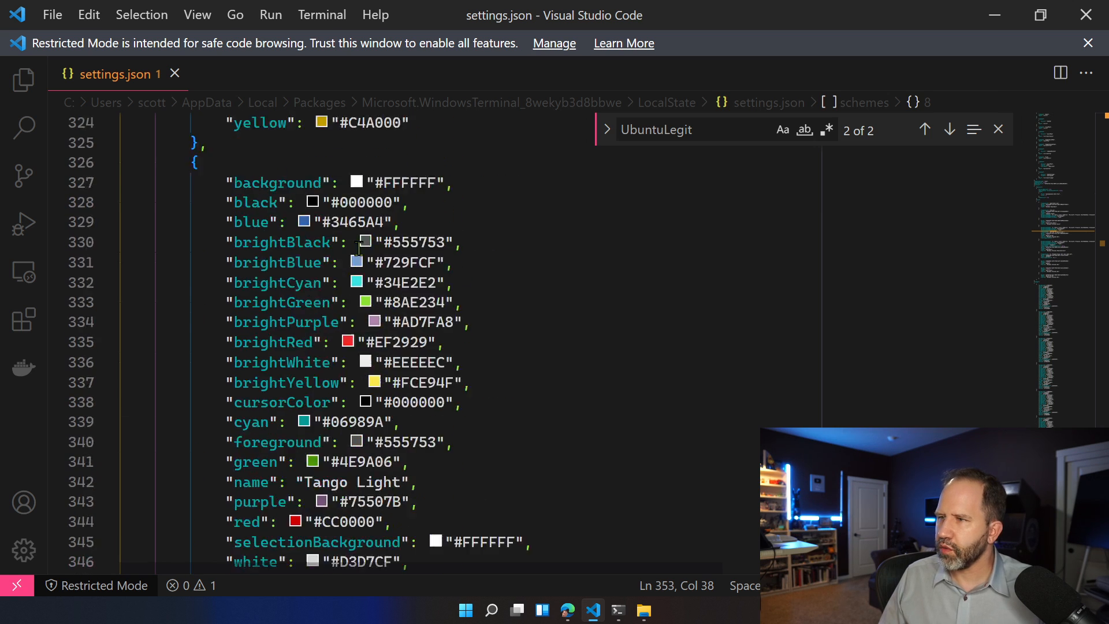
# Find experimental.retroTerminalEffect in the profile defaults and set it to true.
pyautogui.write('rettr')
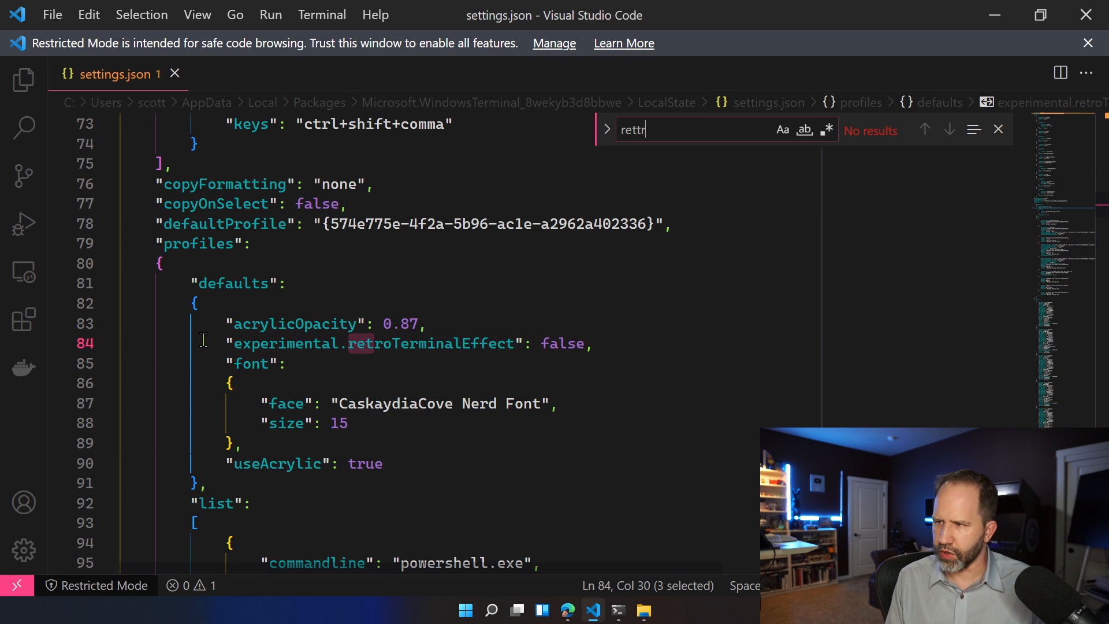
pyautogui.press('Backspace')
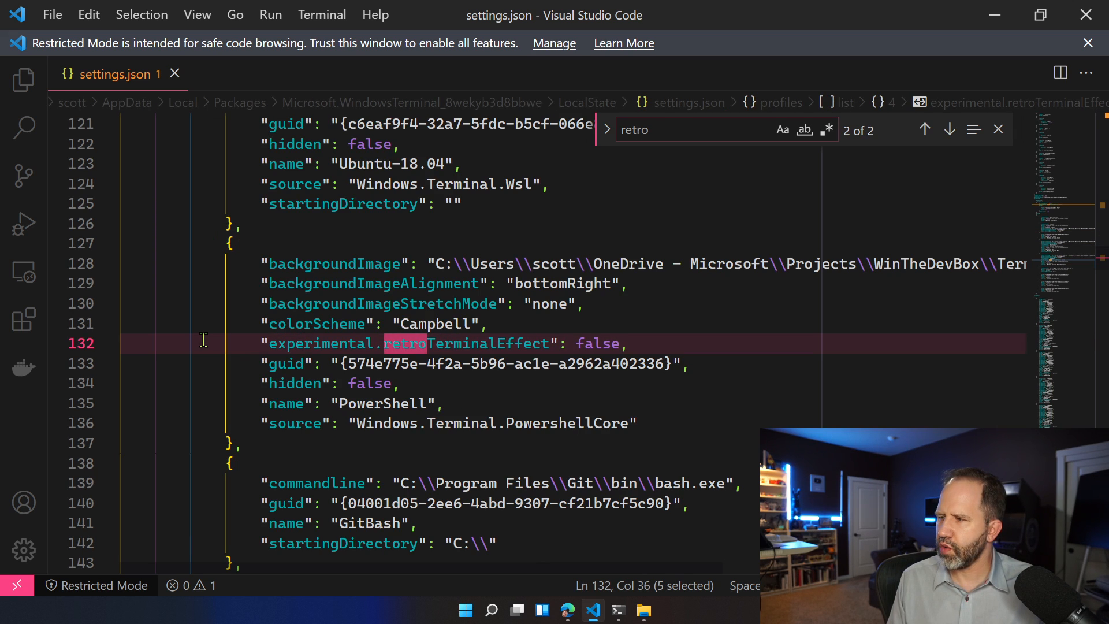
pyautogui.click(924, 129)
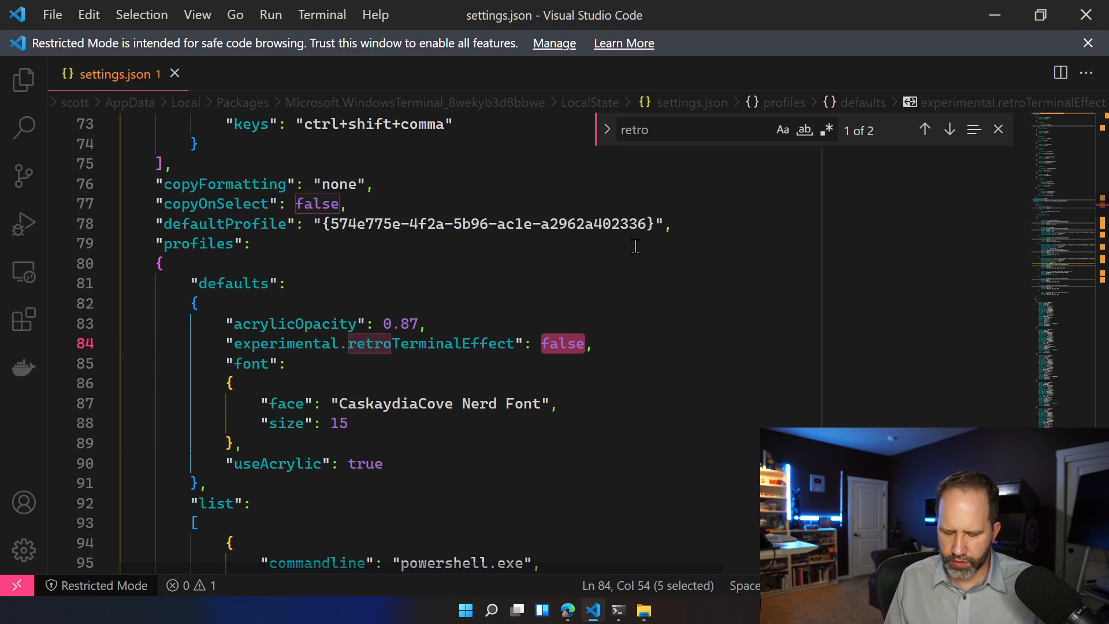
pyautogui.write('true')
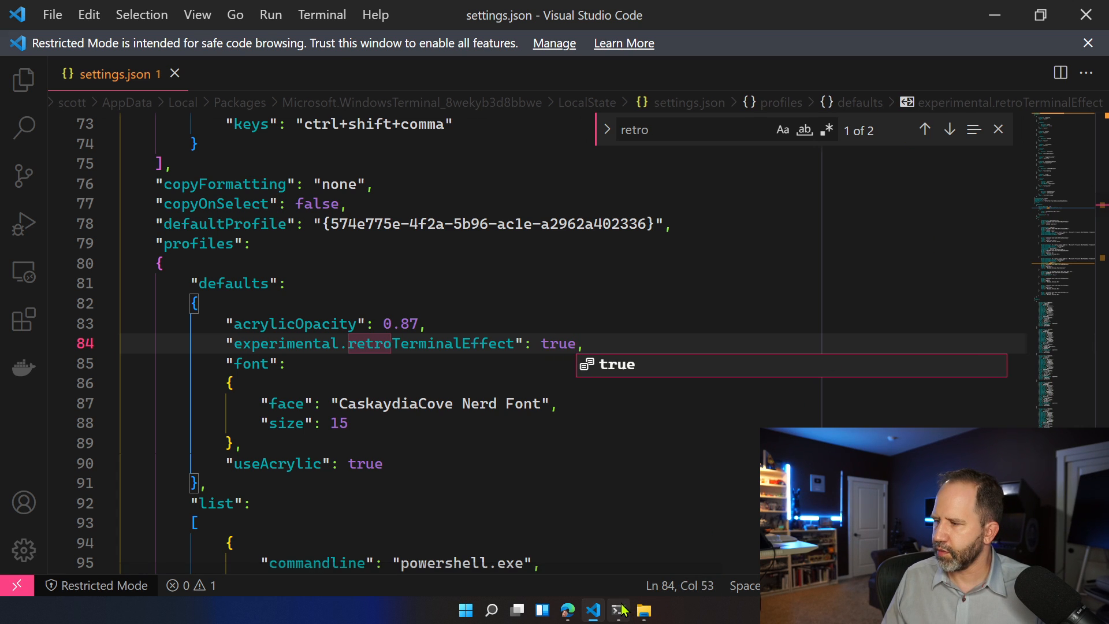
# Check the retro effect in Windows Terminal, then set retroTerminalEffect back to false.
pyautogui.click(616, 610)
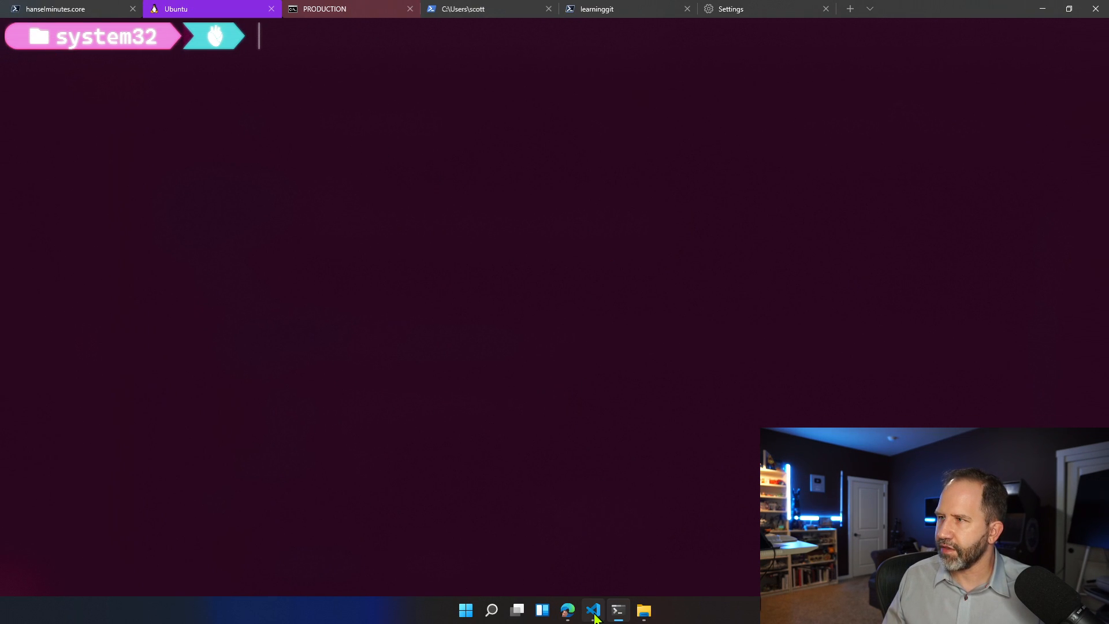
pyautogui.click(592, 610)
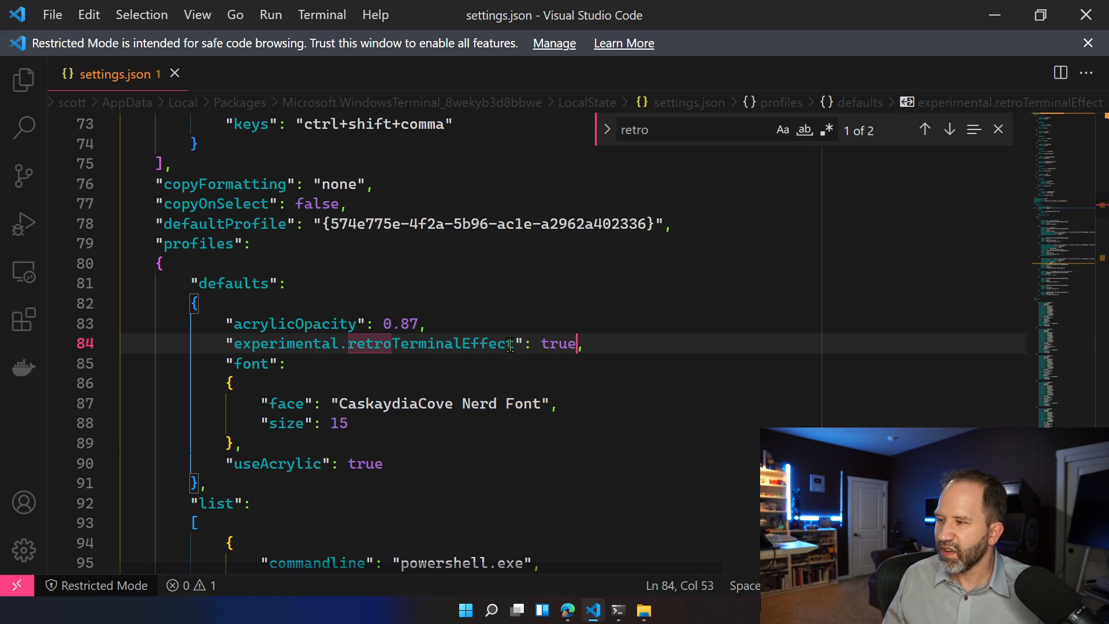
pyautogui.write('false')
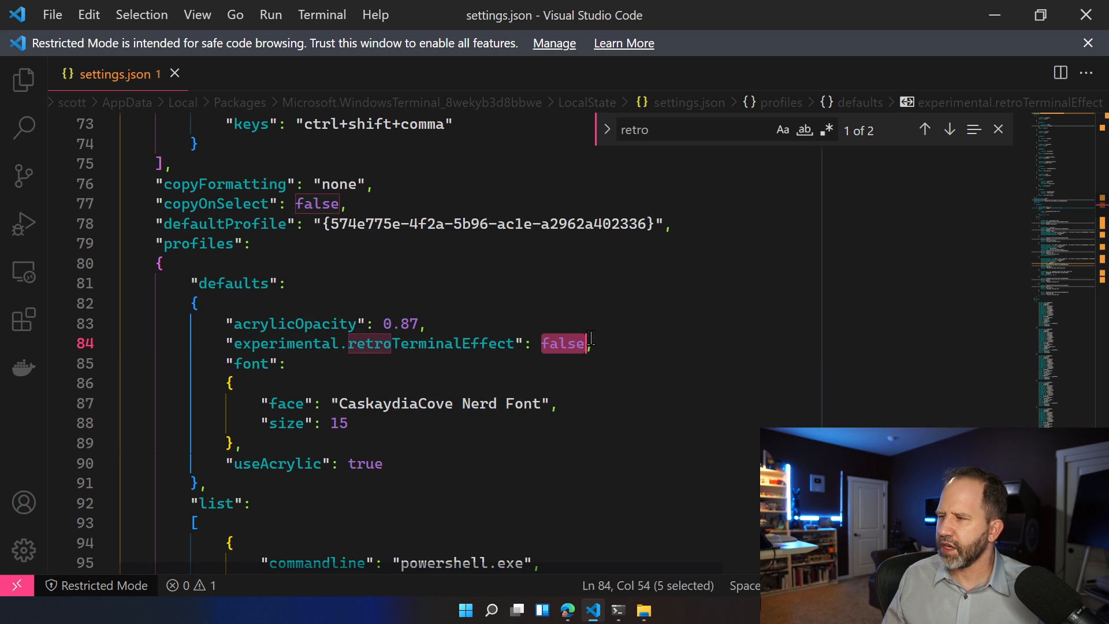
pyautogui.scroll(-3)
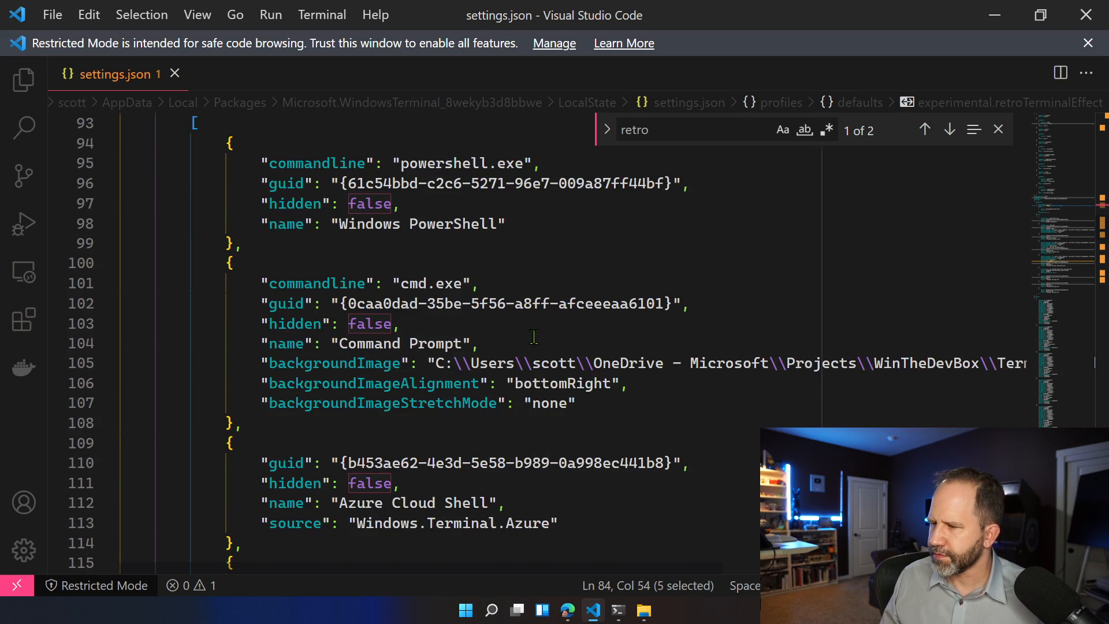
pyautogui.scroll(-3)
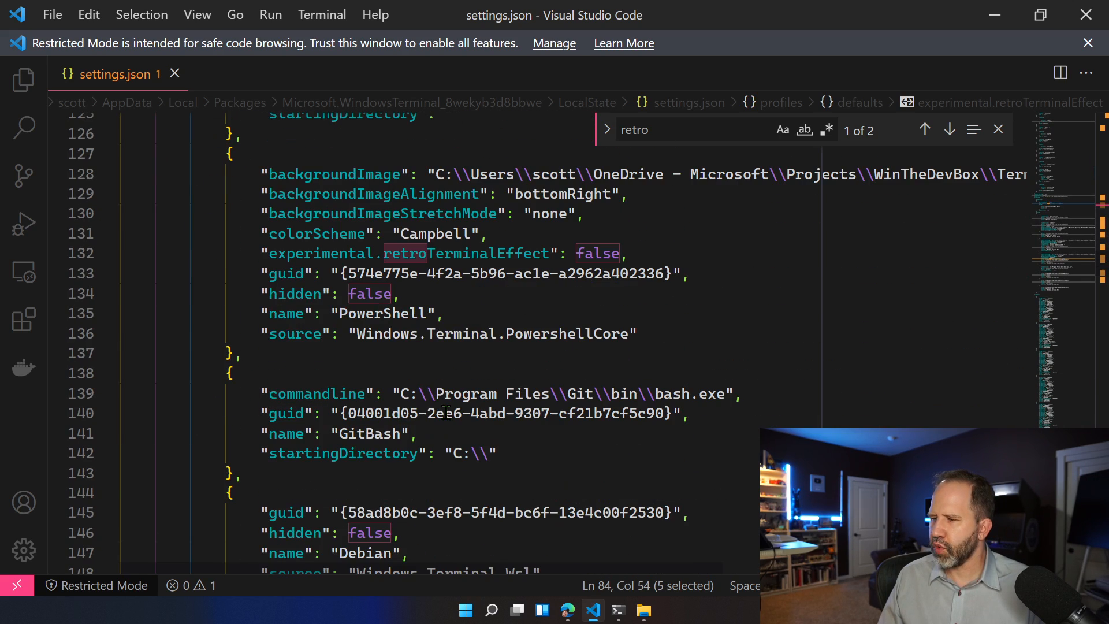
pyautogui.write('shaders')
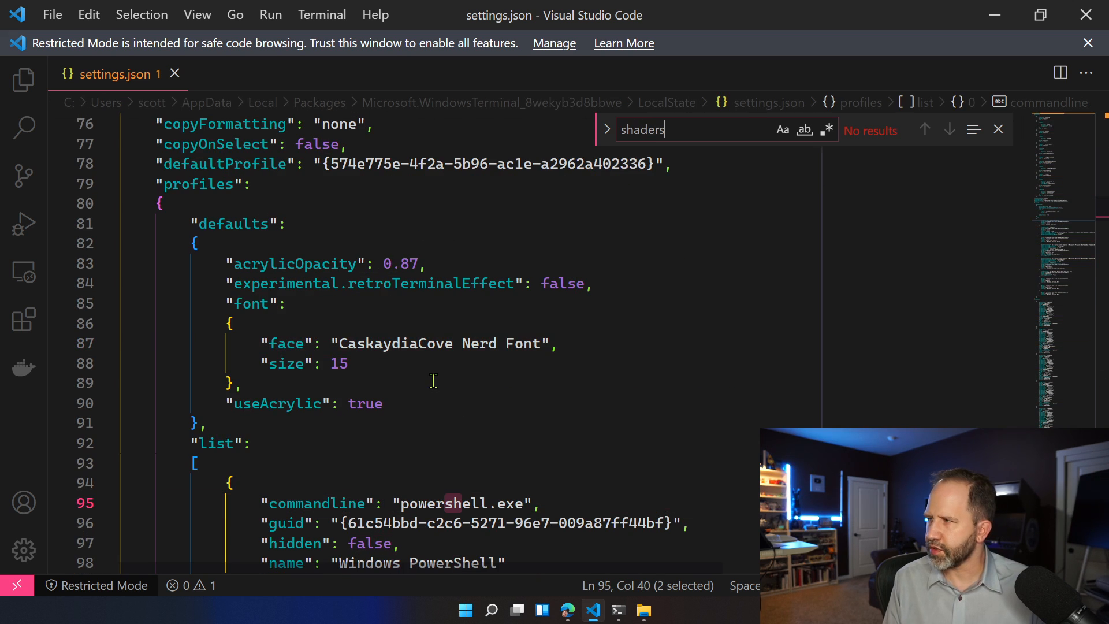
pyautogui.click(997, 129)
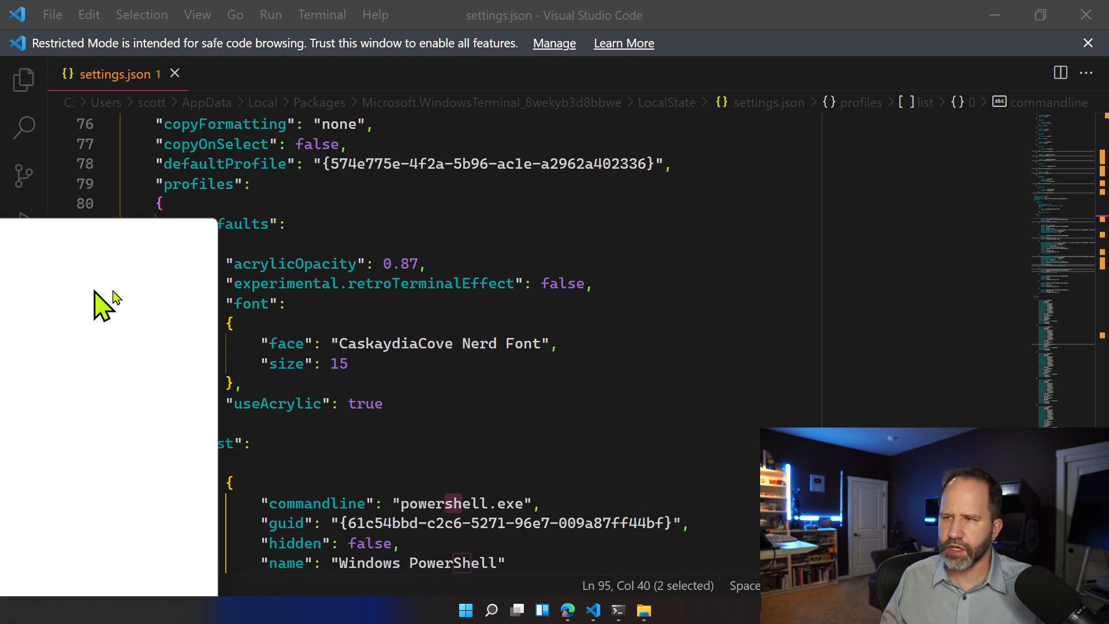
# Search Bing for 'windows terminal shaders' and pick out HLSL in the result summary.
pyautogui.click(567, 609)
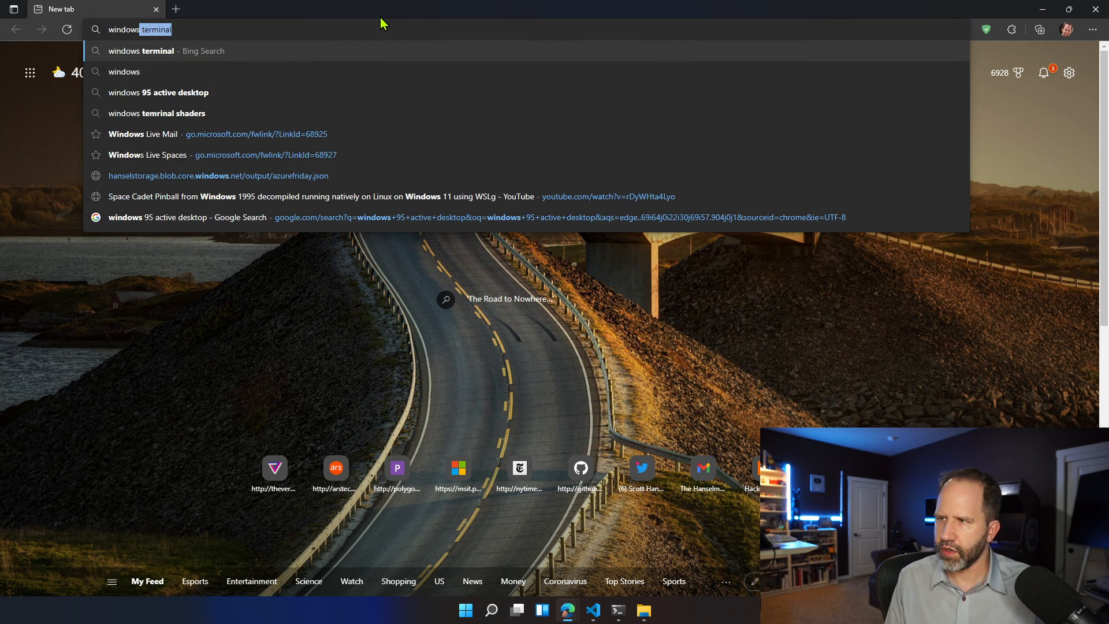
pyautogui.write('haders')
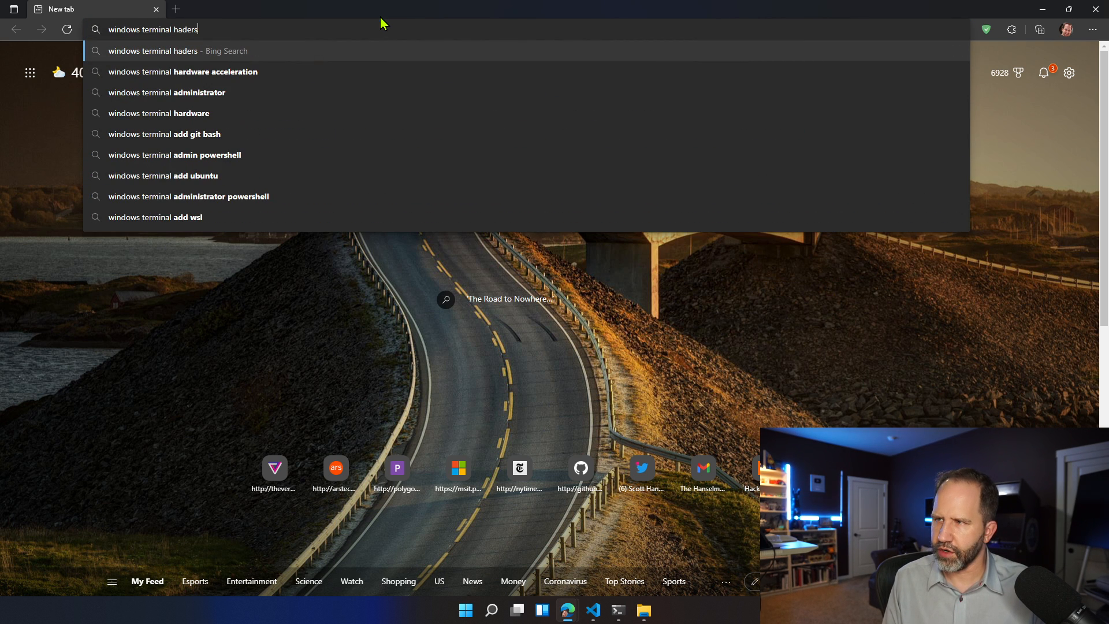
pyautogui.press('Return')
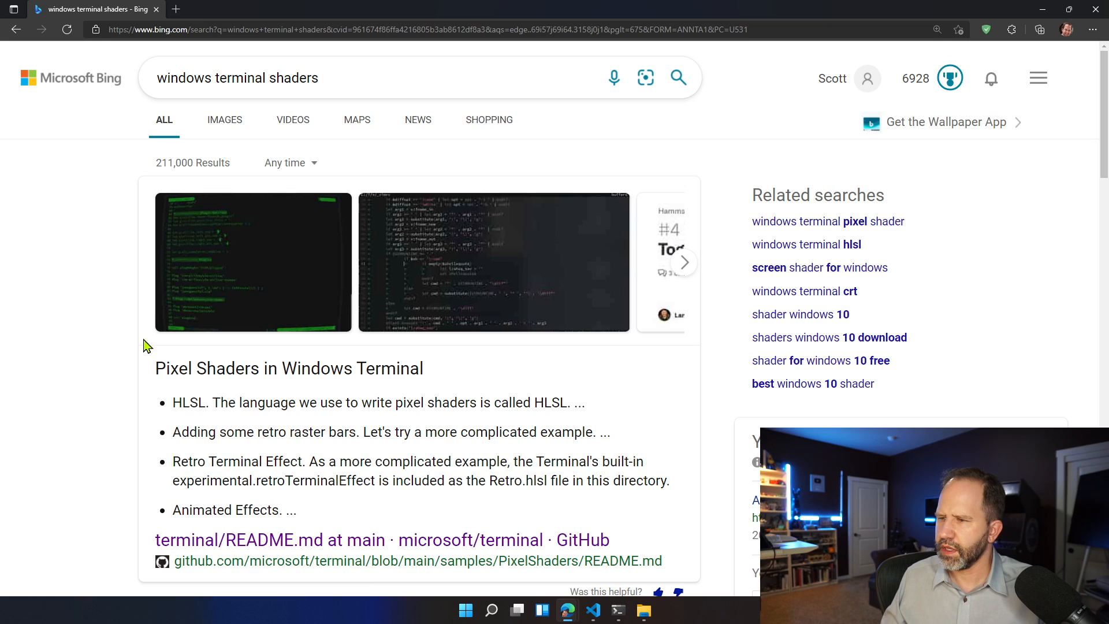
pyautogui.doubleClick(188, 402)
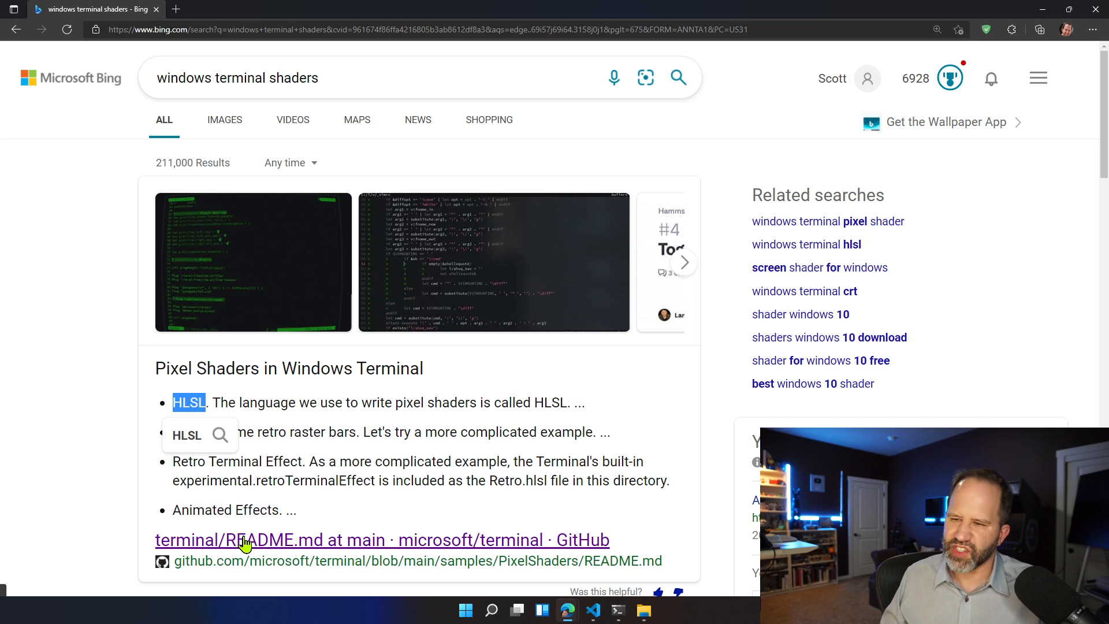
# Open the microsoft/terminal Pixel Shaders README and find 'hlsl' to locate experimental.pixelShaderPath.
pyautogui.click(269, 539)
pyautogui.write('hl')
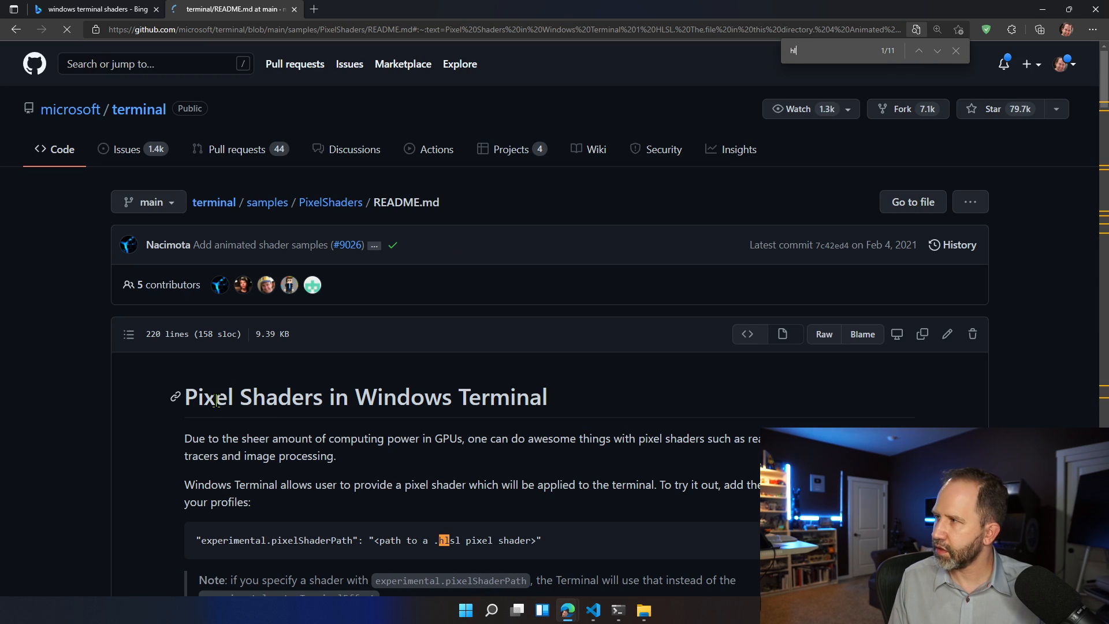
pyautogui.write('sl')
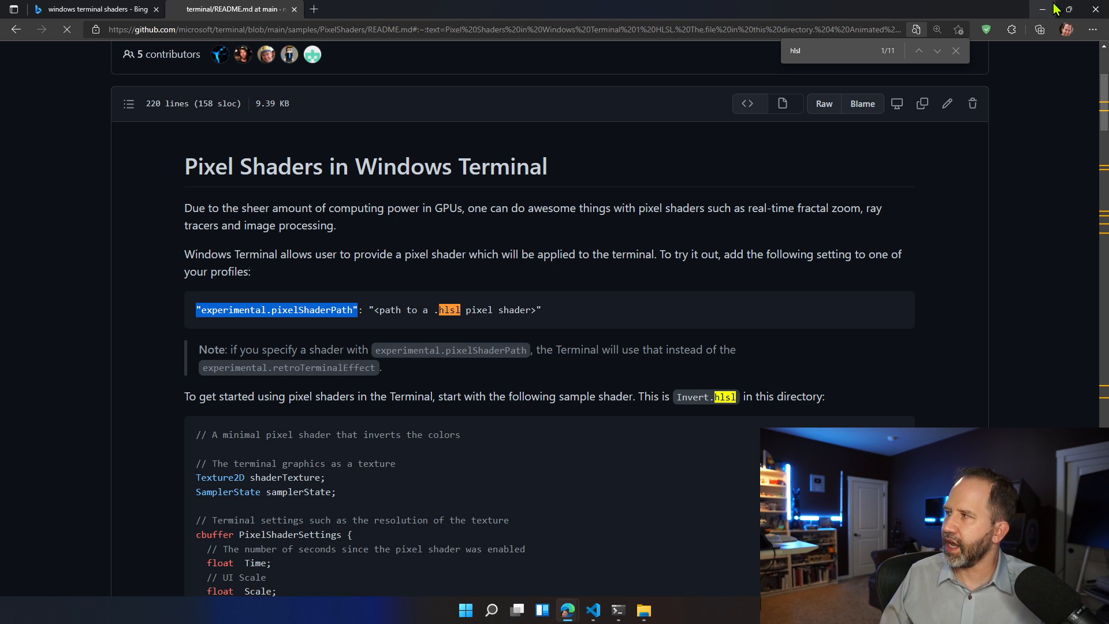
pyautogui.click(593, 609)
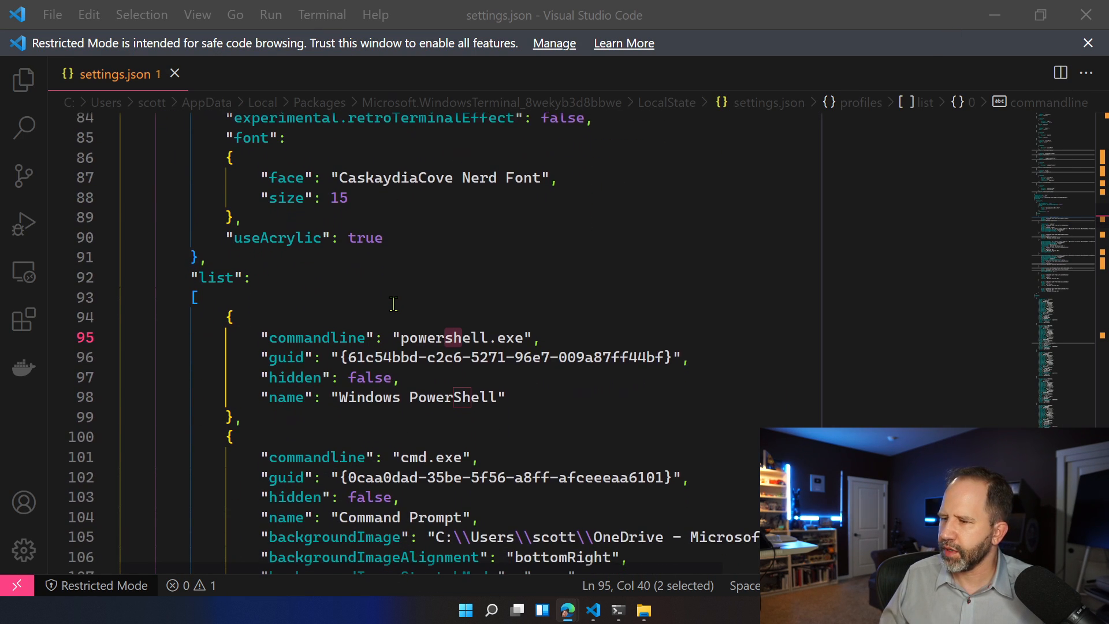
# Add "experimental.pixelShaderPath": "" to the PowerShell profile in settings.json.
pyautogui.scroll(-3)
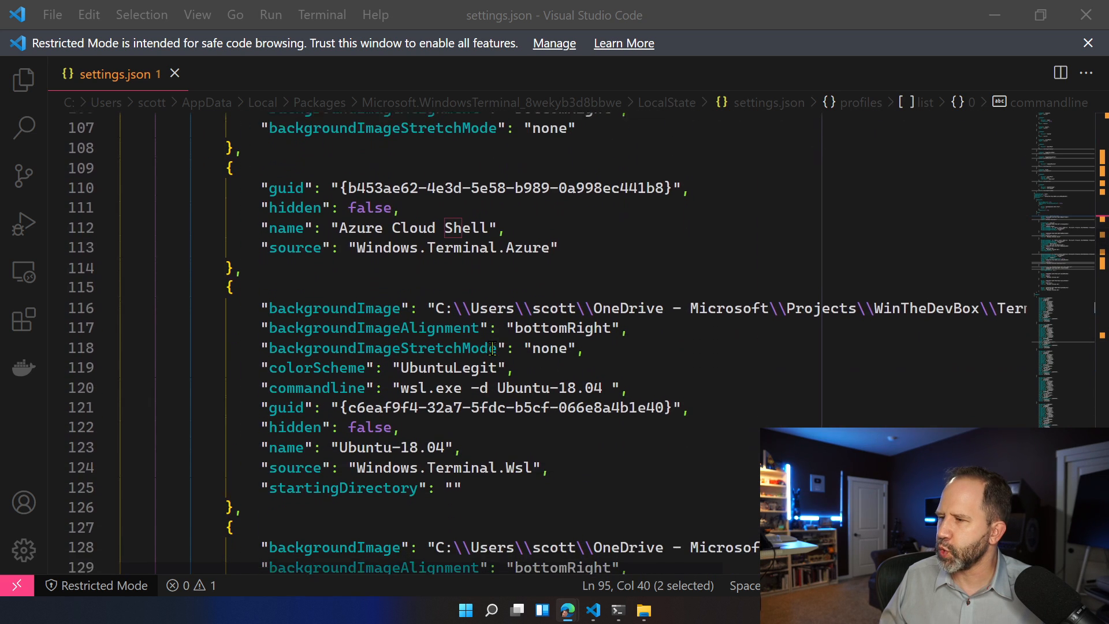
pyautogui.scroll(-3)
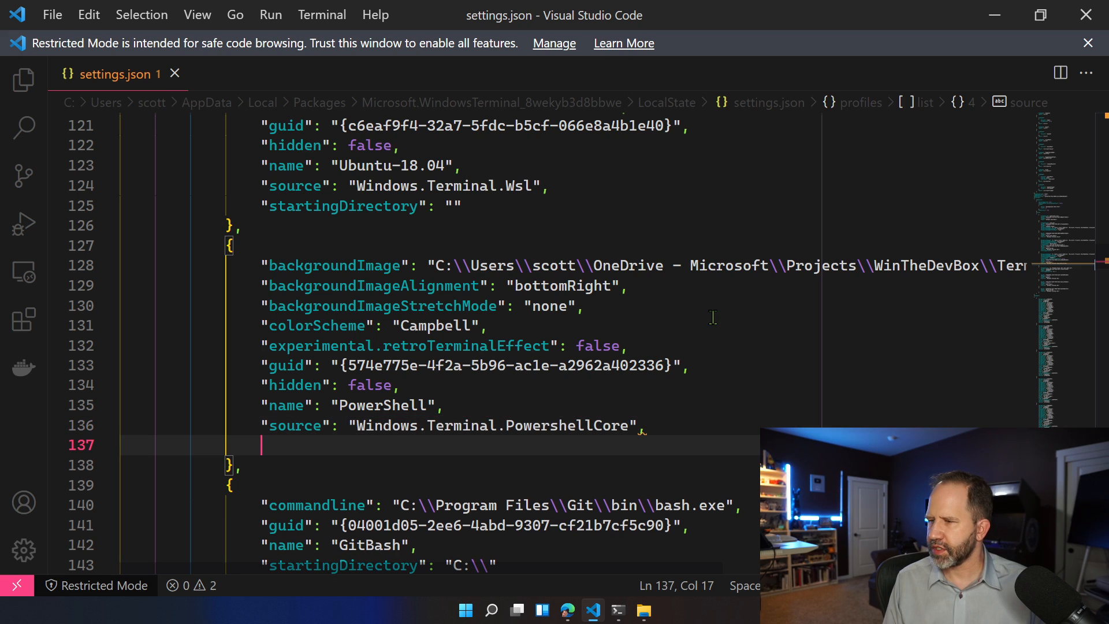
pyautogui.write('"experimental.pixelShaderPath":')
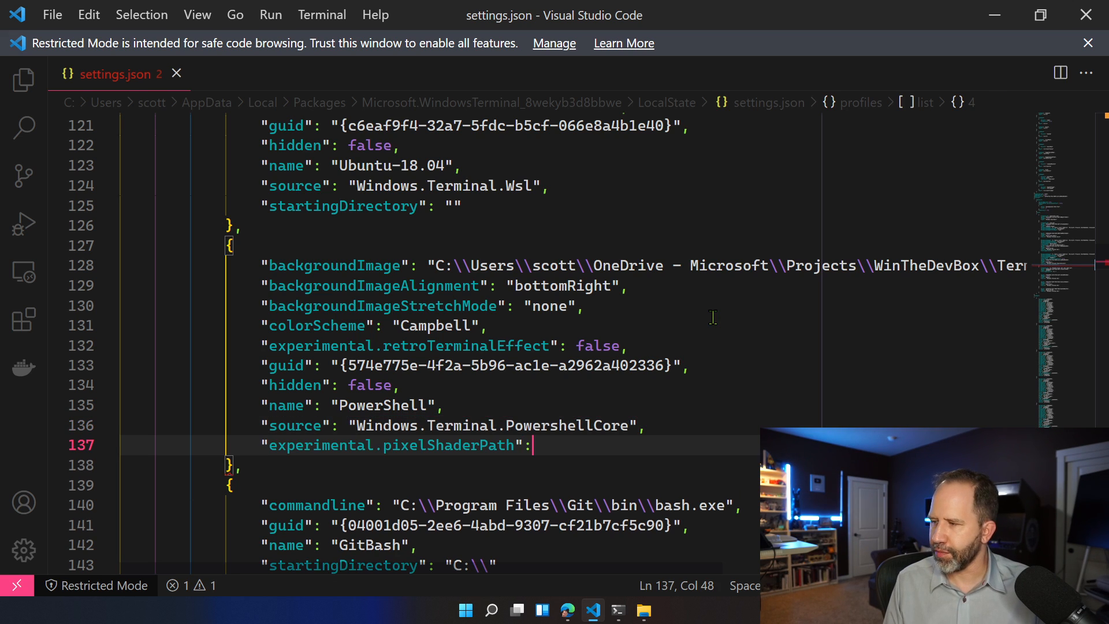
pyautogui.write('""')
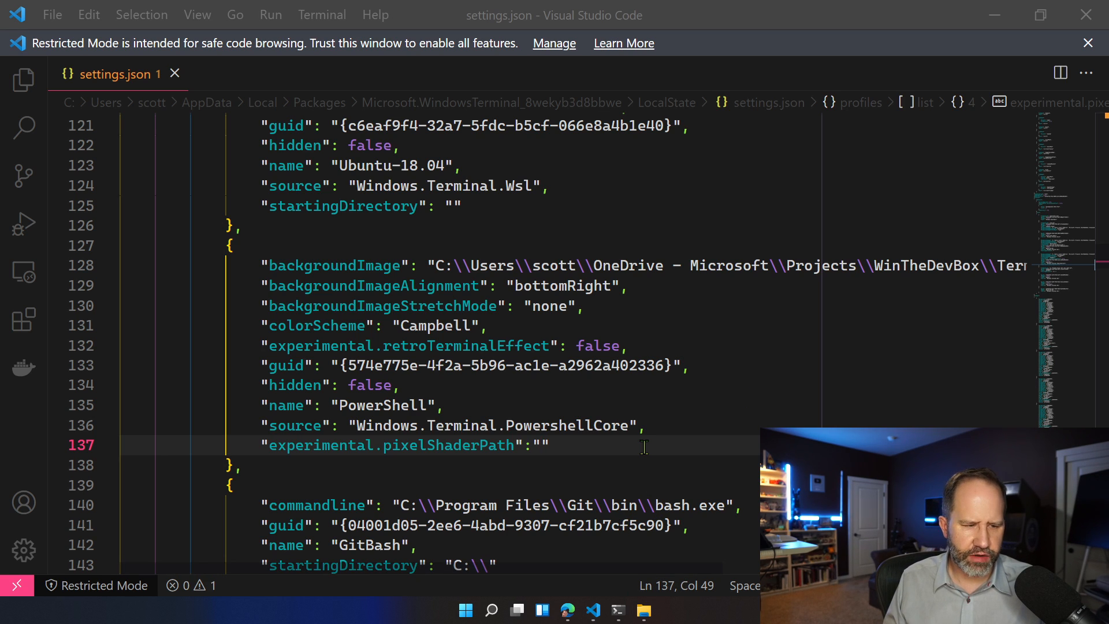
# Browse C:\github in File Explorer sorted by name and search it for 'shaders'.
pyautogui.click(643, 609)
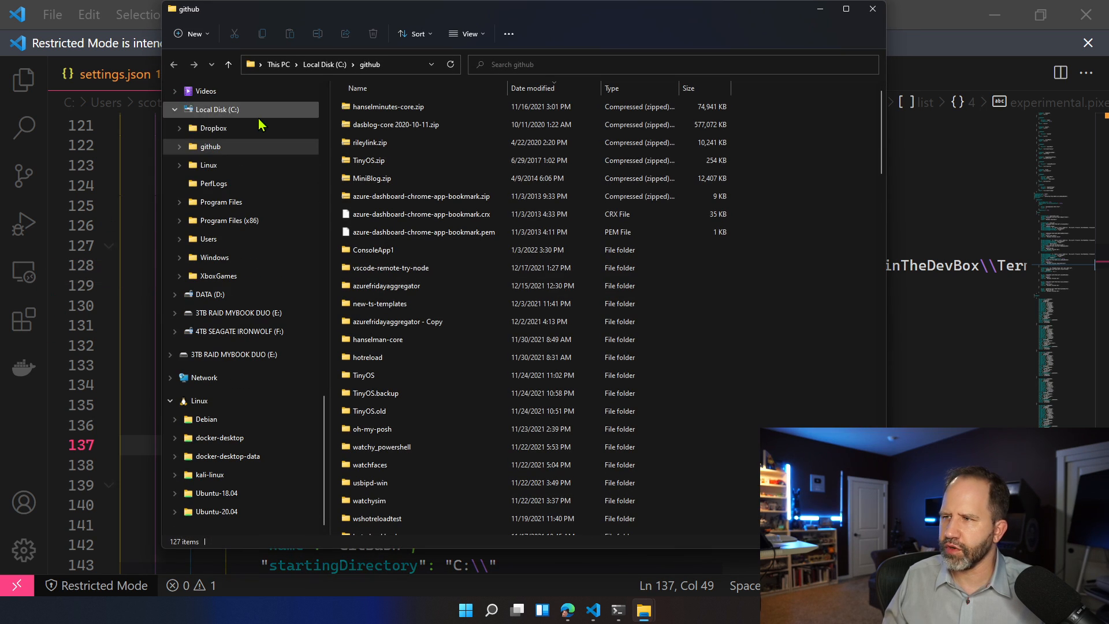
pyautogui.click(391, 267)
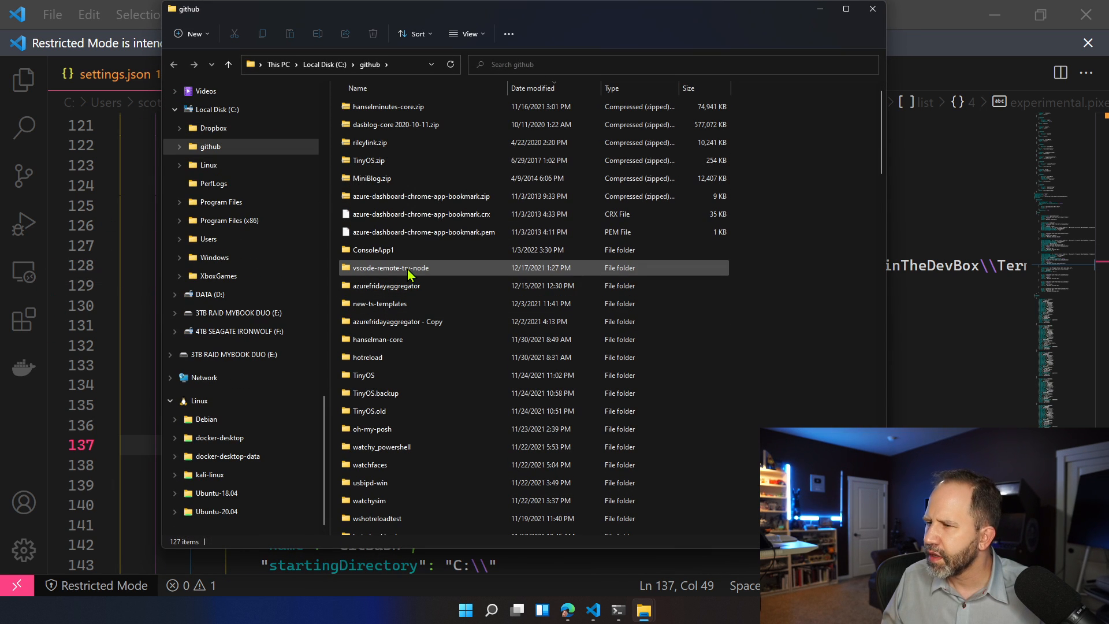
pyautogui.click(357, 88)
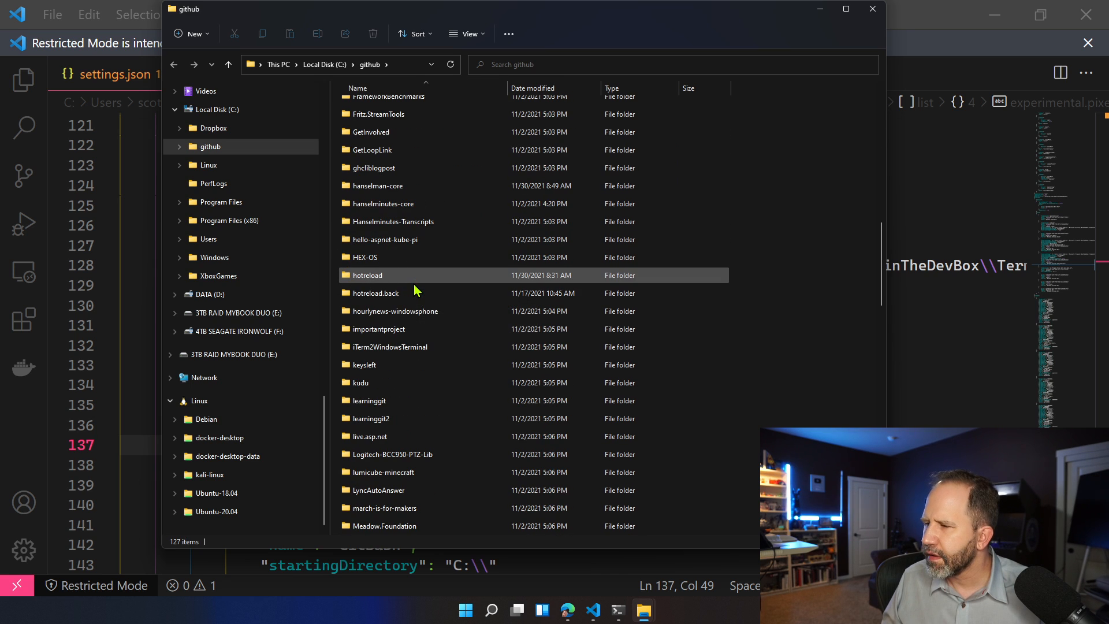
pyautogui.scroll(-3)
pyautogui.write('s')
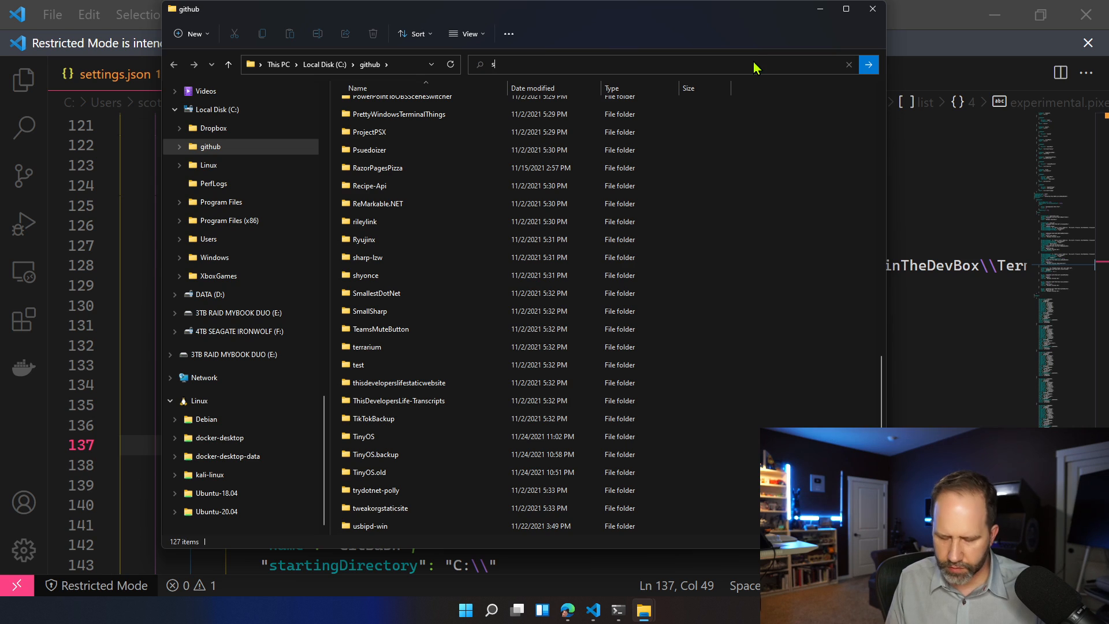
pyautogui.write('haders')
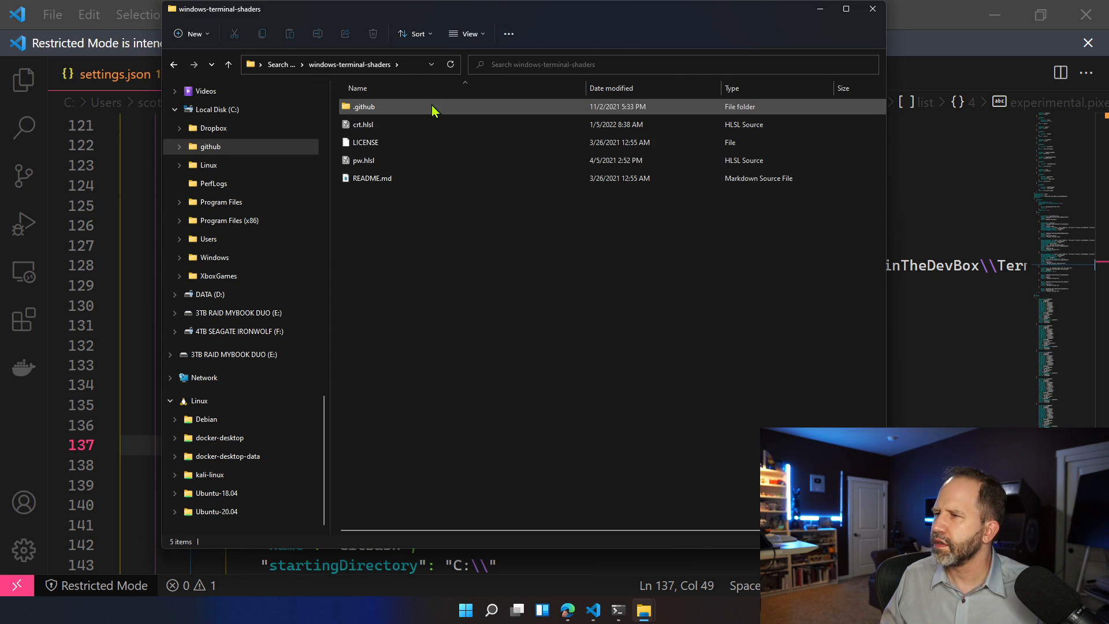
pyautogui.rightClick(374, 247)
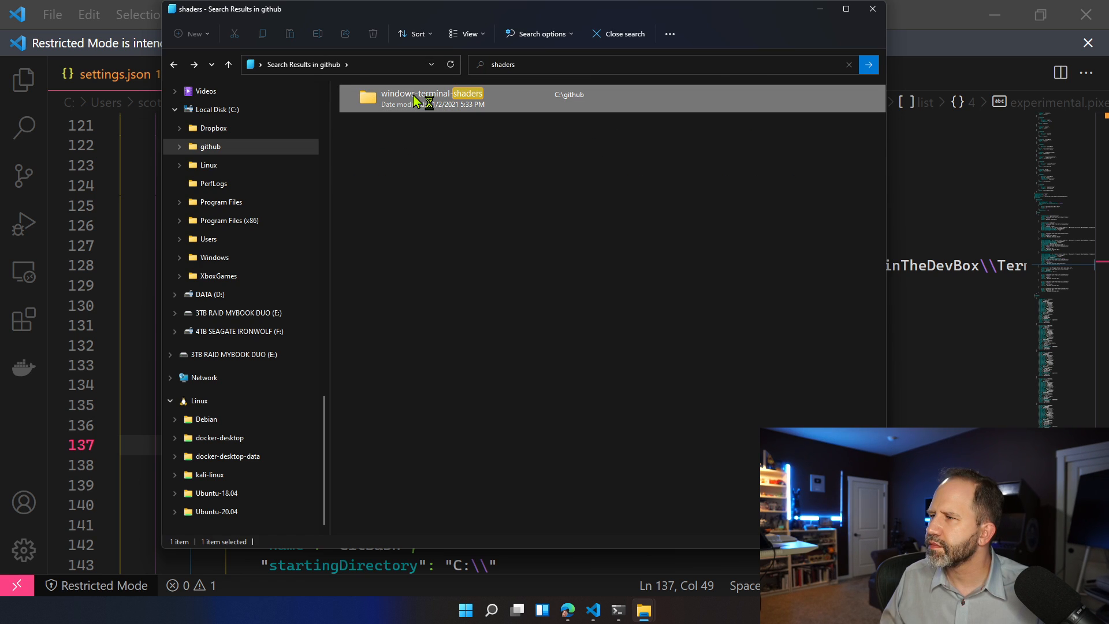
pyautogui.moveTo(423, 169)
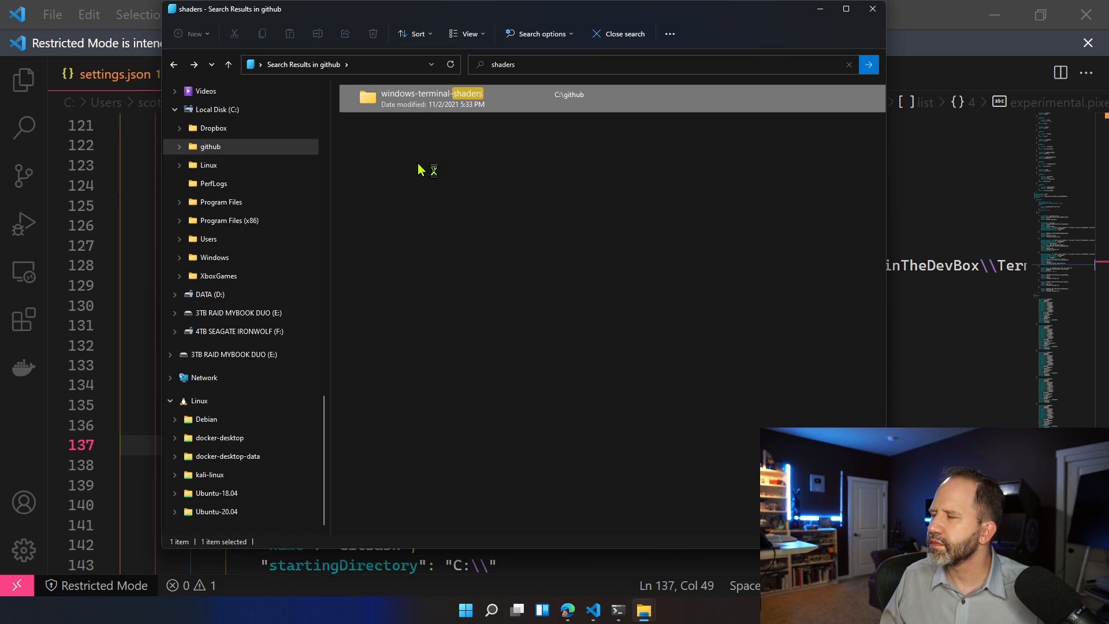
pyautogui.moveTo(149, 199)
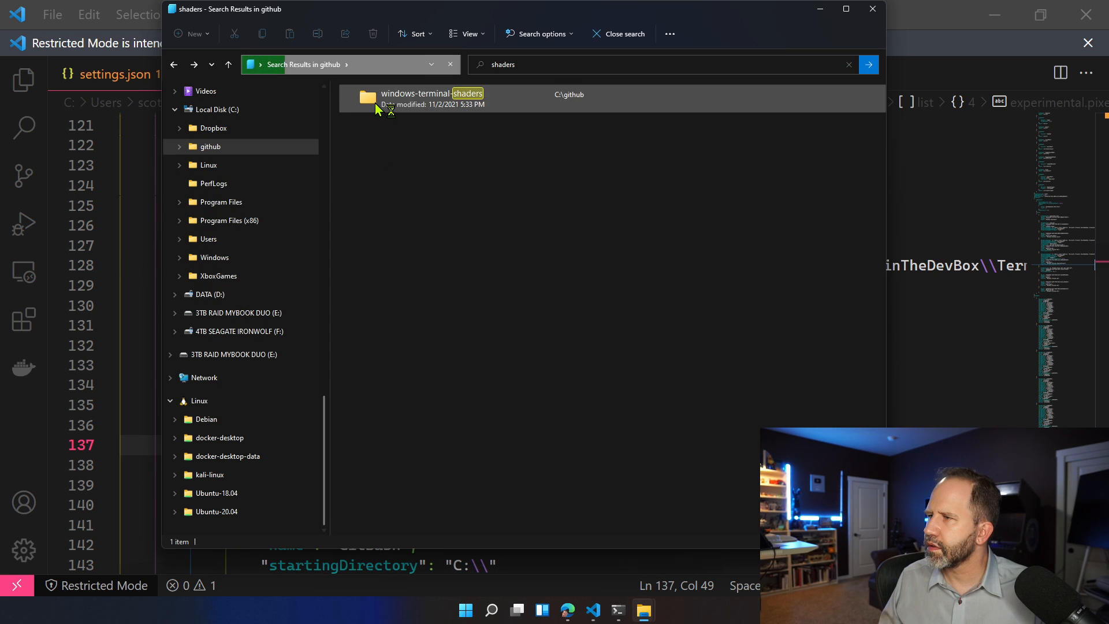
# Open windows-terminal-shaders and bring up the context menu on crt.hlsl to copy its path.
pyautogui.doubleClick(430, 94)
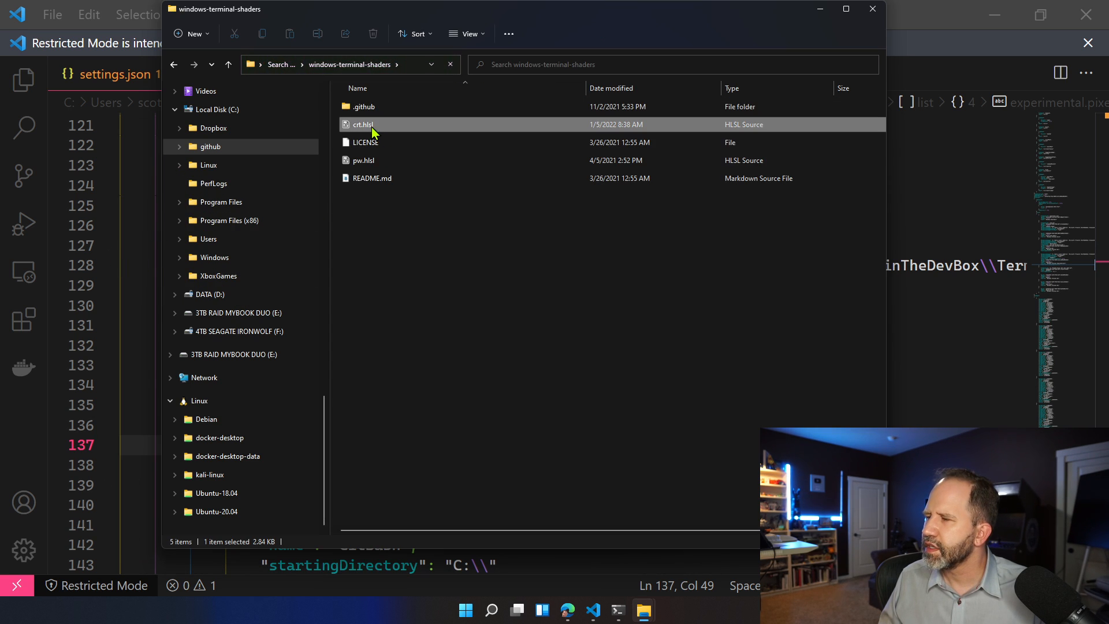
pyautogui.rightClick(363, 125)
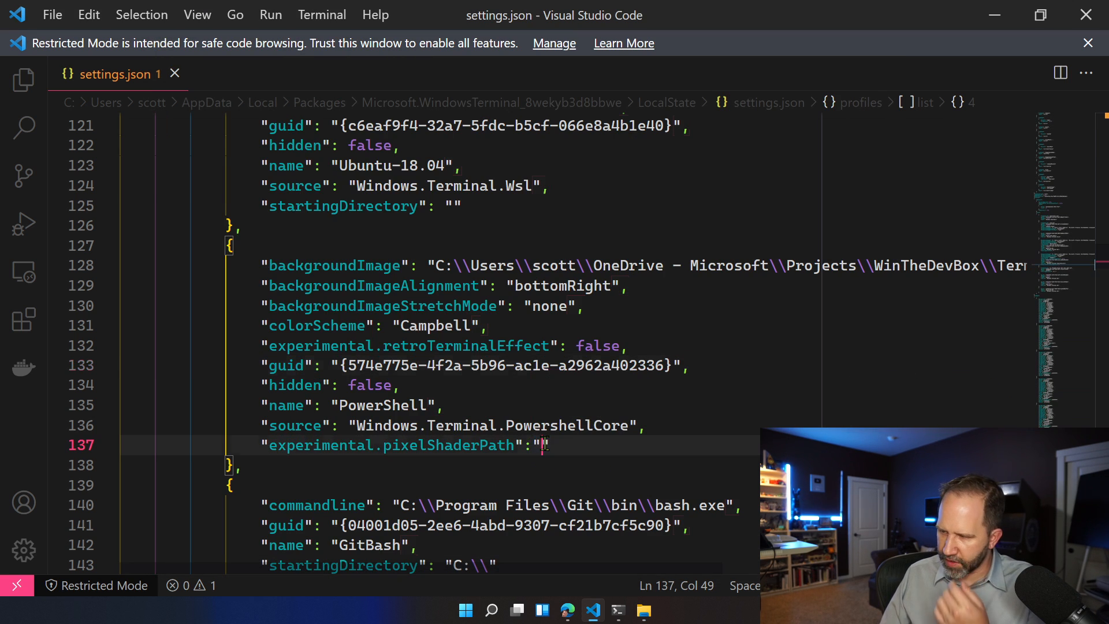
# Point pixelShaderPath at C:\github\windows-terminal-shaders, remove the stray quote, dismiss the reload error and close all terminal tabs.
pyautogui.write('C:\\github\\windows-termin')
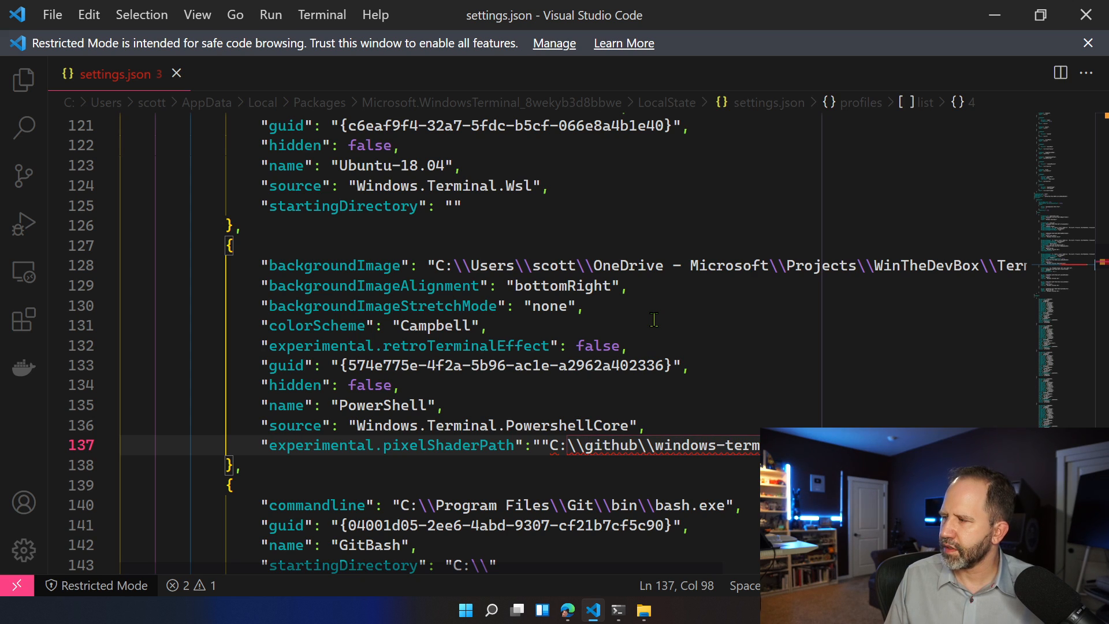
pyautogui.click(543, 445)
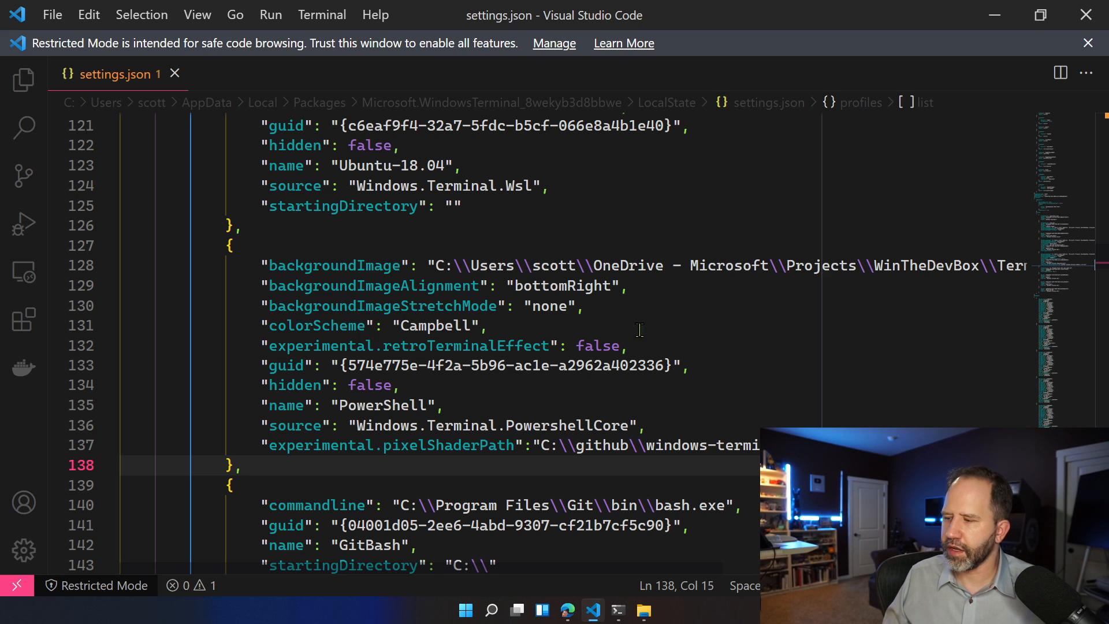
pyautogui.click(617, 610)
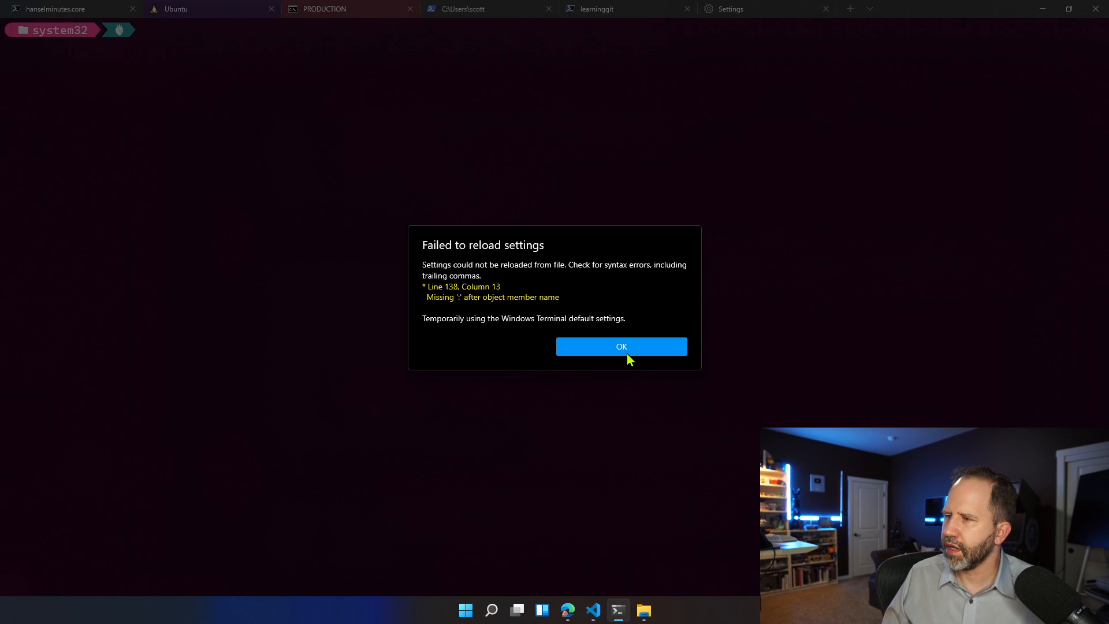
pyautogui.click(621, 347)
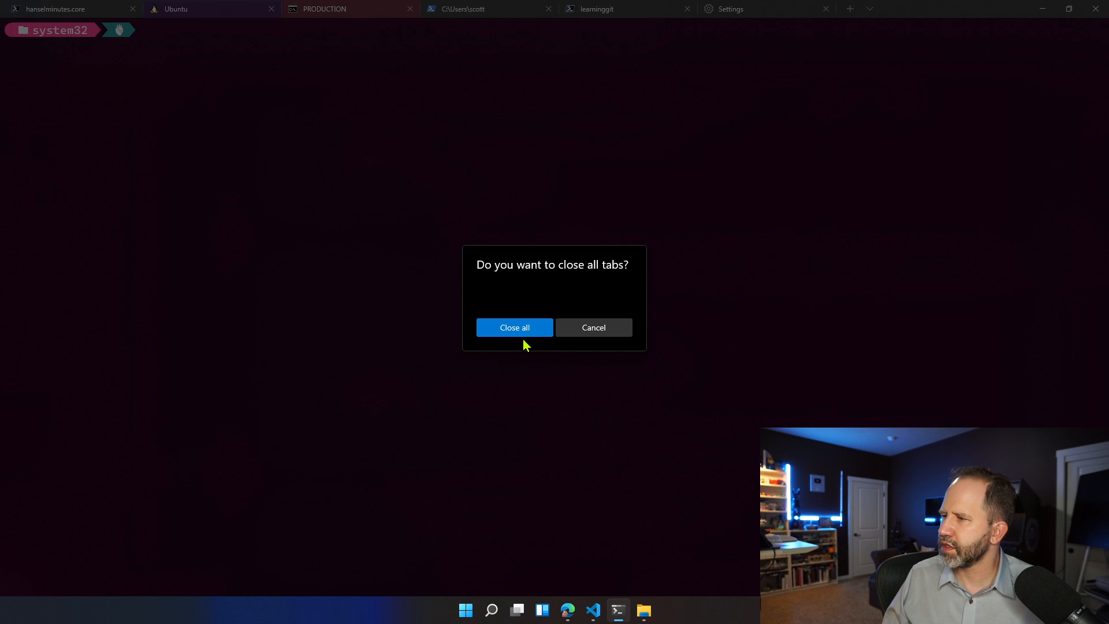
pyautogui.click(514, 326)
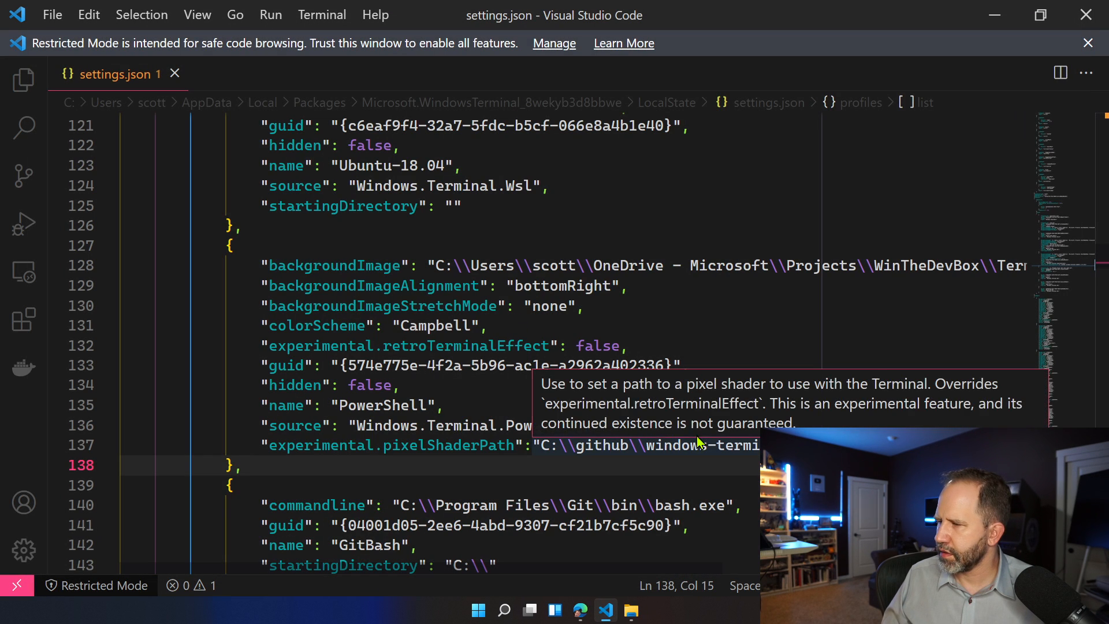
pyautogui.moveTo(495, 585)
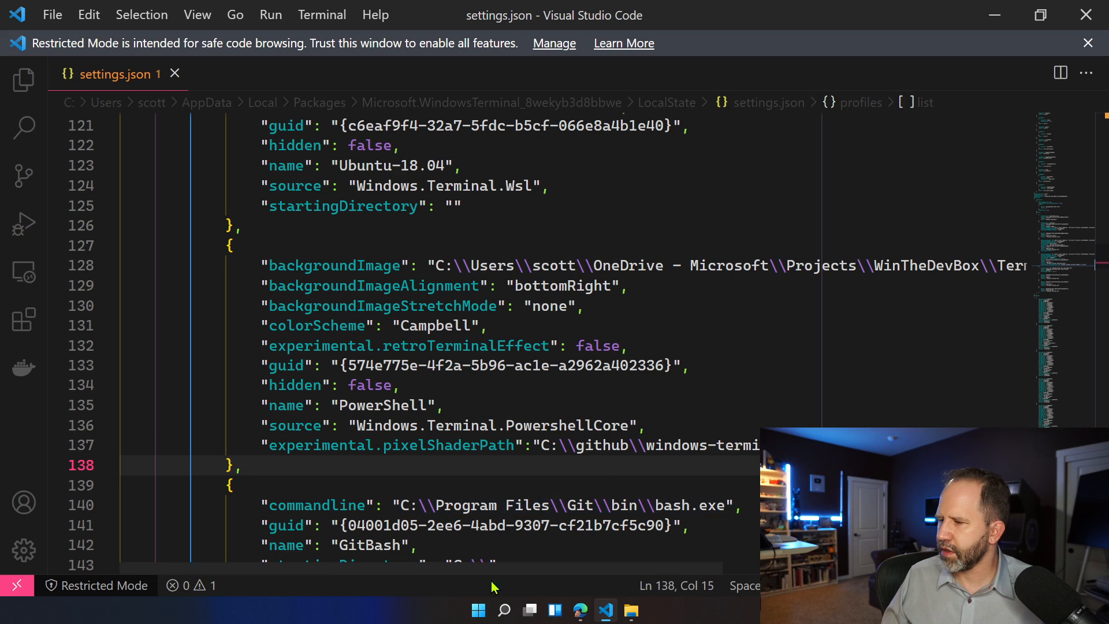
pyautogui.moveTo(23, 502)
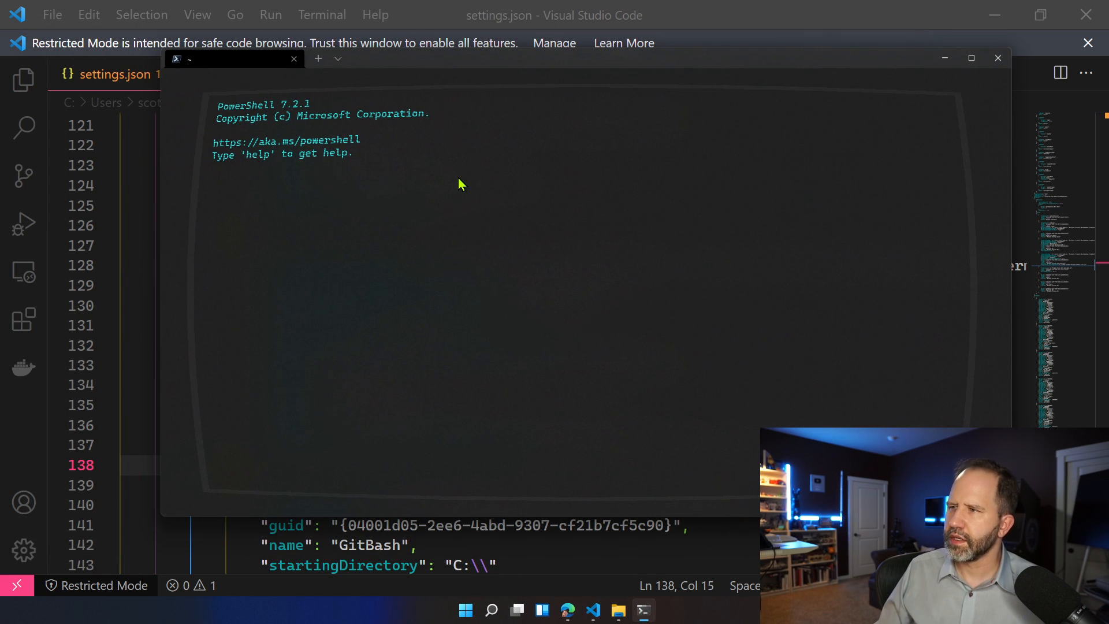
# Maximize the fresh terminal to inspect the CRT shader effect, restore it and return to the editor.
pyautogui.click(971, 58)
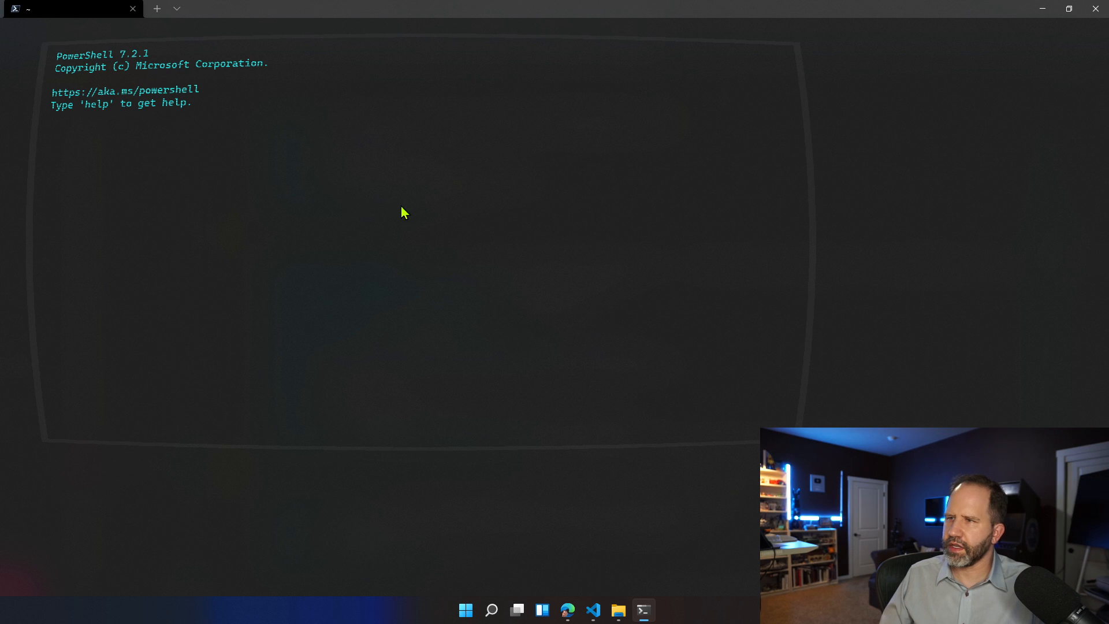
pyautogui.click(593, 609)
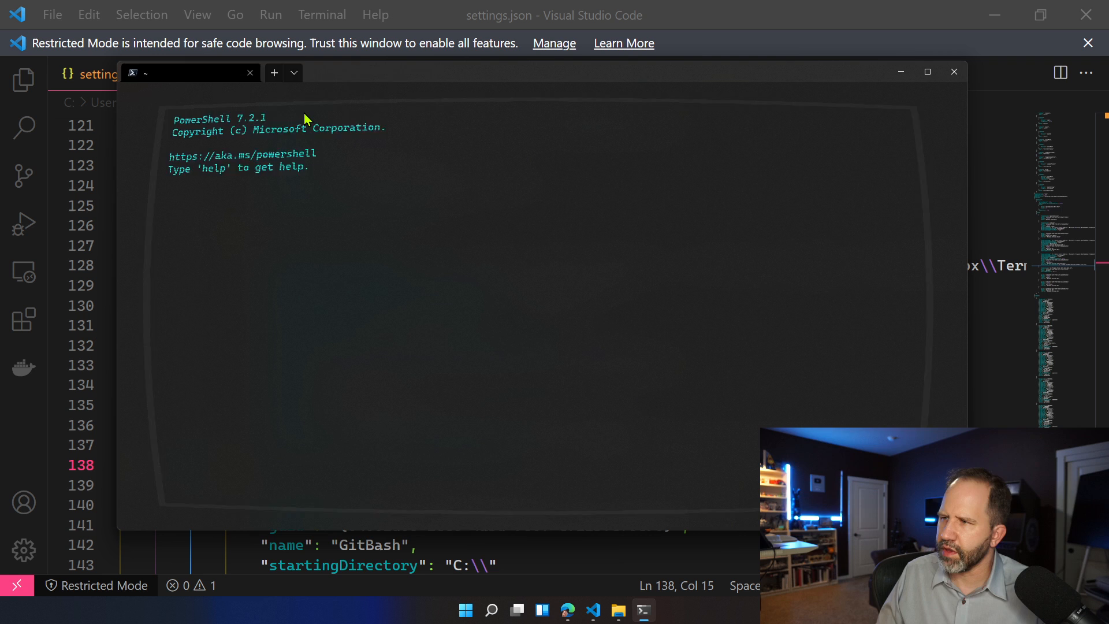
pyautogui.moveTo(302, 92)
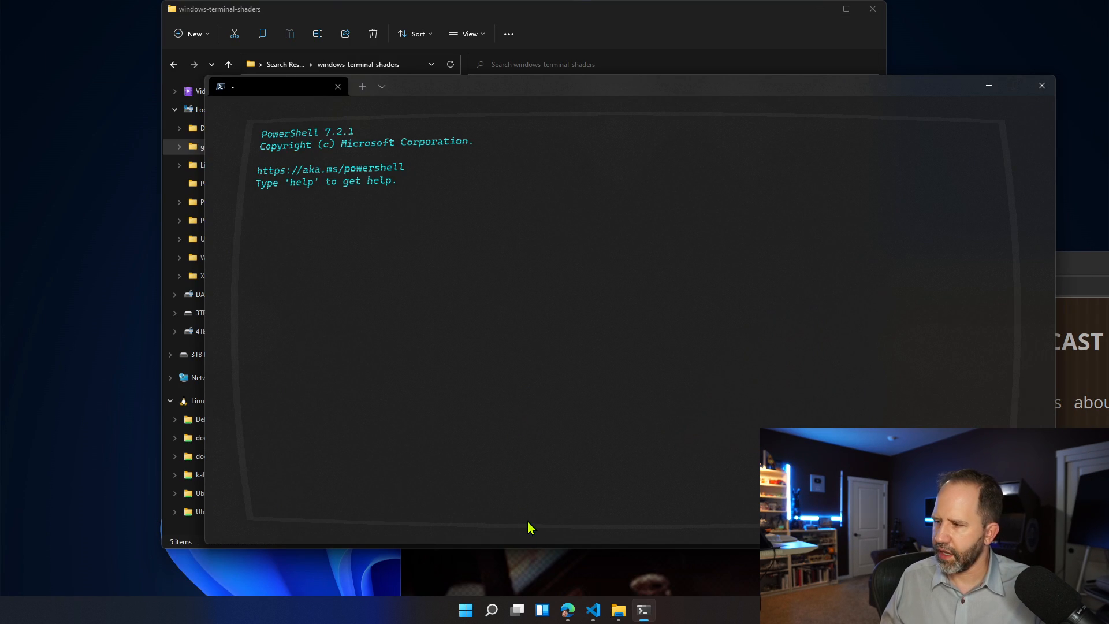
pyautogui.click(593, 610)
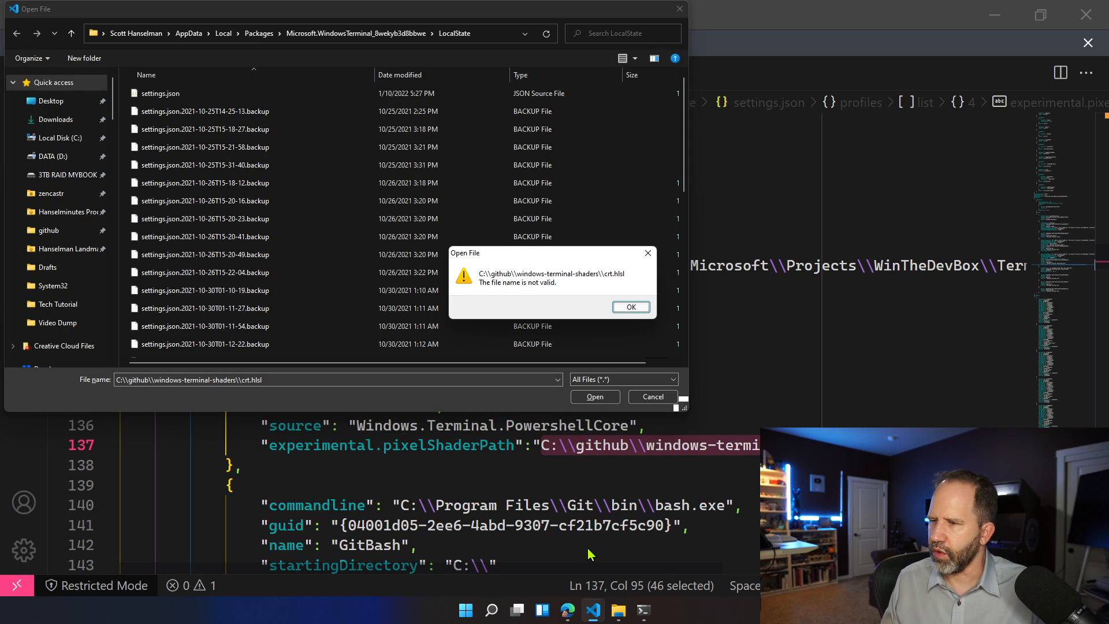
# Open crt.hlsl from C:\github\windows-terminal-shaders after dismissing the invalid file name warning.
pyautogui.click(630, 306)
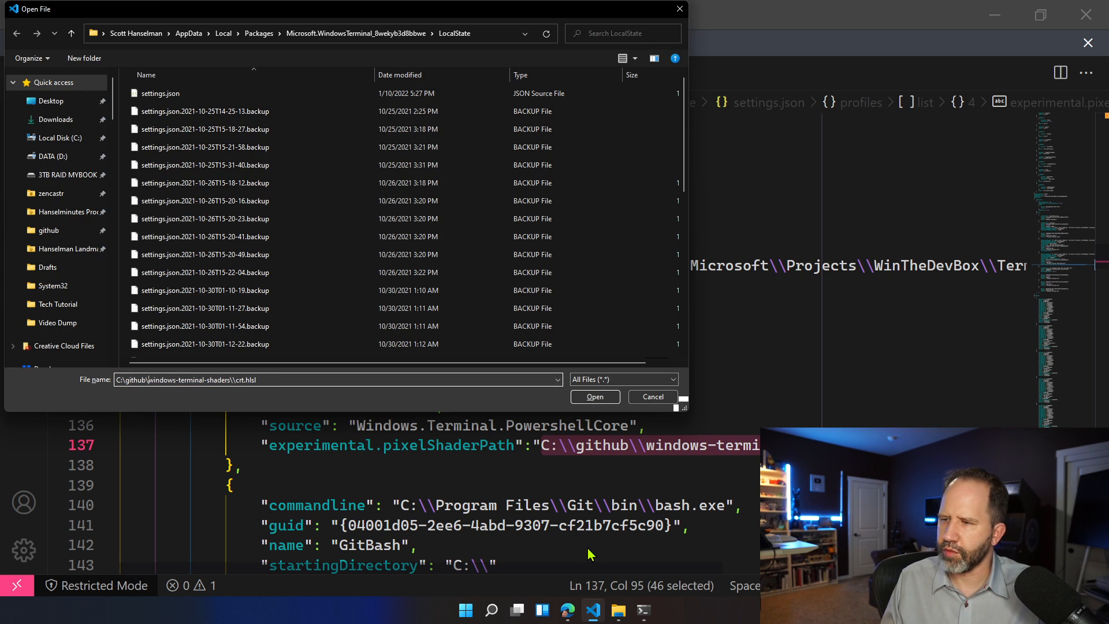
pyautogui.click(594, 397)
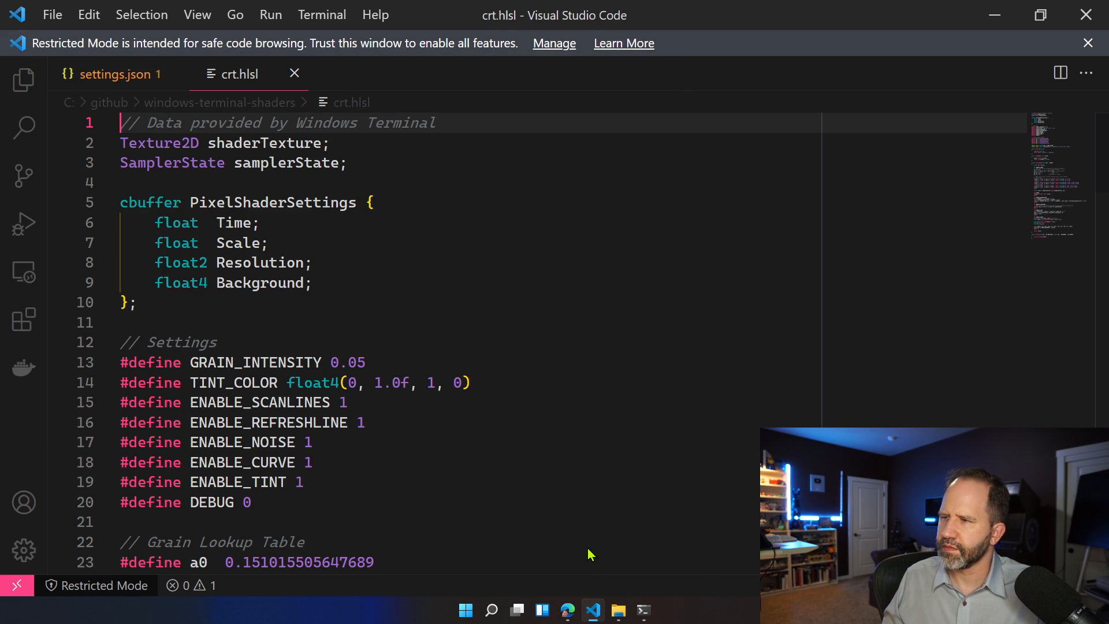
pyautogui.scroll(-3)
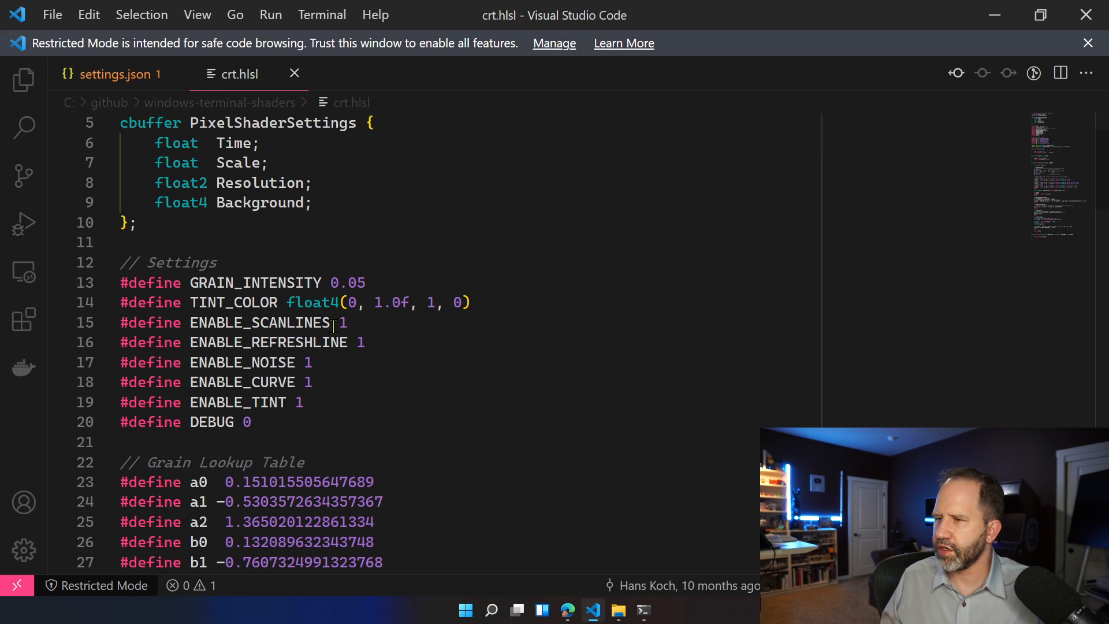
# Set ENABLE_TINT to 0 in crt.hlsl.
pyautogui.write('09')
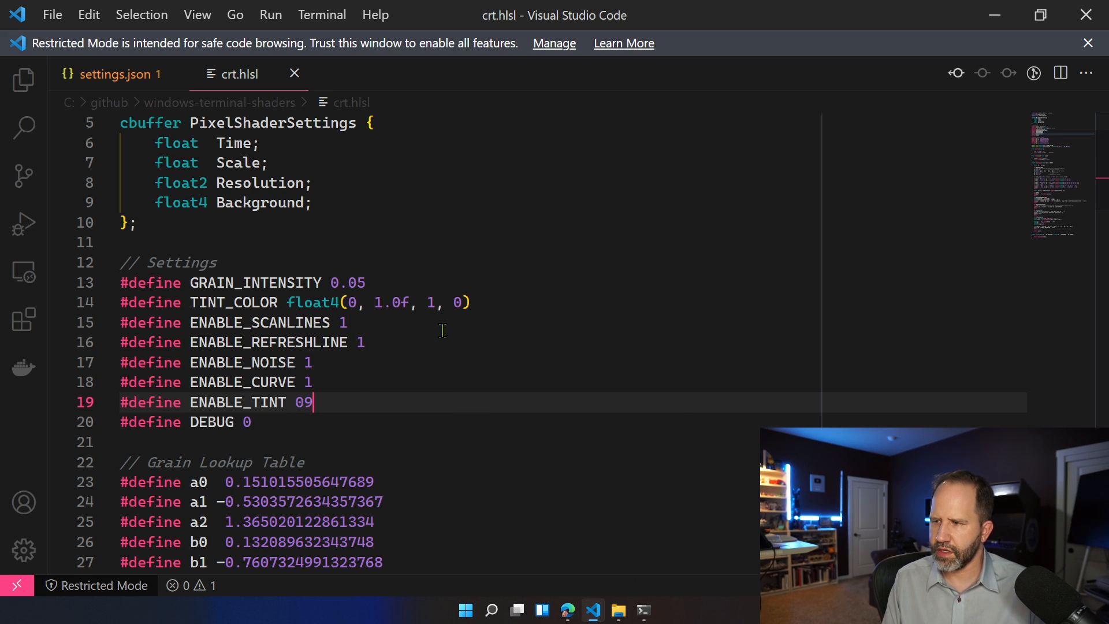
pyautogui.press('Backspace')
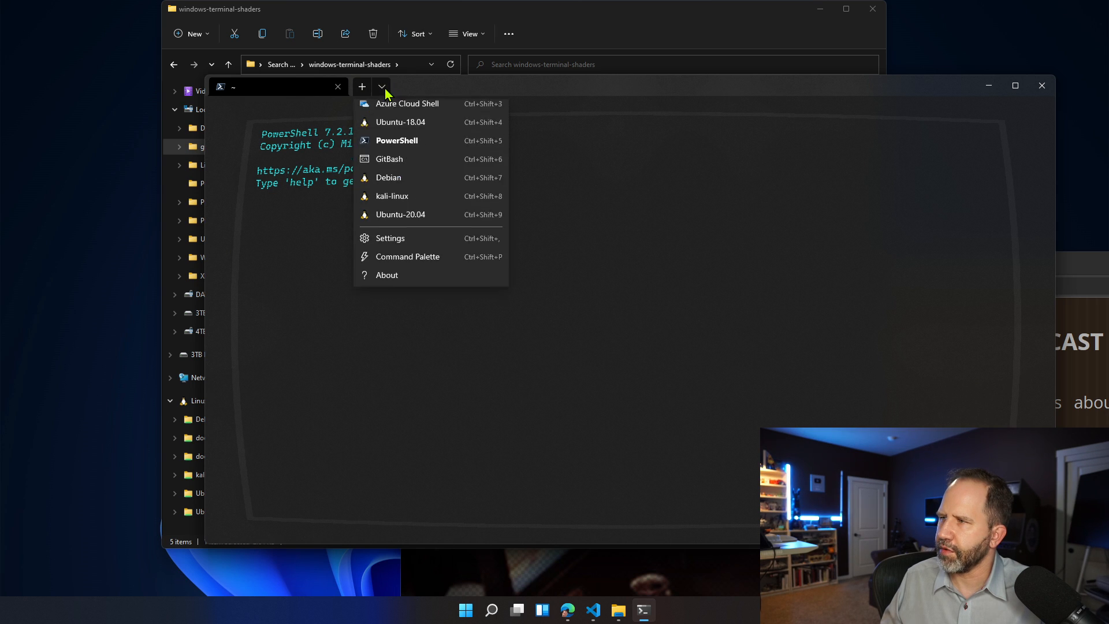
# Open a new PowerShell tab, then end the frozen Windows Terminal through Task Manager.
pyautogui.click(396, 140)
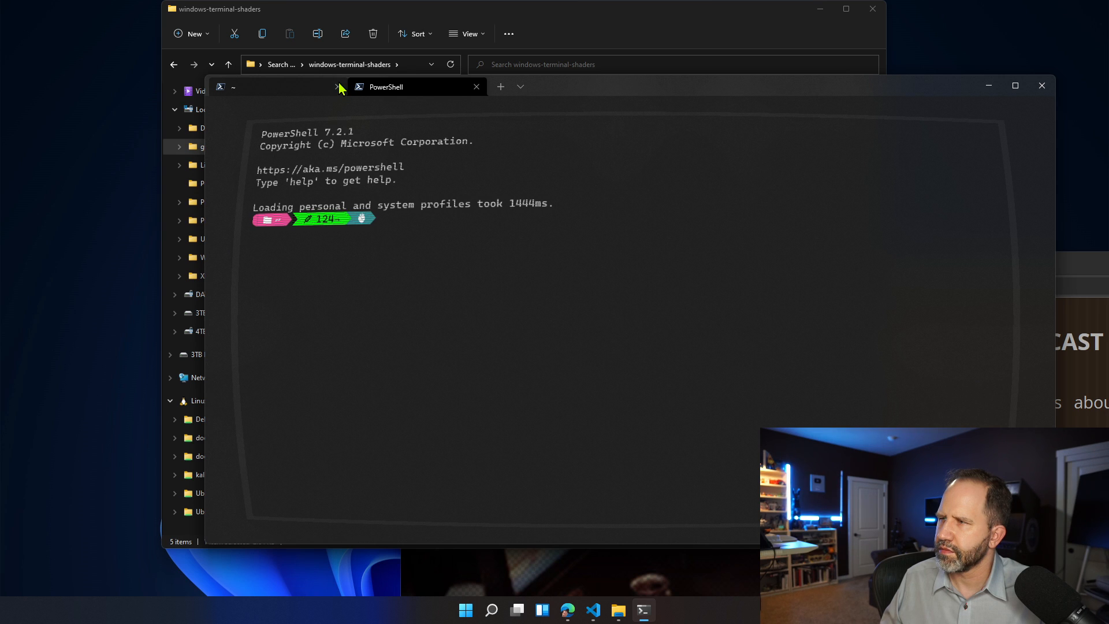
pyautogui.moveTo(552, 175)
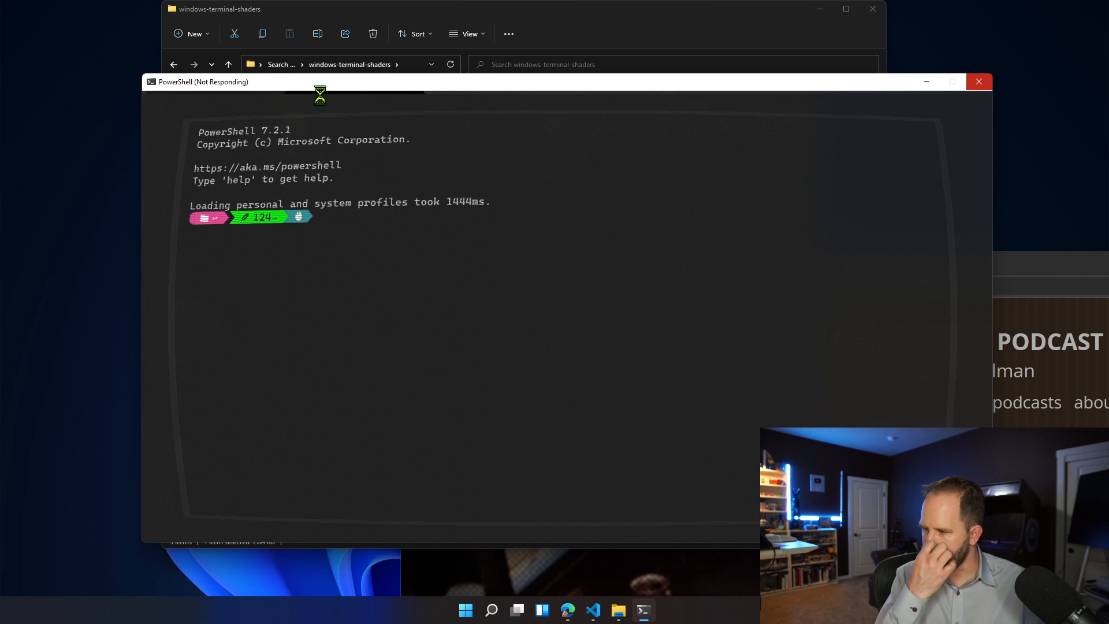
pyautogui.moveTo(338, 228)
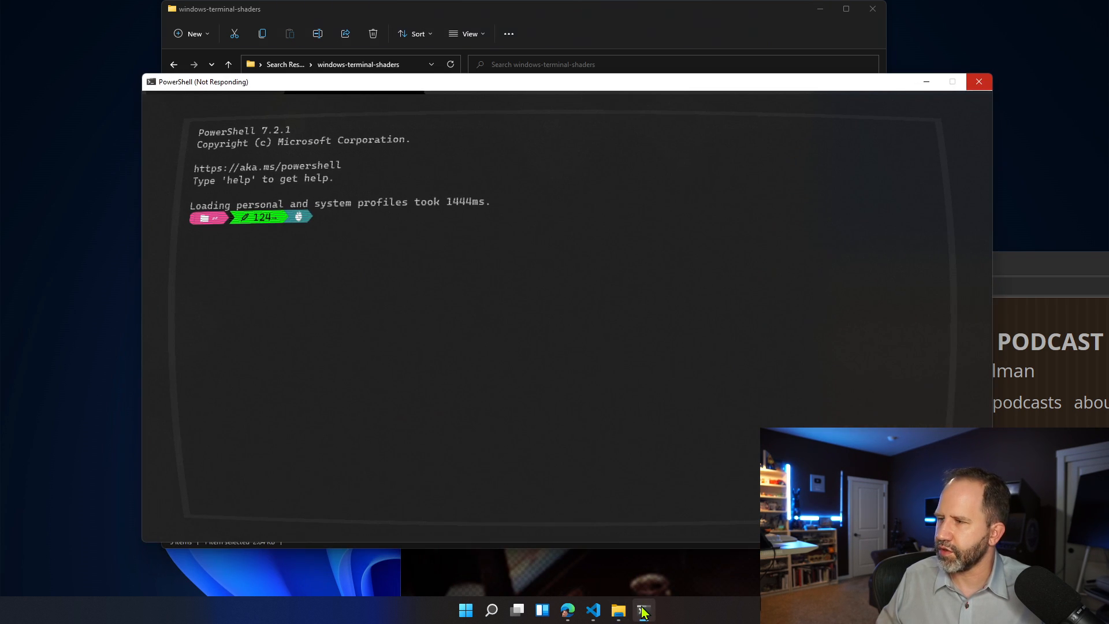
pyautogui.rightClick(642, 609)
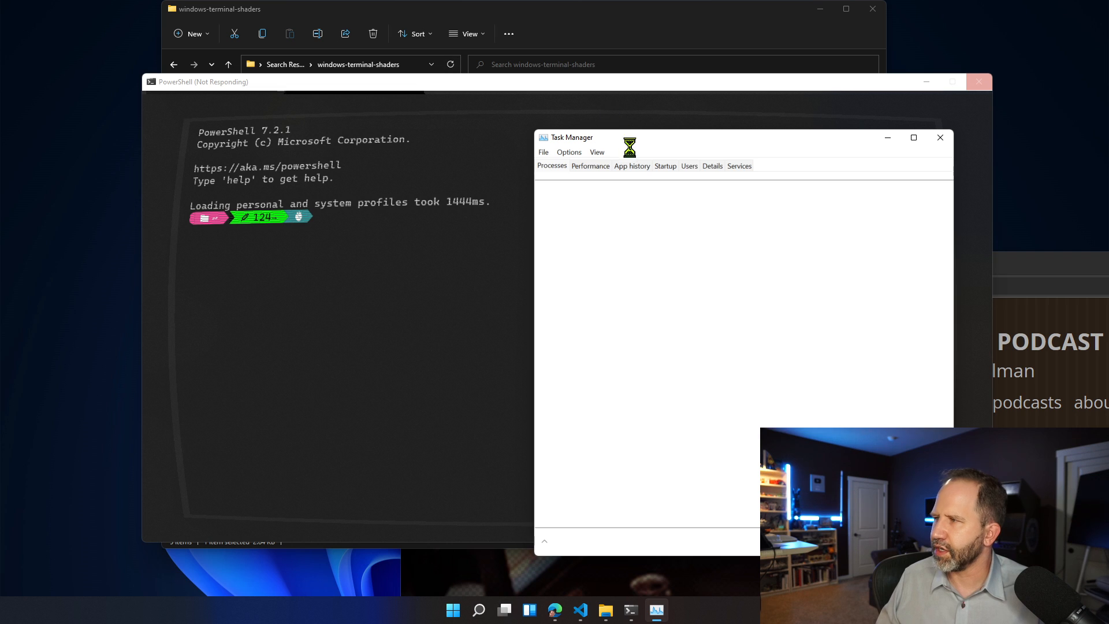
pyautogui.click(939, 137)
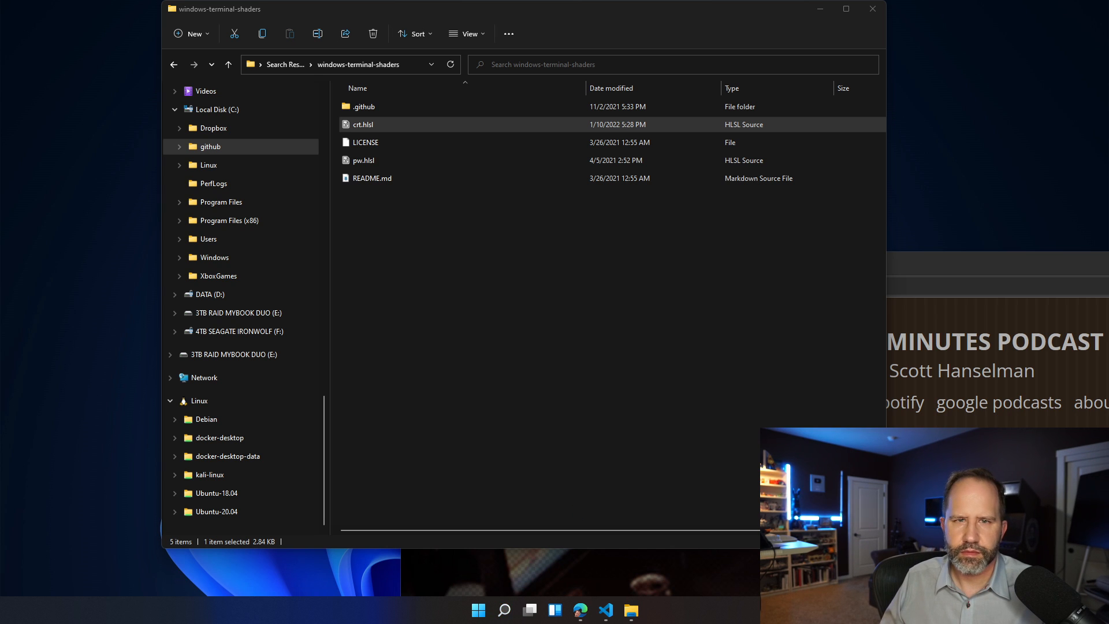
pyautogui.click(642, 610)
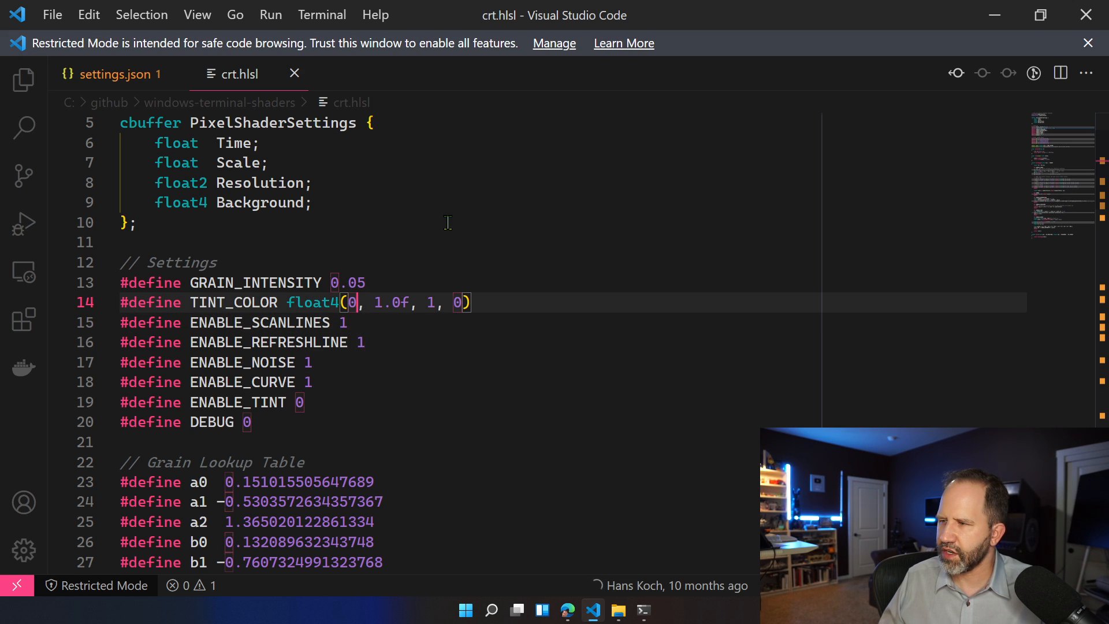
# Set TINT_COLOR's first component to 1, re-enable ENABLE_TINT, and bring up the terminal.
pyautogui.write('1')
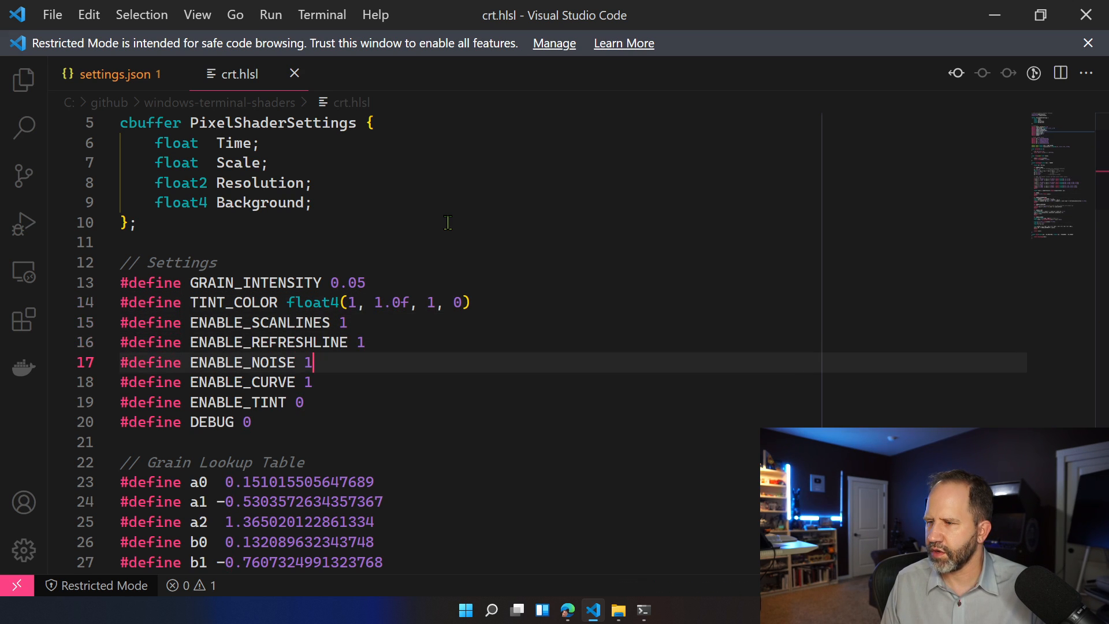
pyautogui.click(304, 402)
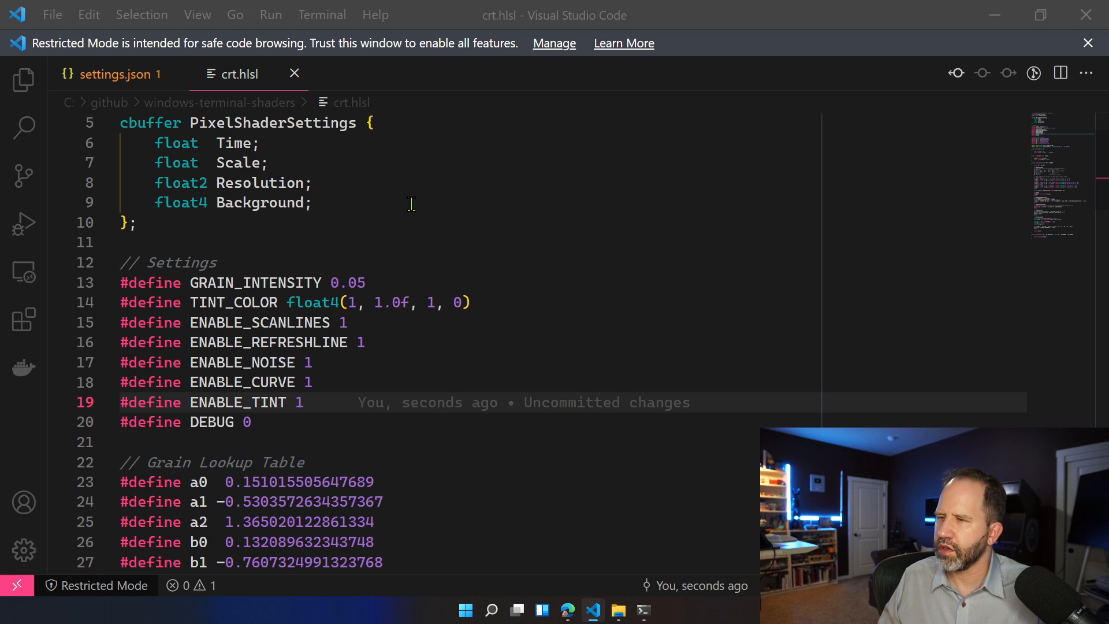
pyautogui.click(175, 8)
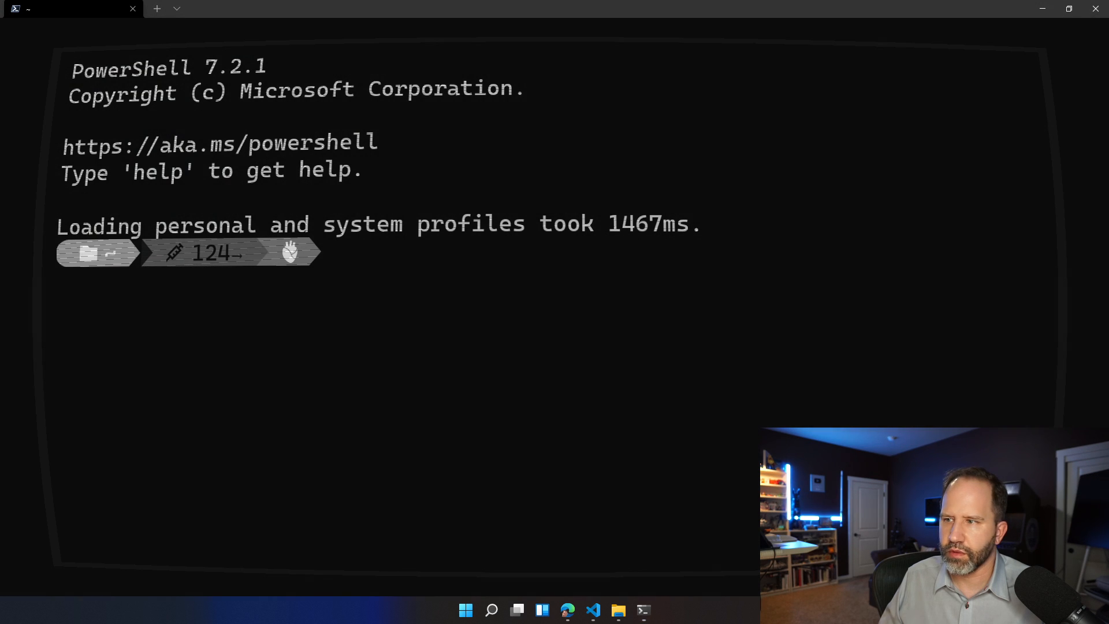
# Set ENABLE_TINT back to 0 and close crt.hlsl, leaving settings.json open.
pyautogui.click(593, 610)
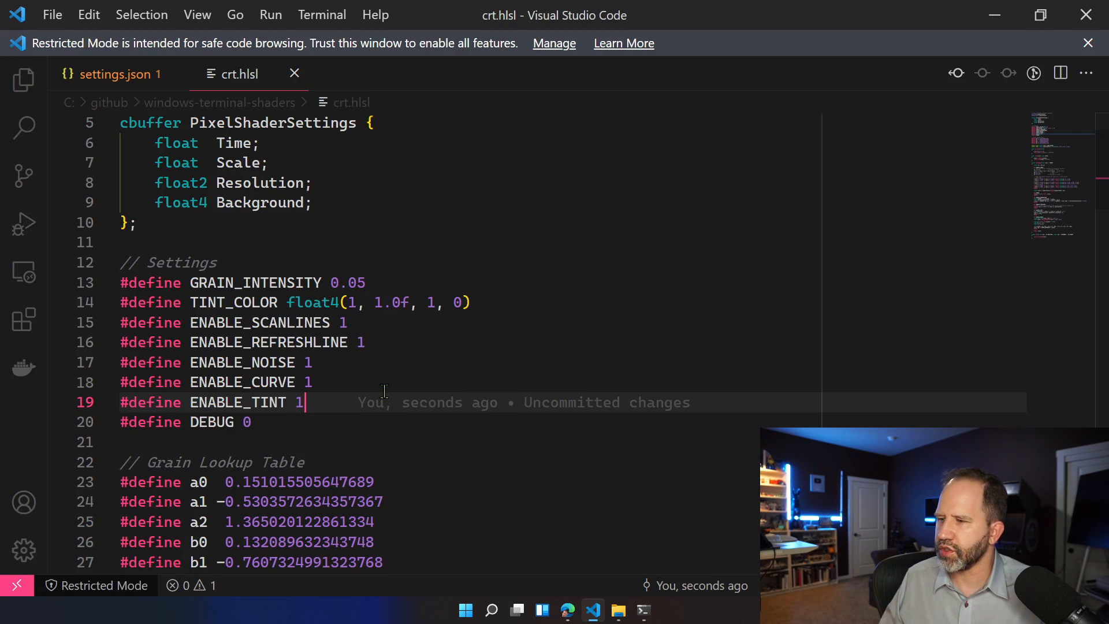
pyautogui.write('0')
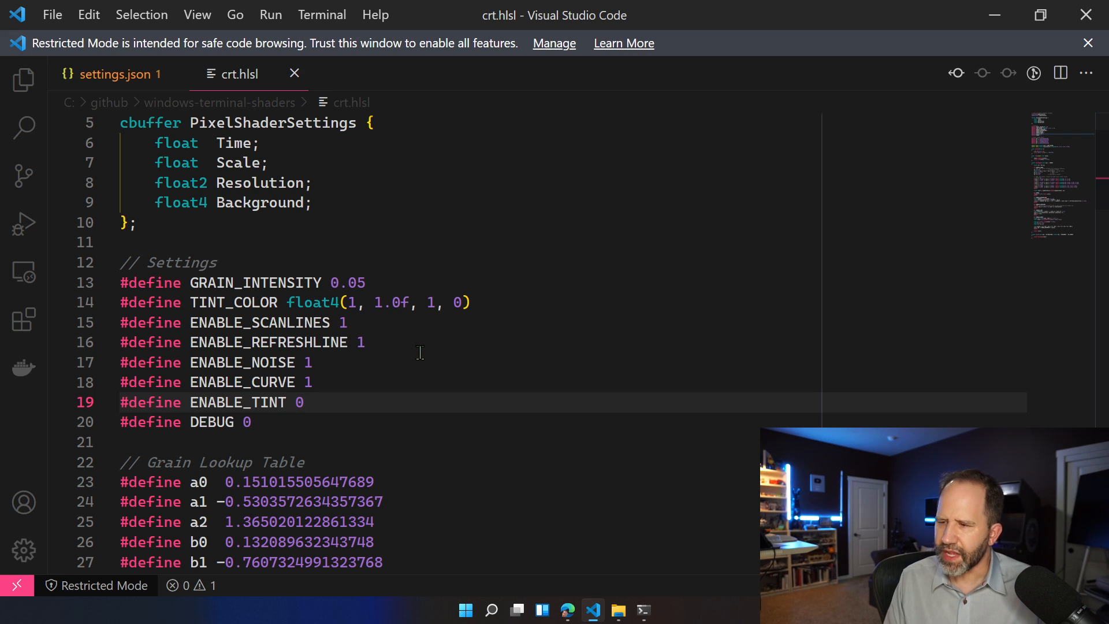
pyautogui.moveTo(359, 149)
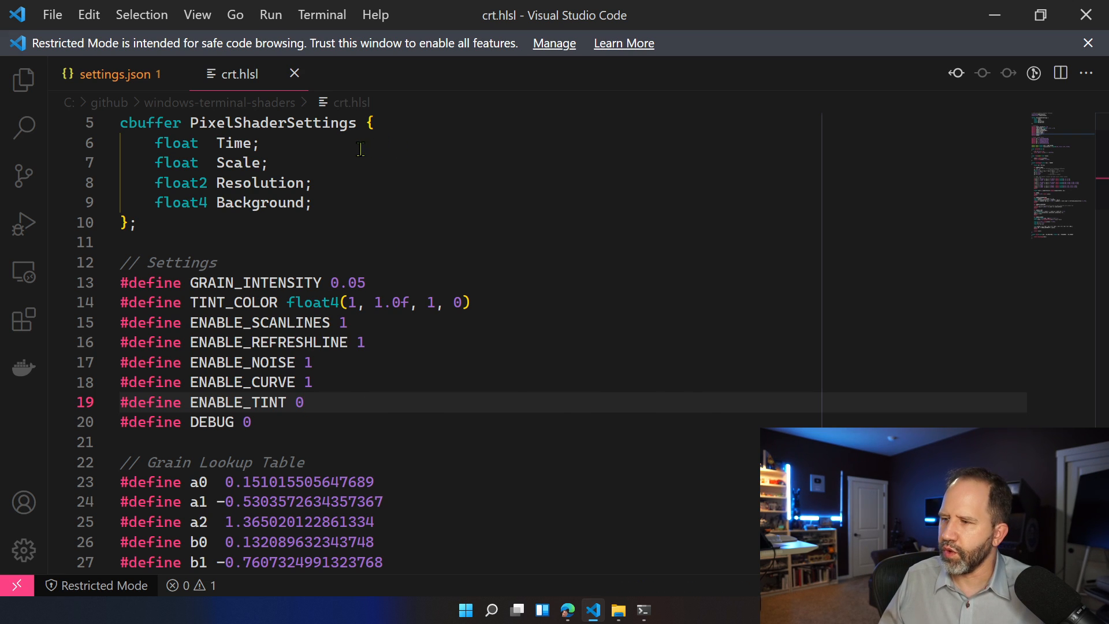
pyautogui.scroll(3)
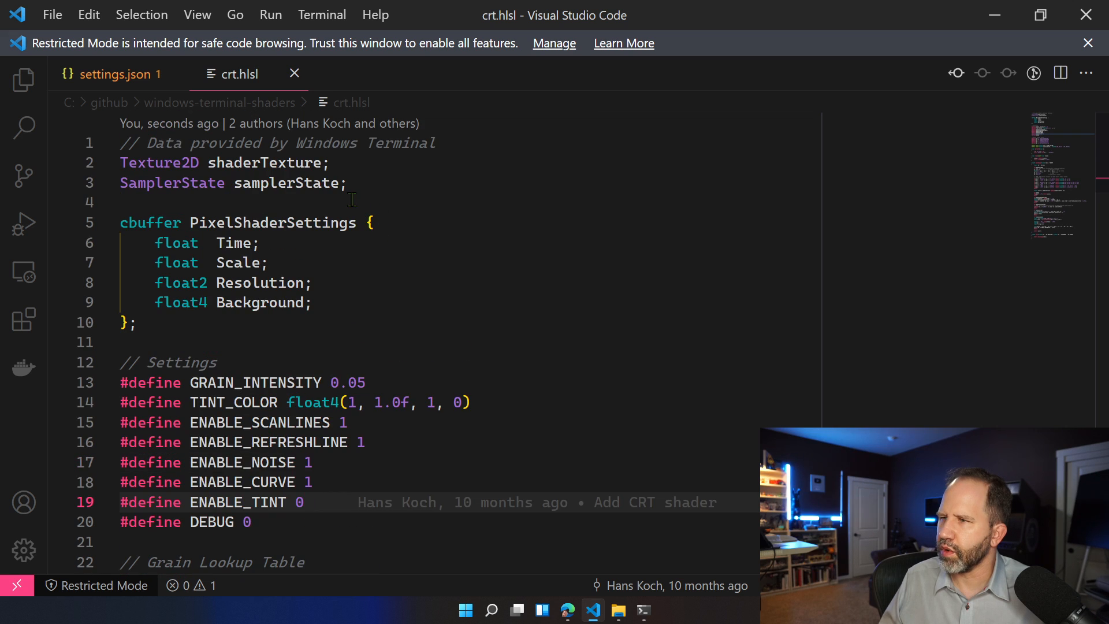
pyautogui.moveTo(335, 143)
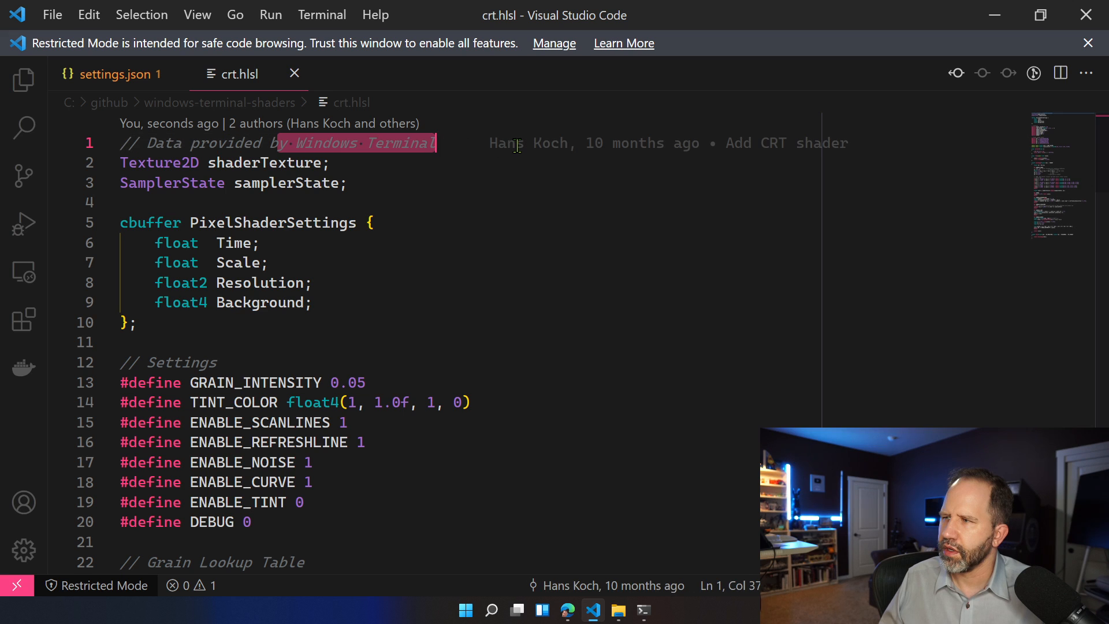
pyautogui.click(113, 74)
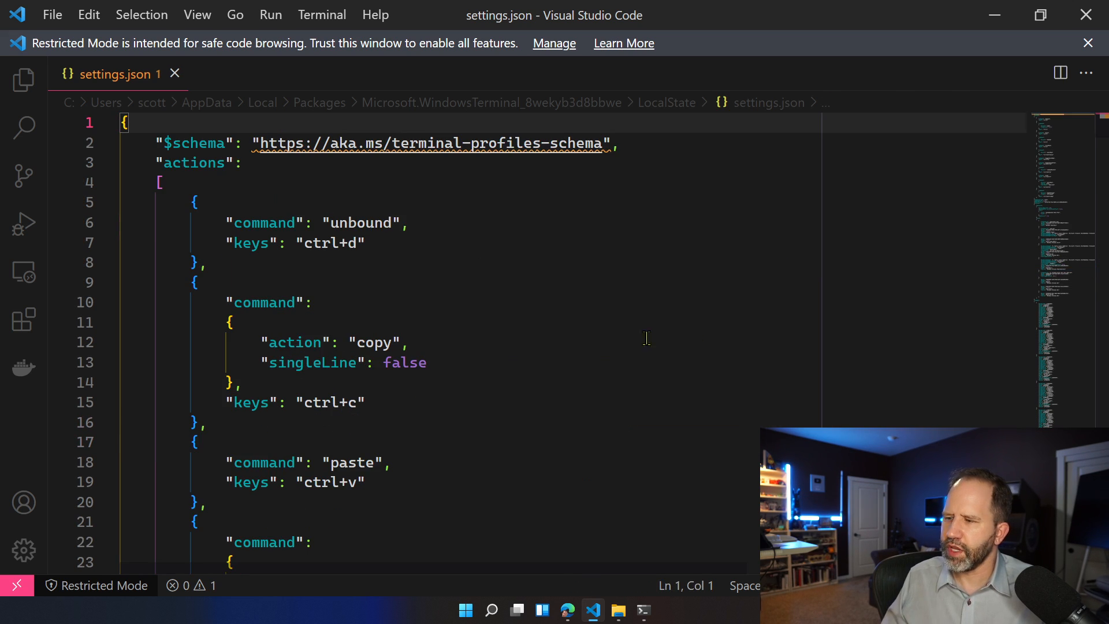
# Review the newTab and closePane (ctrl+w) bindings in settings.json, then switch to Windows Terminal.
pyautogui.scroll(-3)
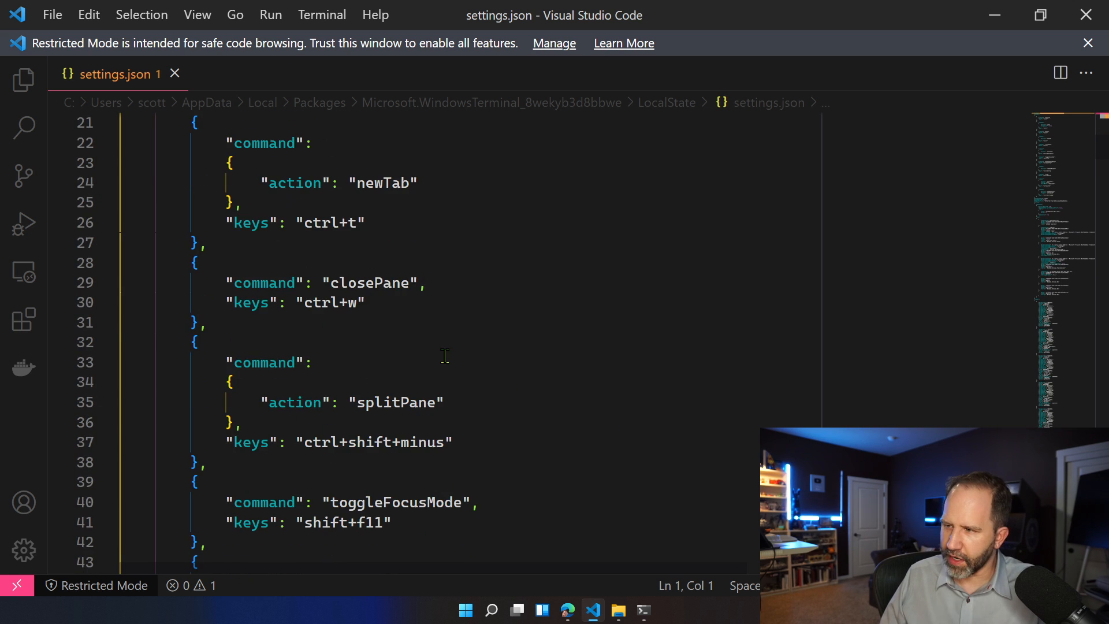
pyautogui.scroll(3)
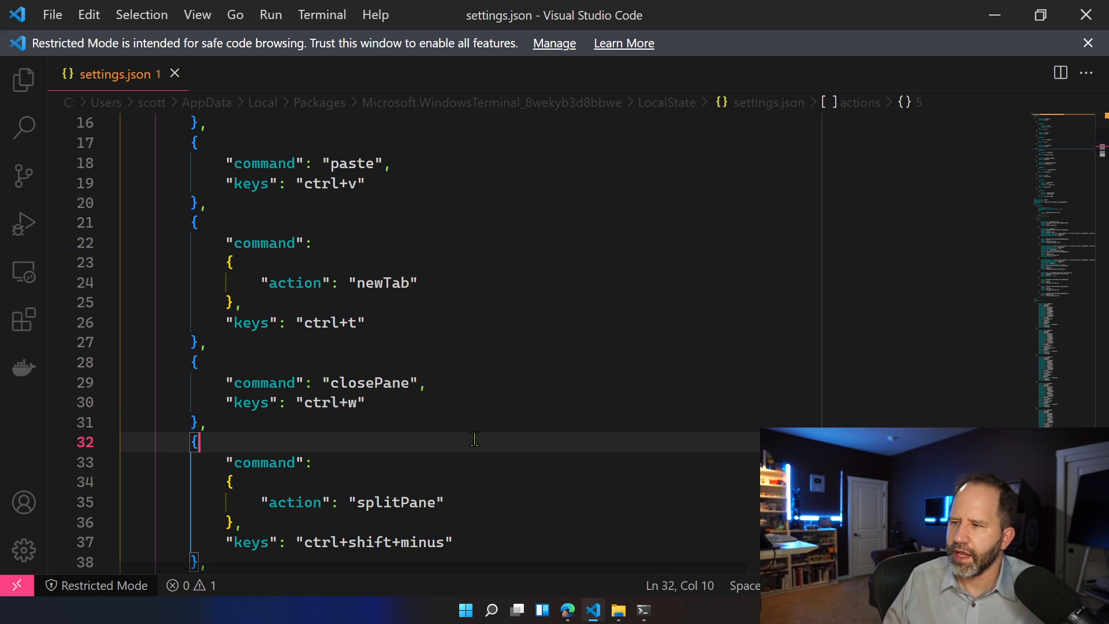
pyautogui.moveTo(421, 452)
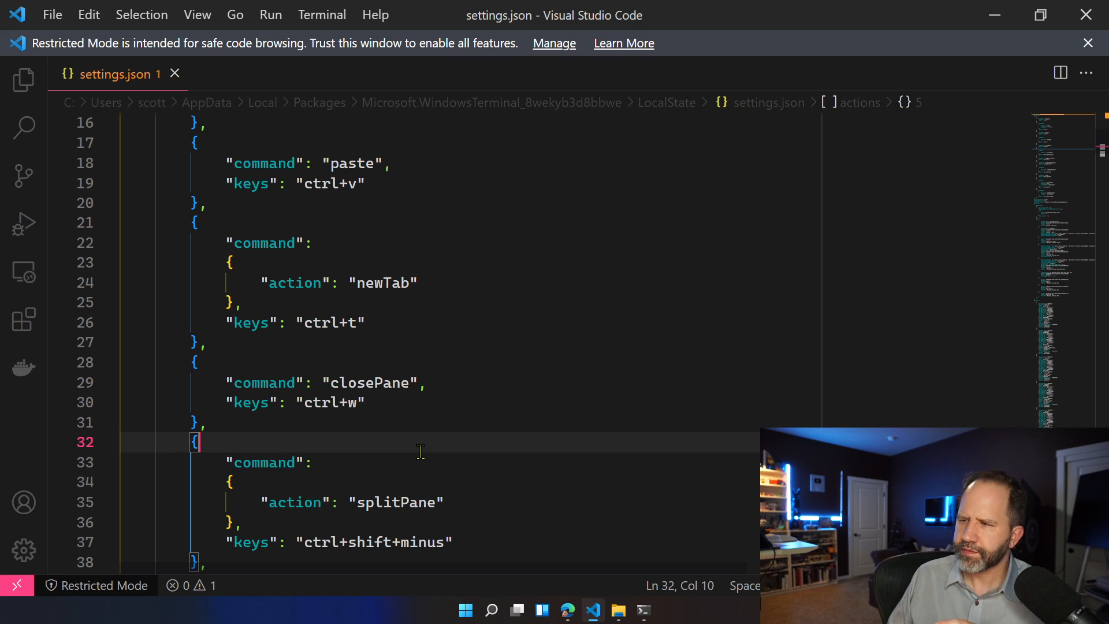
pyautogui.doubleClick(325, 322)
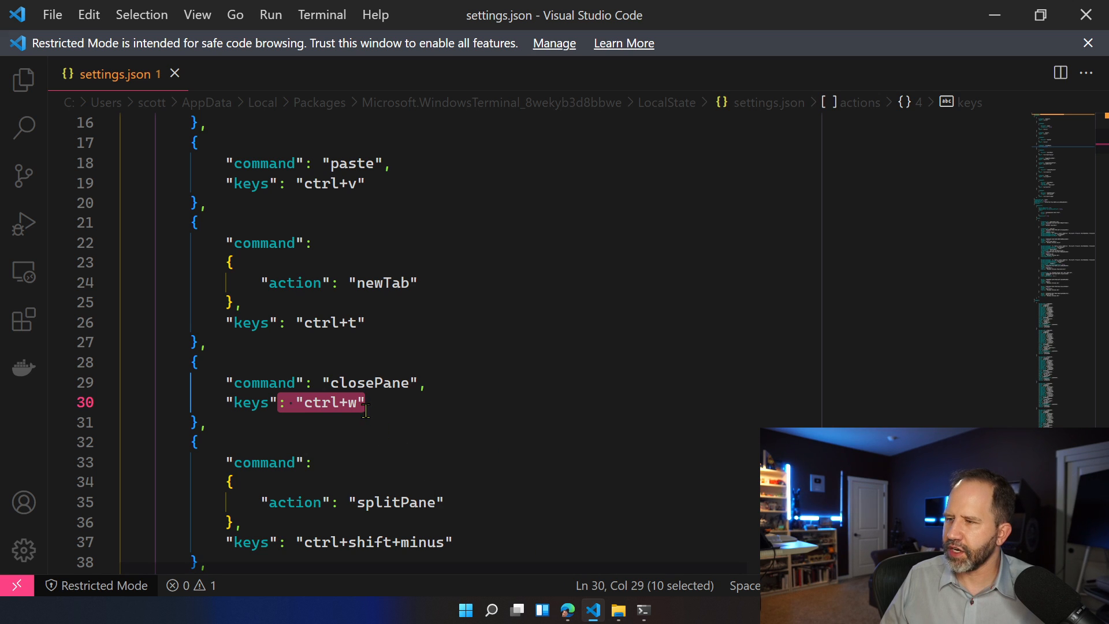
pyautogui.click(331, 402)
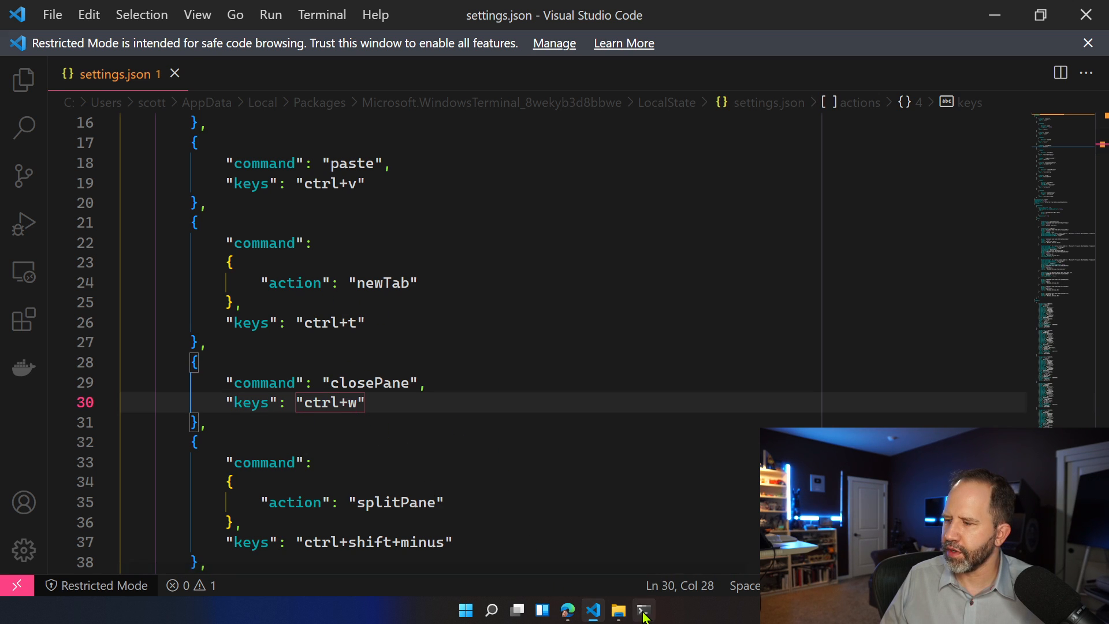
pyautogui.click(642, 610)
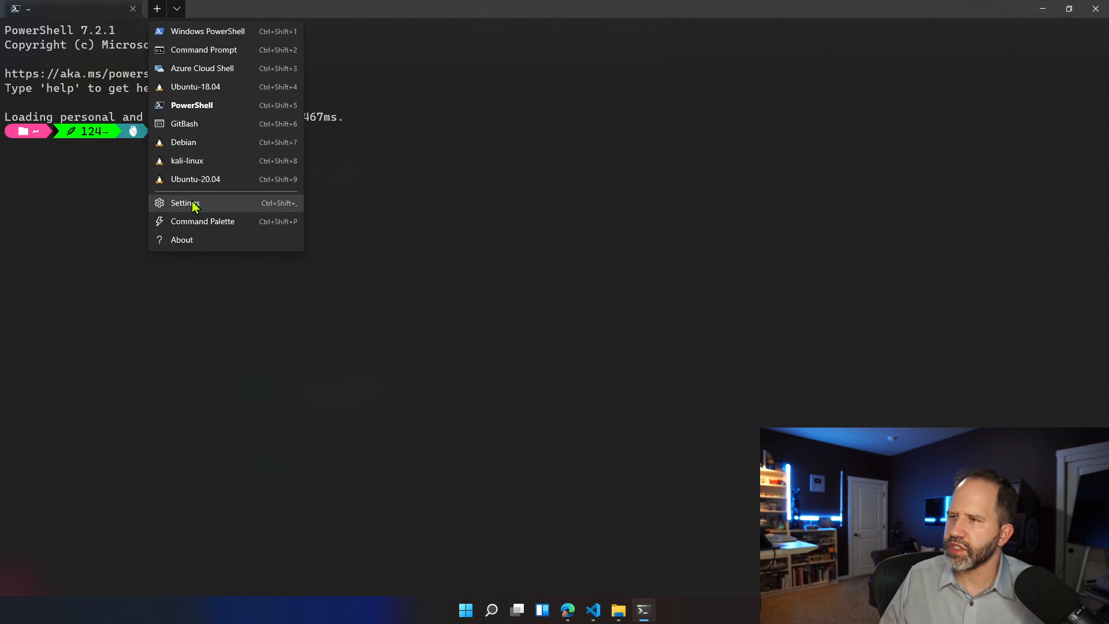
# Scroll through the Actions settings page to check the ctrl+t and ctrl+w bindings.
pyautogui.click(184, 203)
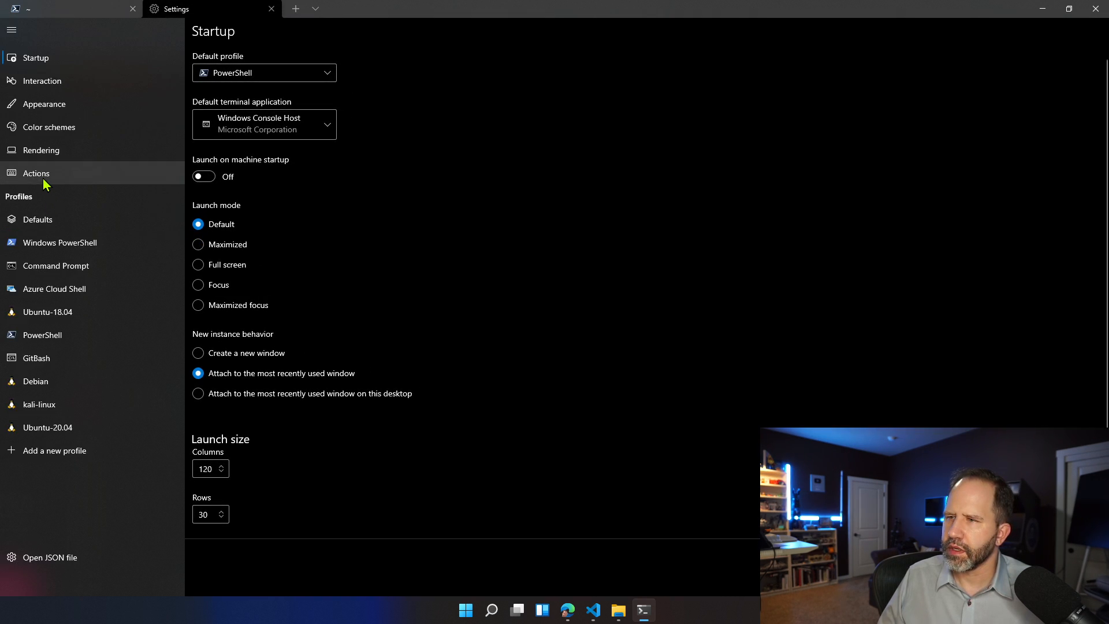
pyautogui.click(35, 172)
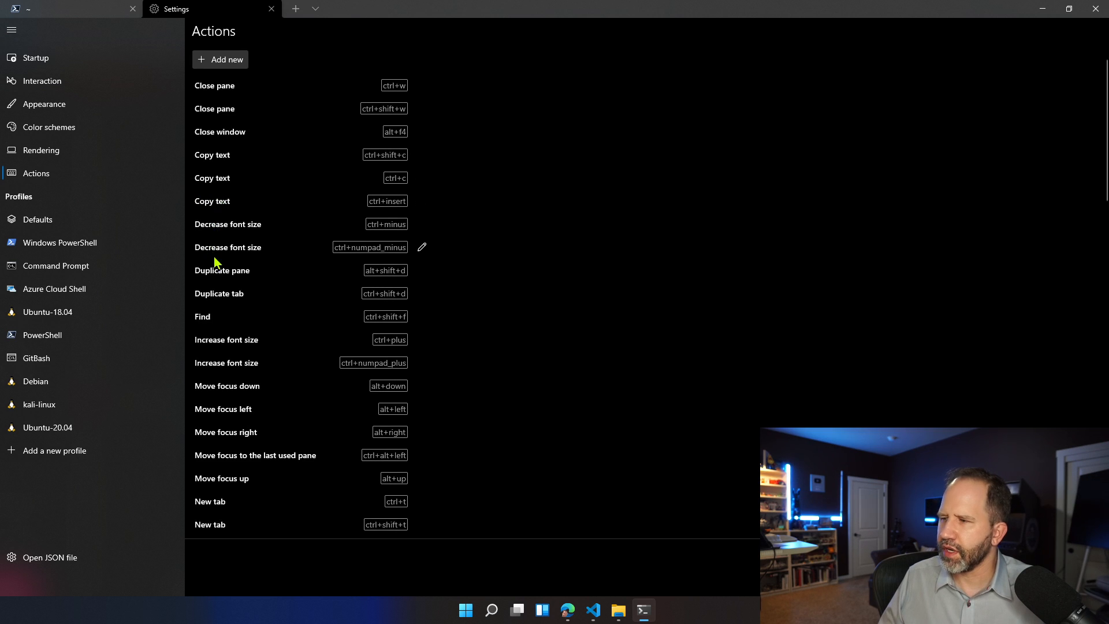
pyautogui.scroll(-3)
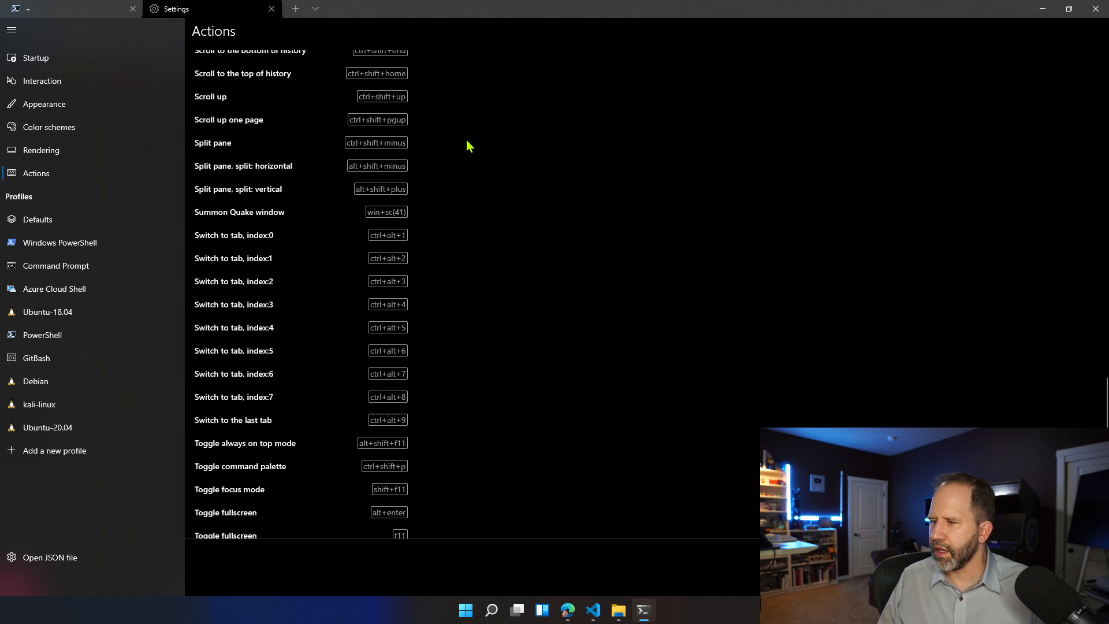
pyautogui.scroll(3)
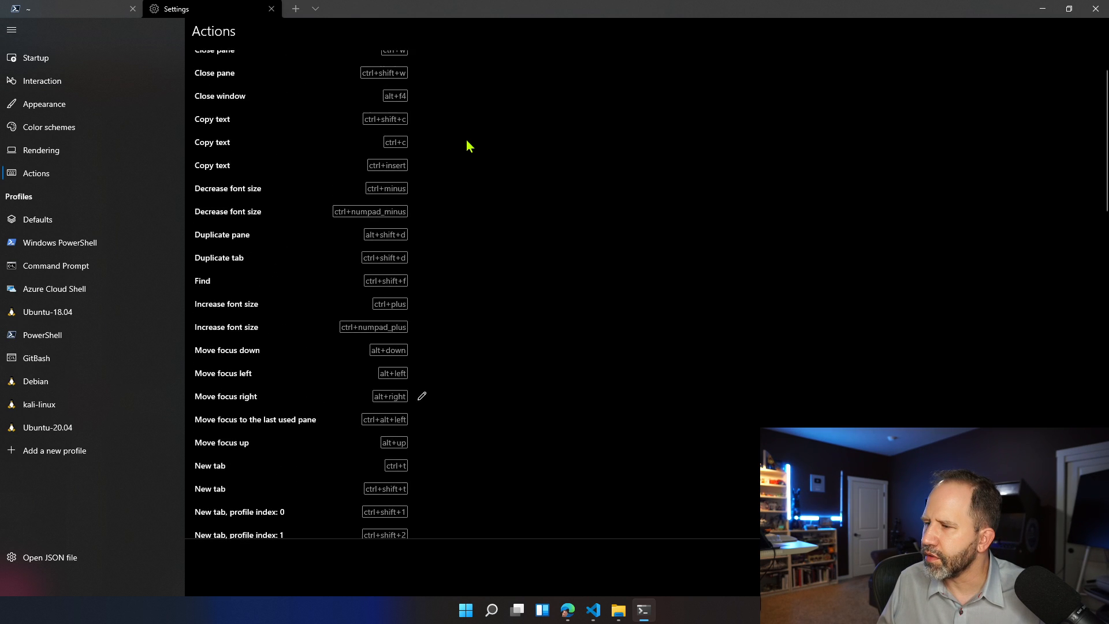
pyautogui.scroll(-3)
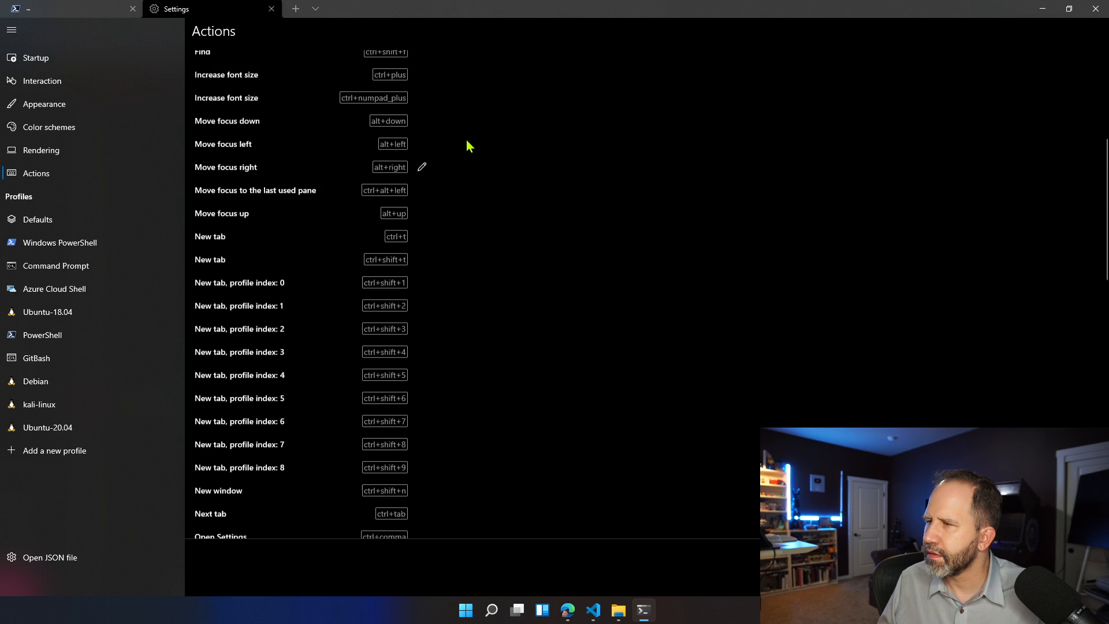
pyautogui.scroll(3)
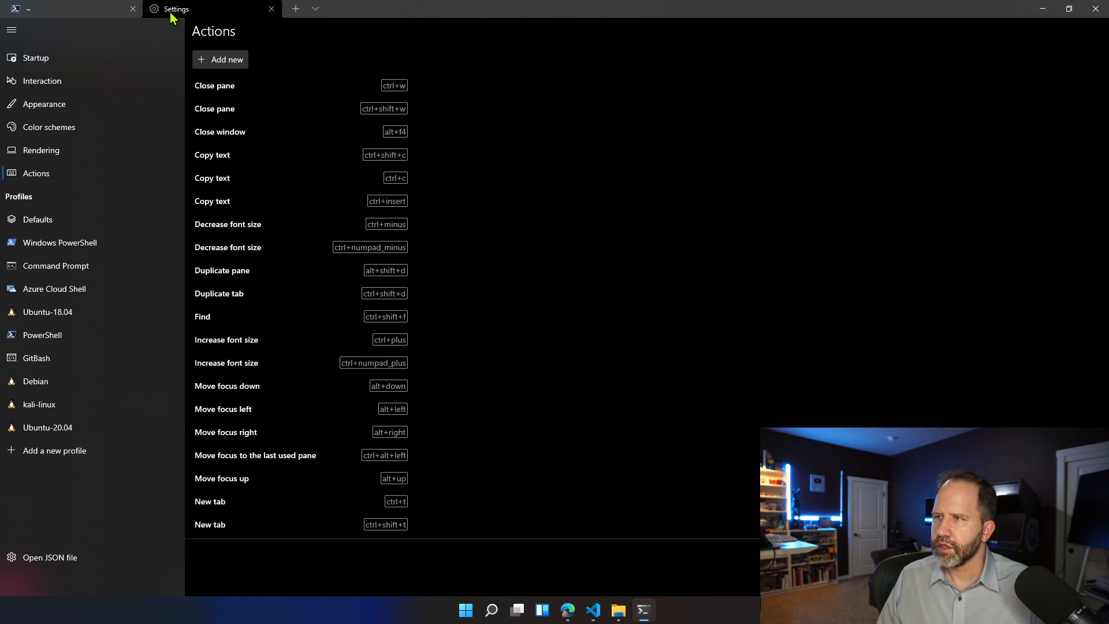
pyautogui.click(270, 8)
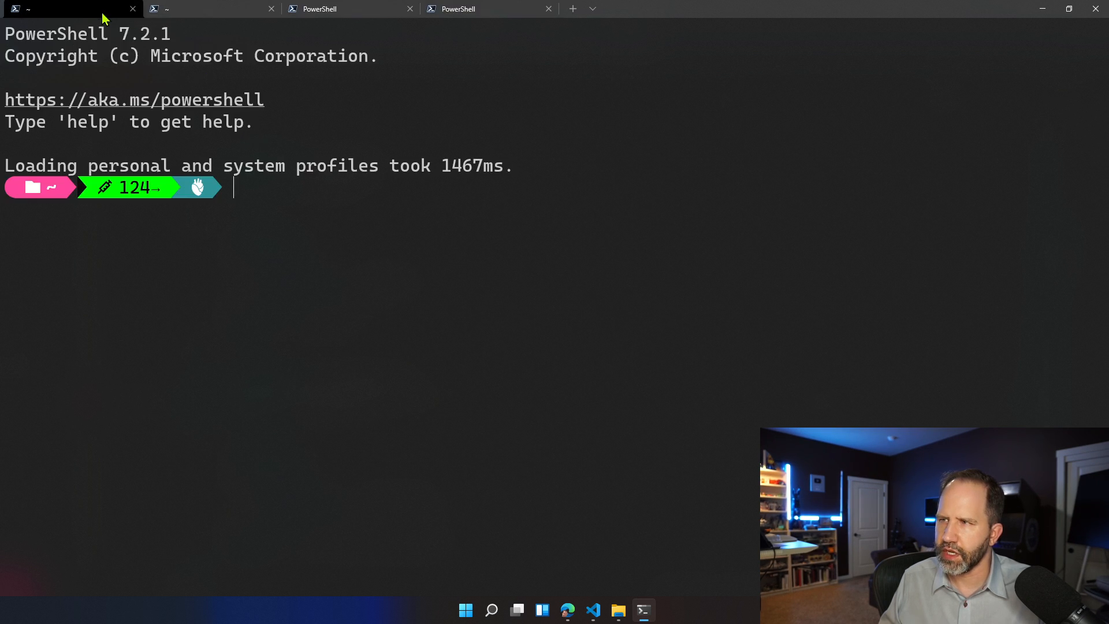
# Split the tab into Ubuntu and Command Prompt panes, then check the splitPane binding in VS Code.
pyautogui.click(592, 8)
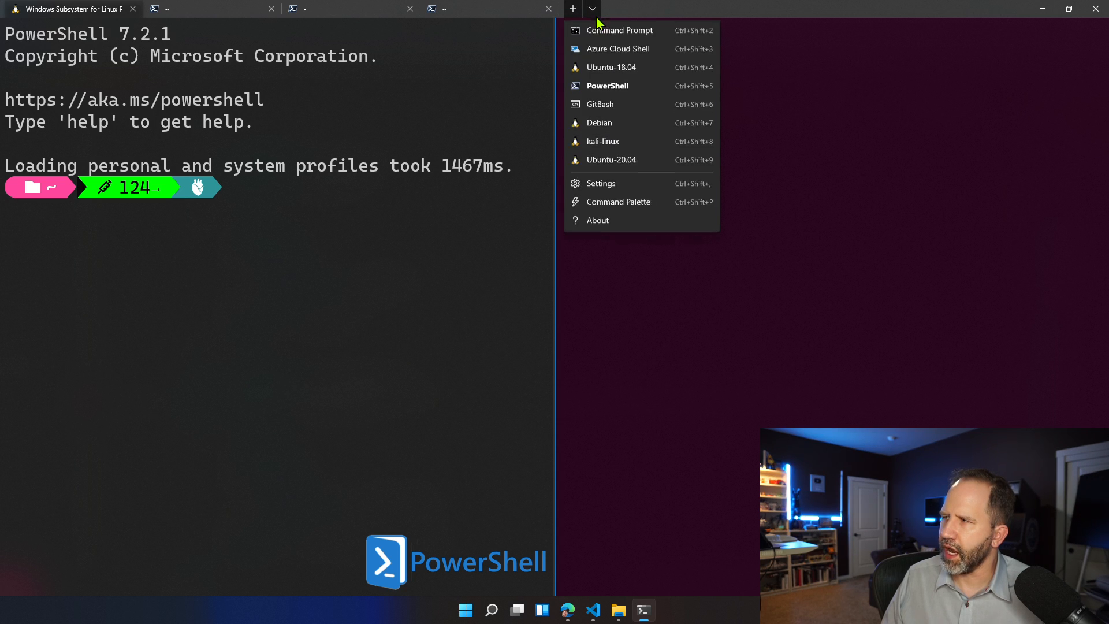
pyautogui.click(618, 30)
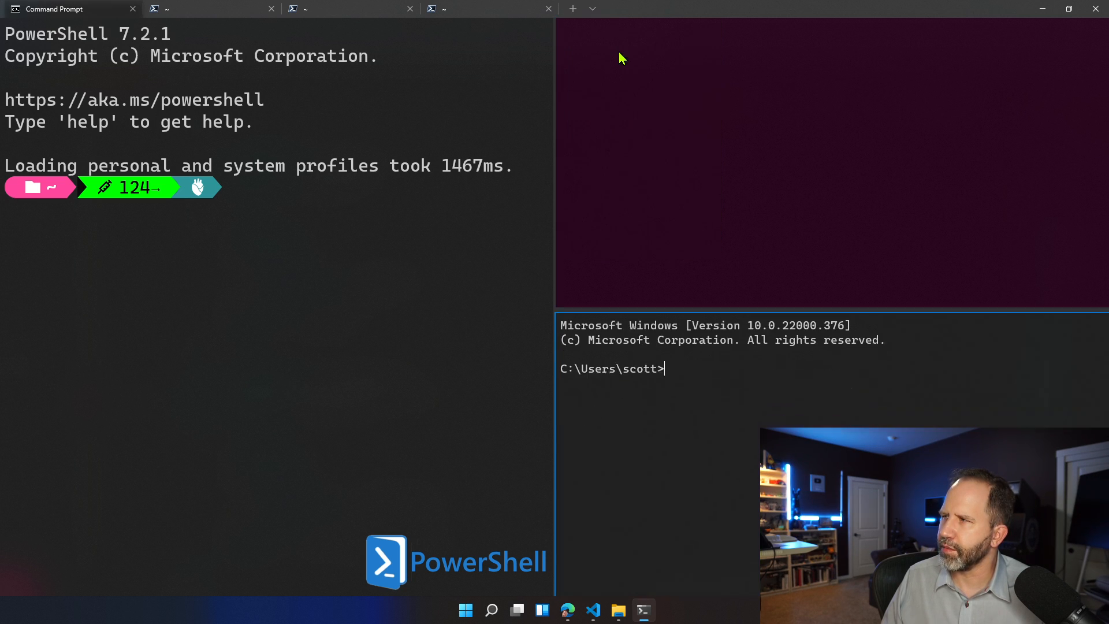
pyautogui.click(70, 8)
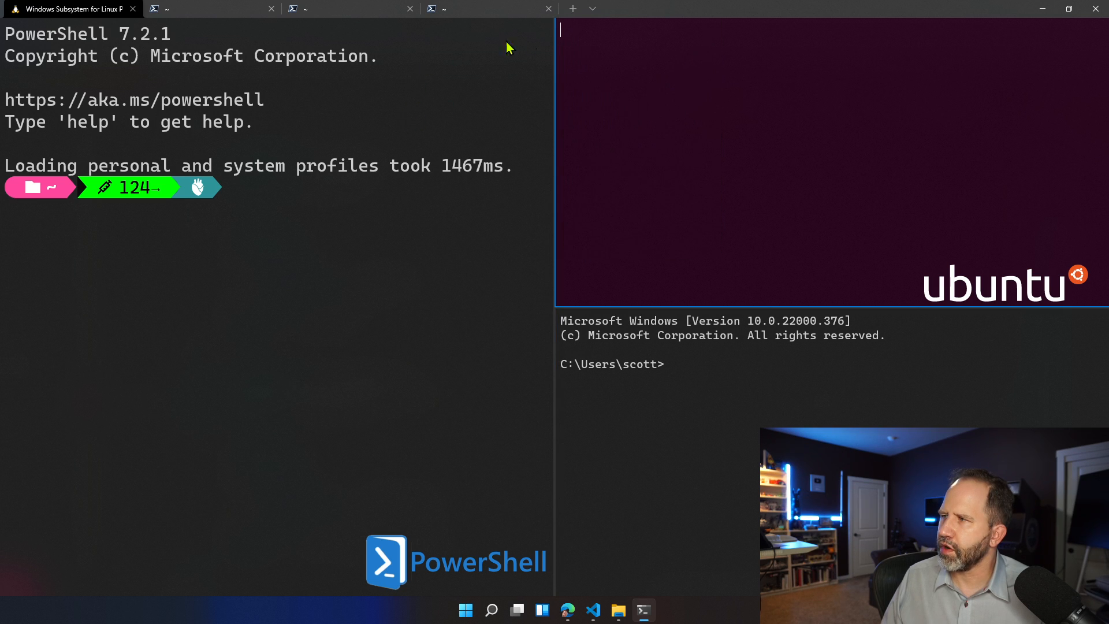
pyautogui.click(592, 8)
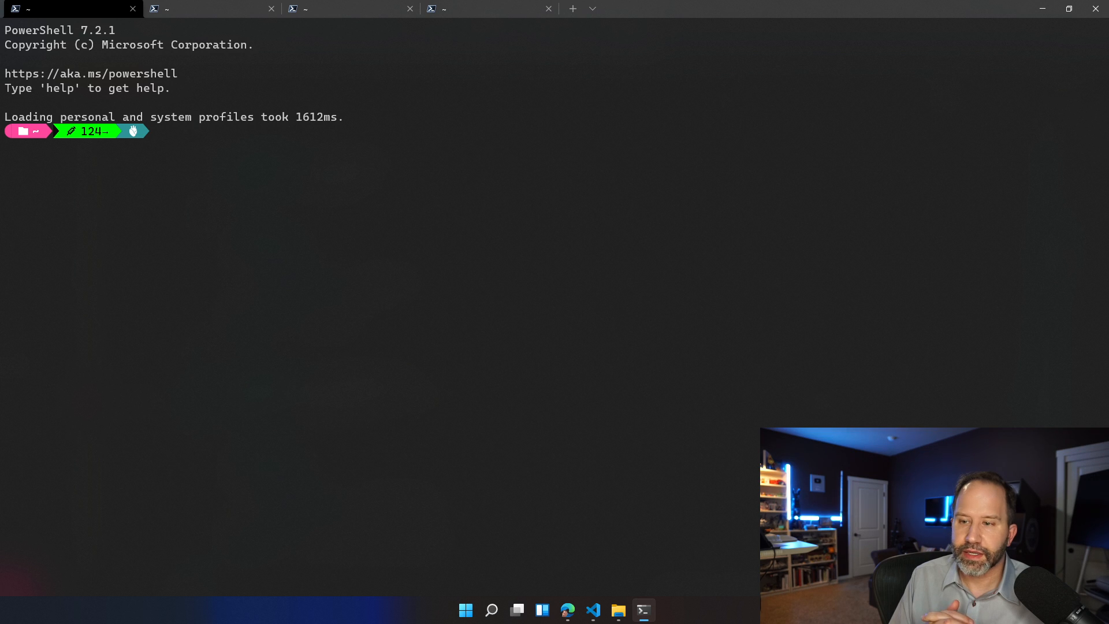
pyautogui.moveTo(189, 285)
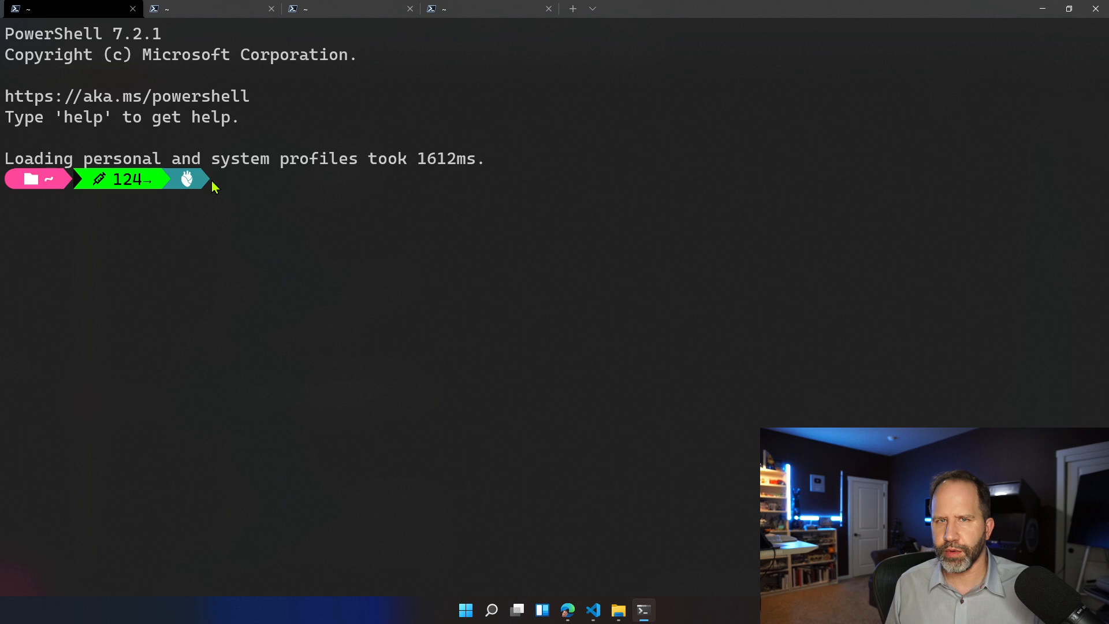
pyautogui.moveTo(169, 240)
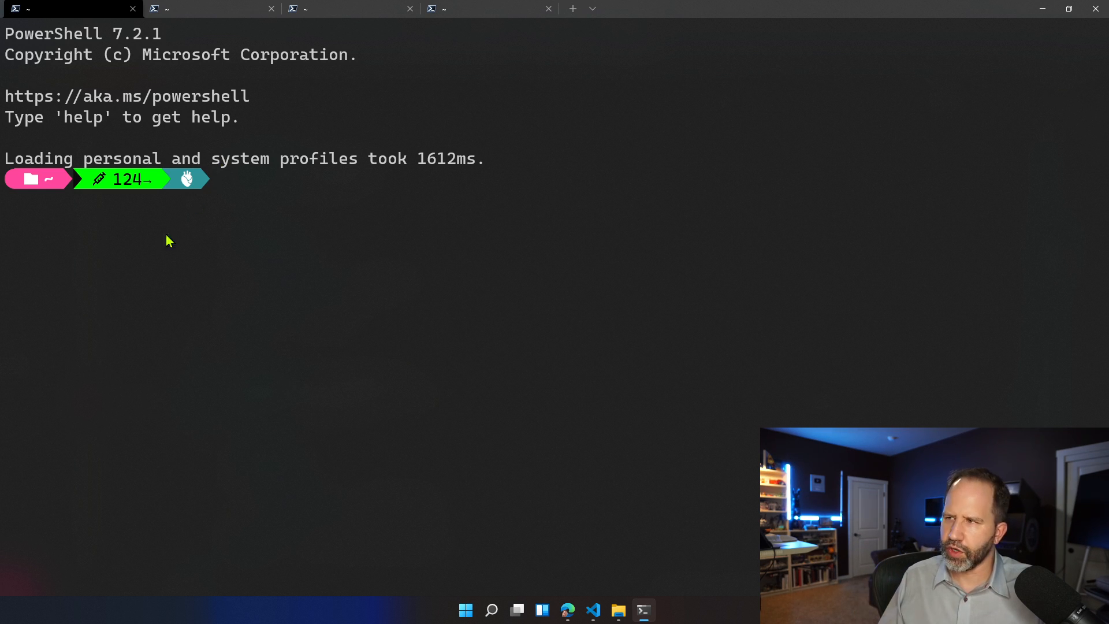
pyautogui.click(591, 8)
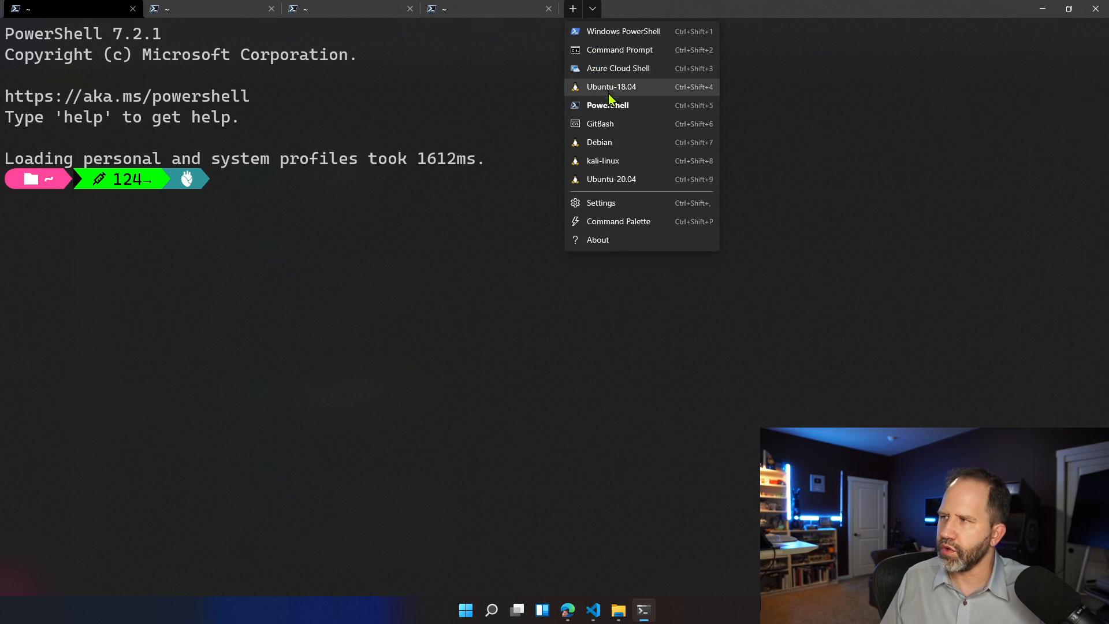
pyautogui.moveTo(593, 80)
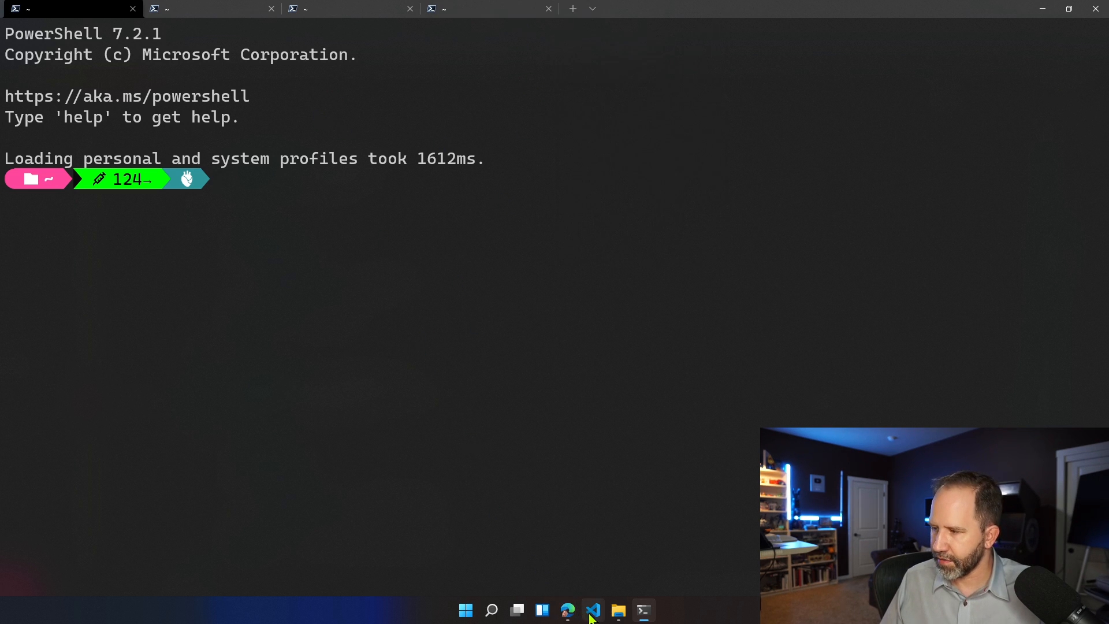
pyautogui.click(593, 610)
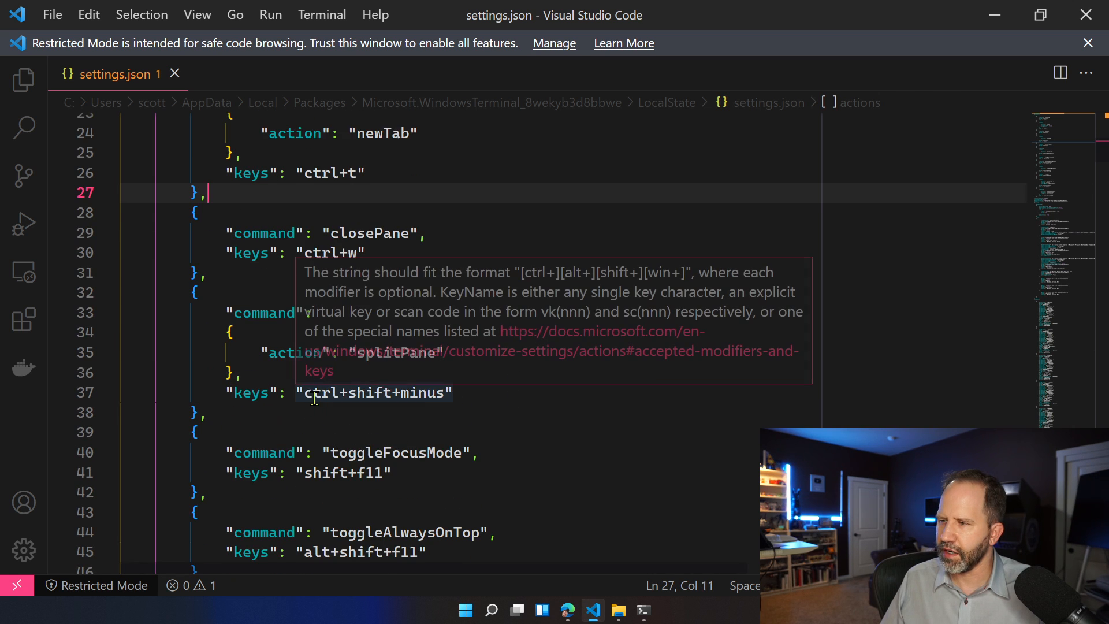
pyautogui.moveTo(1013, 13)
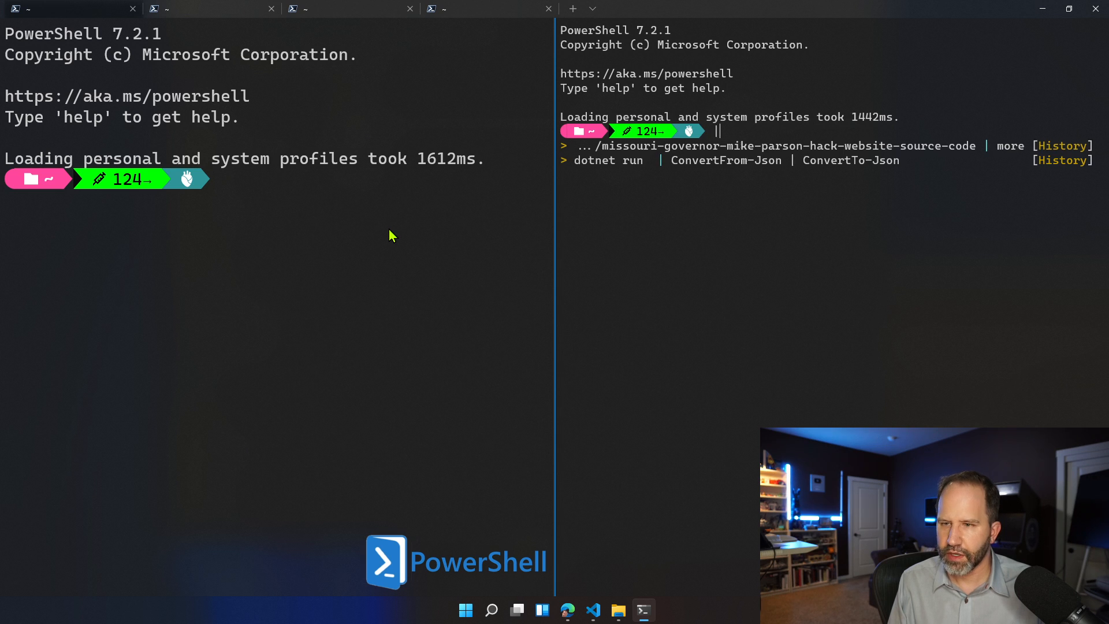
pyautogui.moveTo(617, 269)
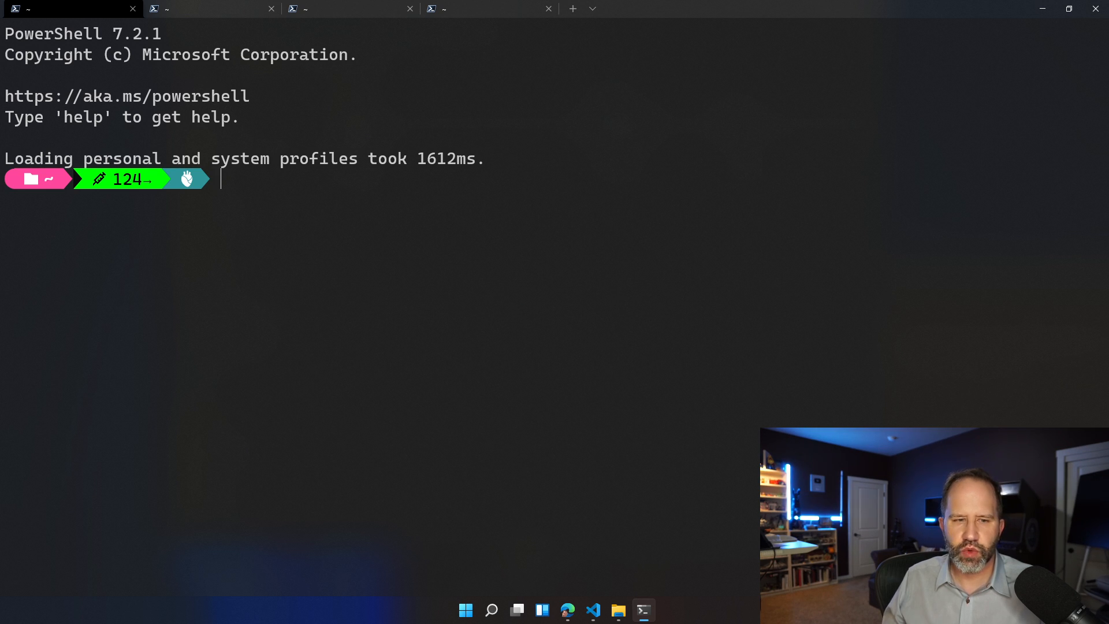
pyautogui.moveTo(232, 220)
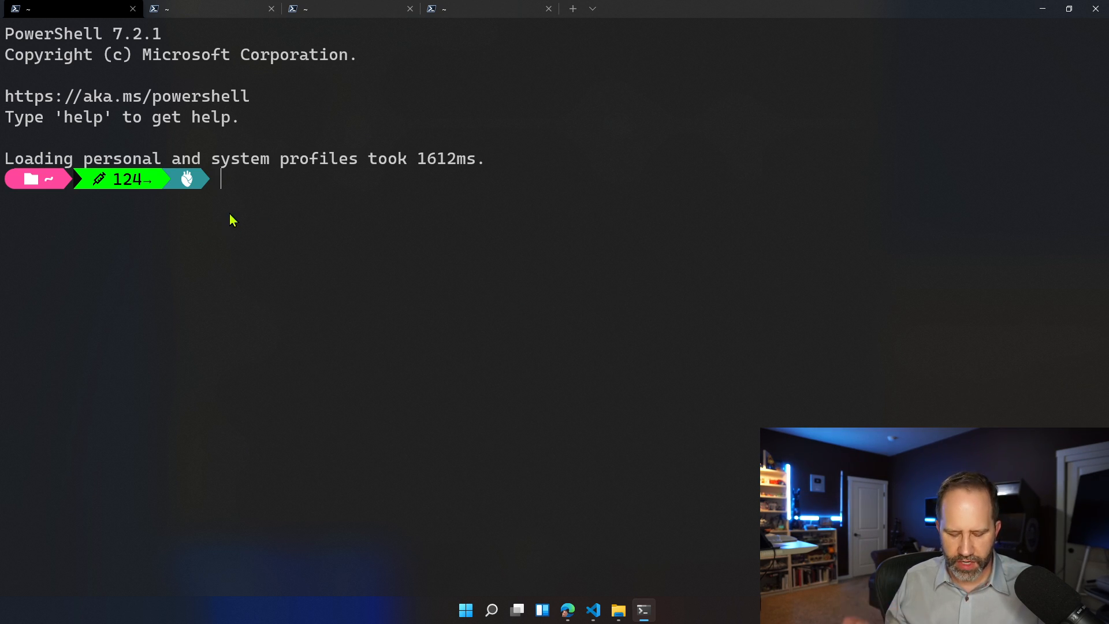